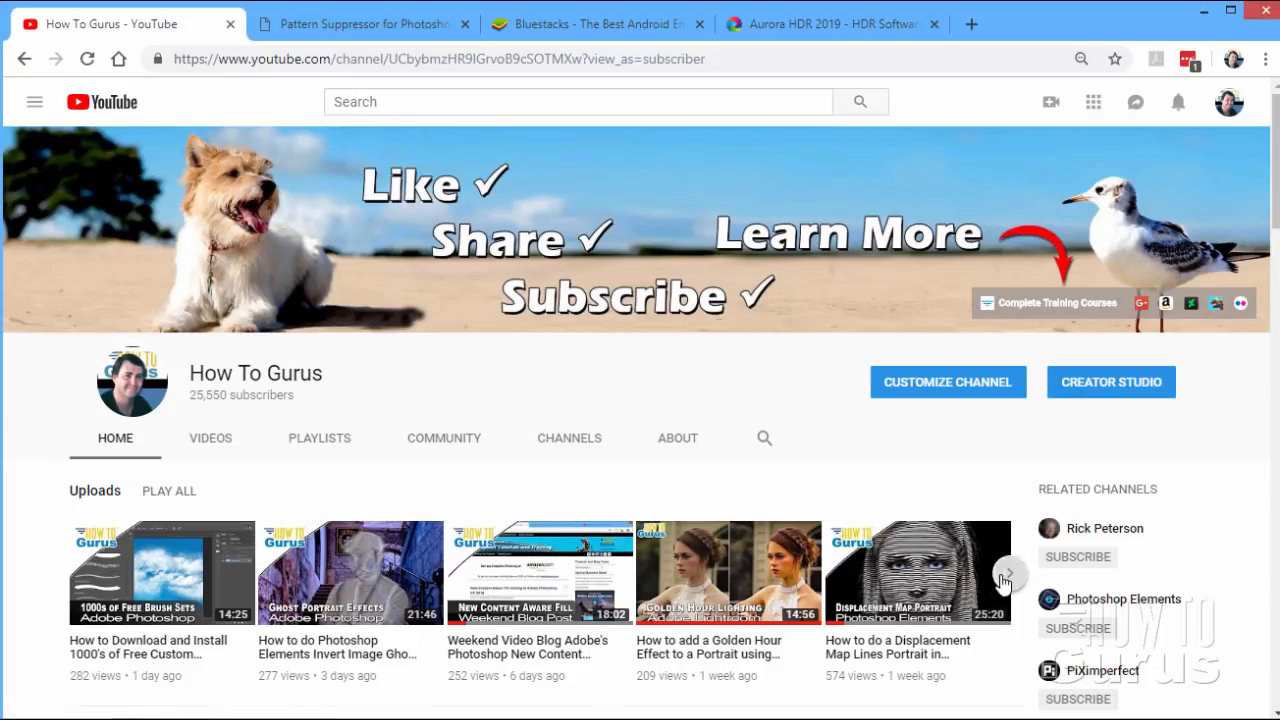
# Browse the channel videos, then flick through the Pattern Suppressor, Aurora HDR and YouTube tabs.
pyautogui.click(1006, 572)
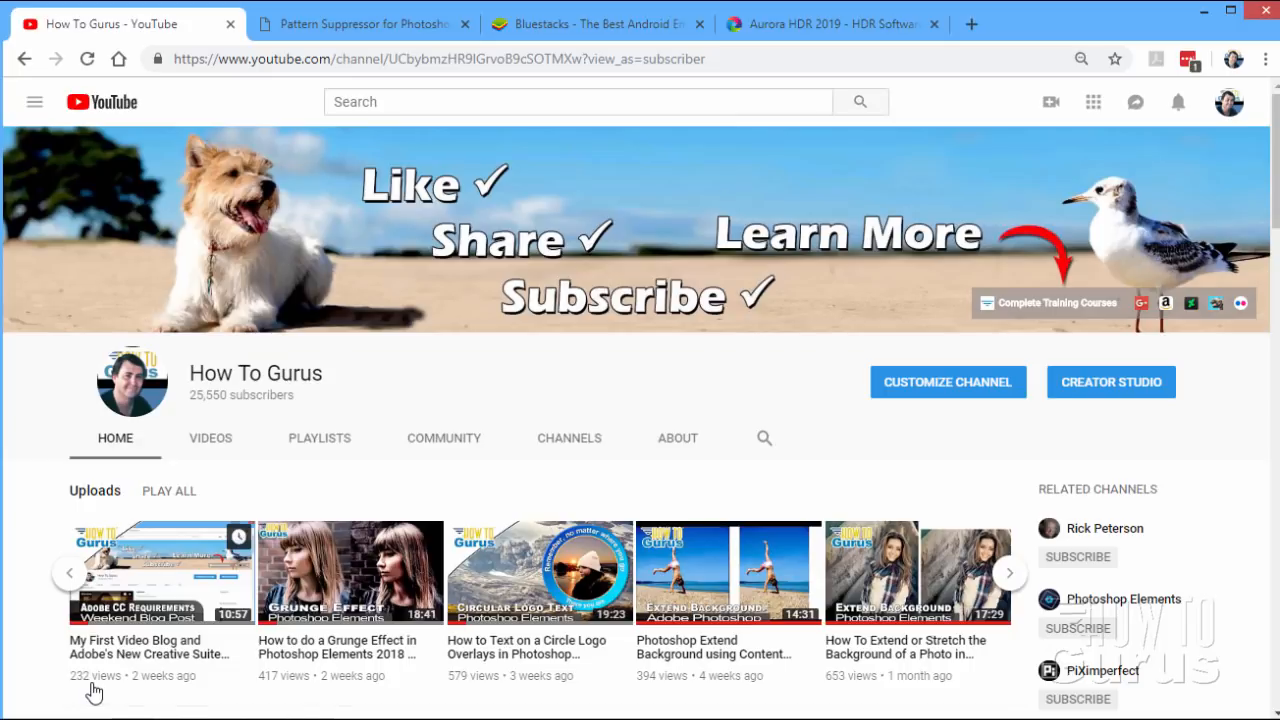
pyautogui.moveTo(676, 694)
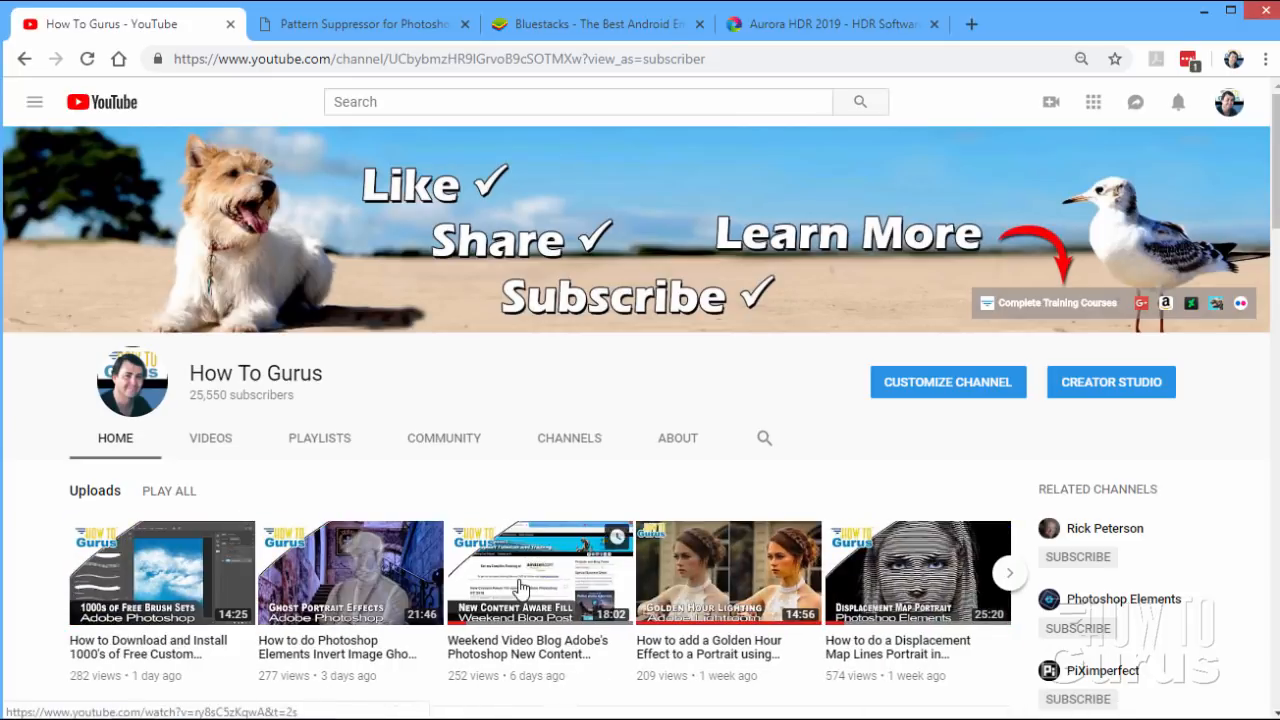
pyautogui.moveTo(472, 702)
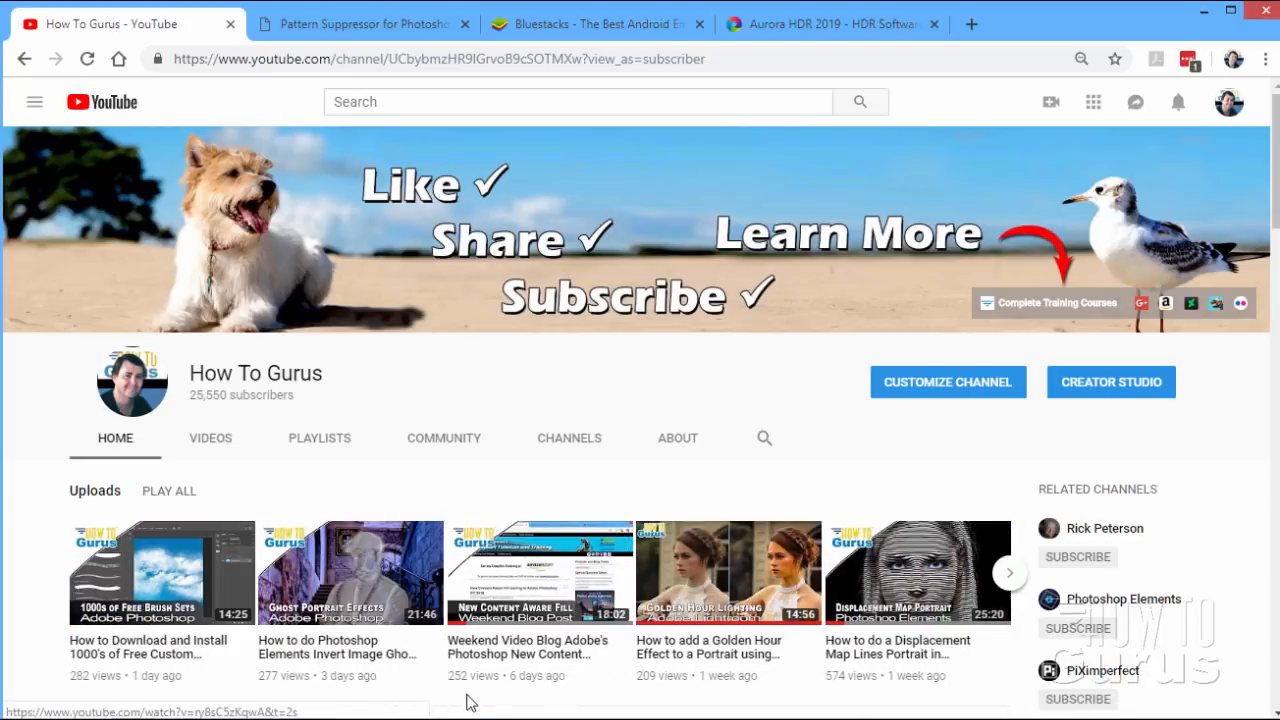
pyautogui.moveTo(432, 694)
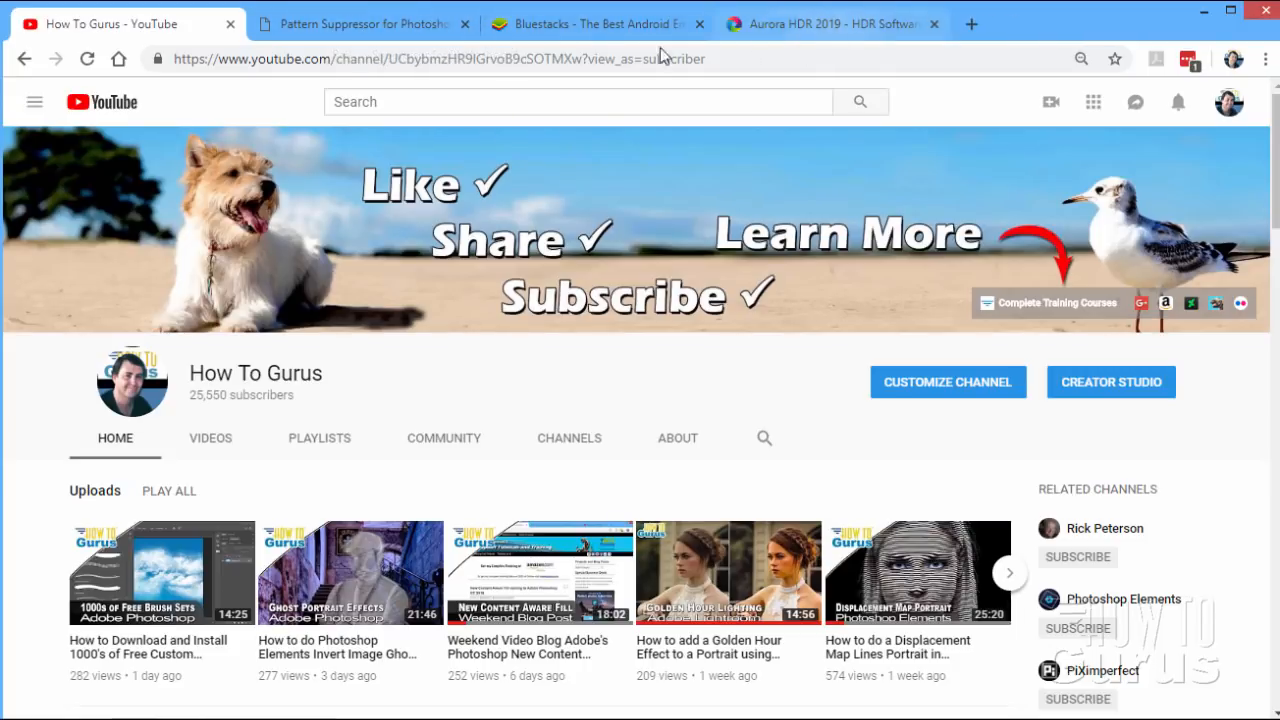
pyautogui.click(360, 24)
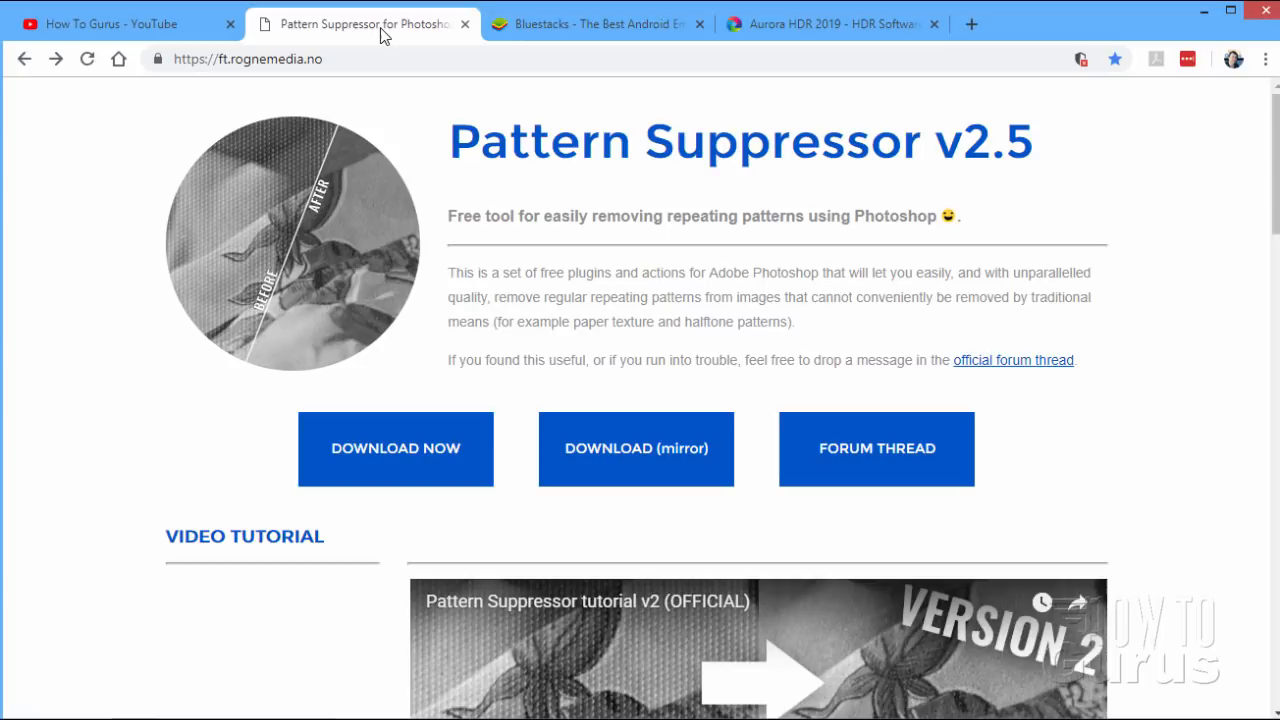
pyautogui.moveTo(500, 258)
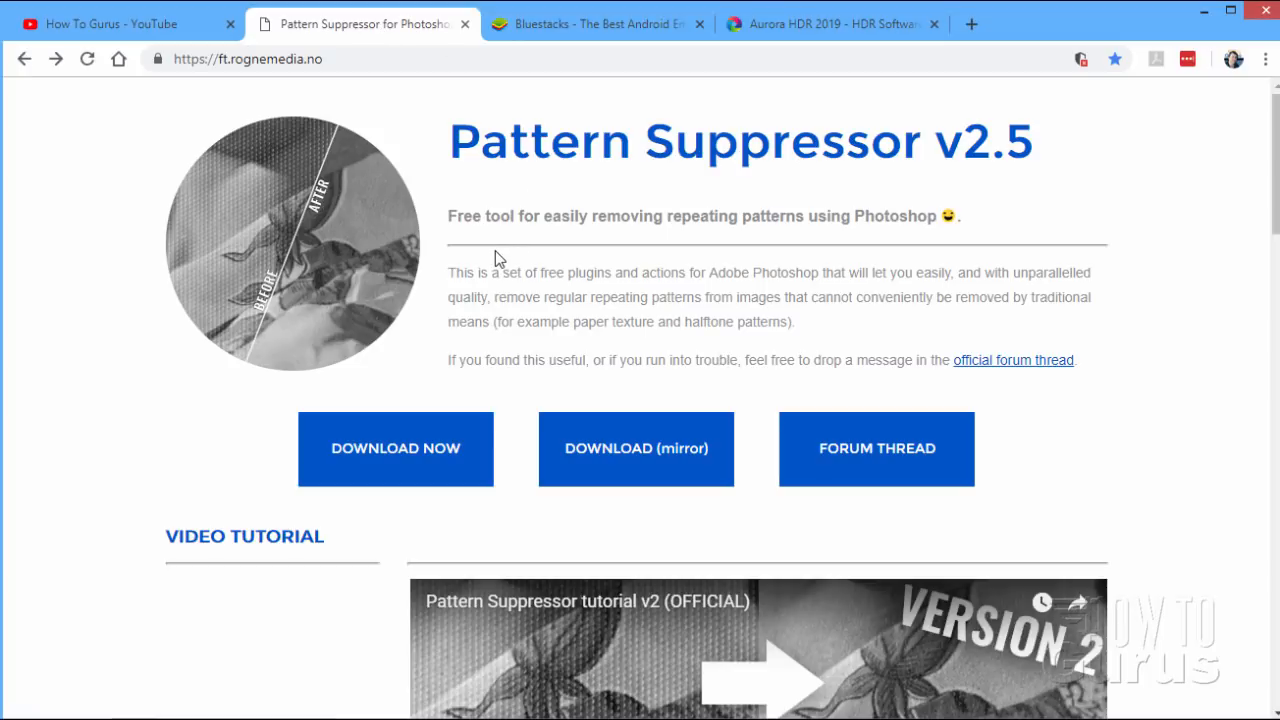
pyautogui.scroll(-3)
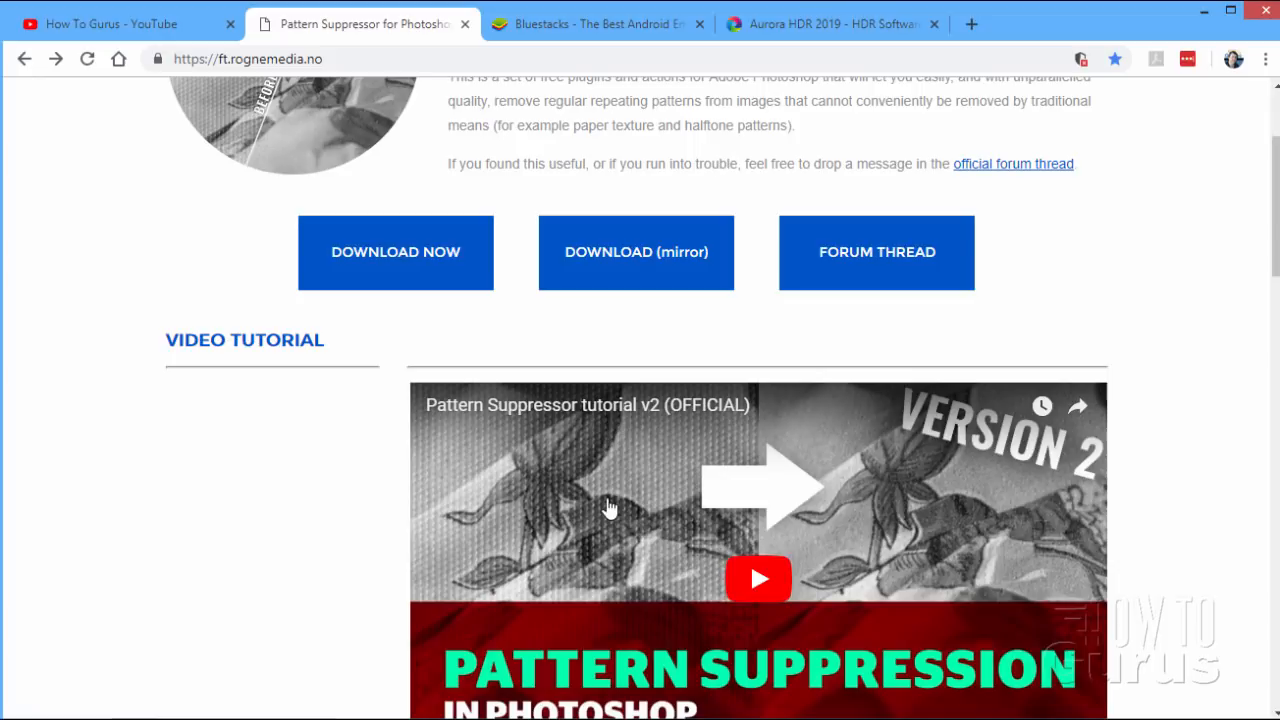
pyautogui.moveTo(352, 482)
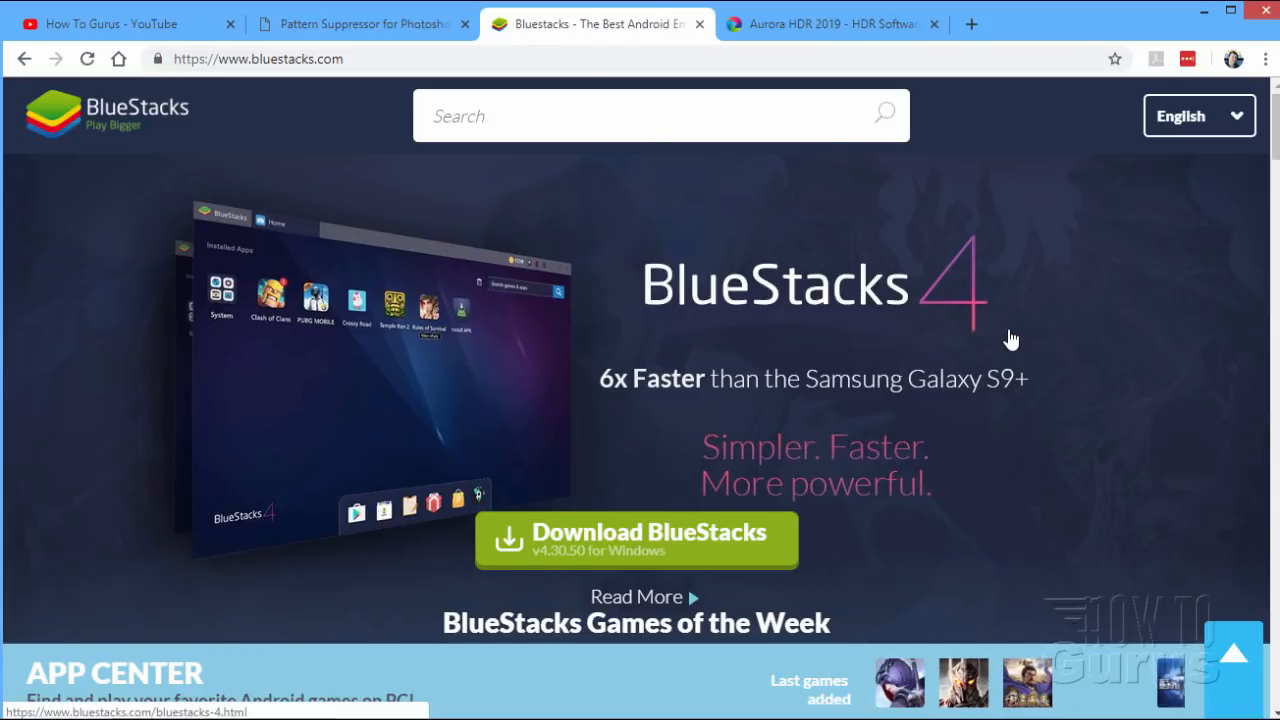
pyautogui.click(824, 24)
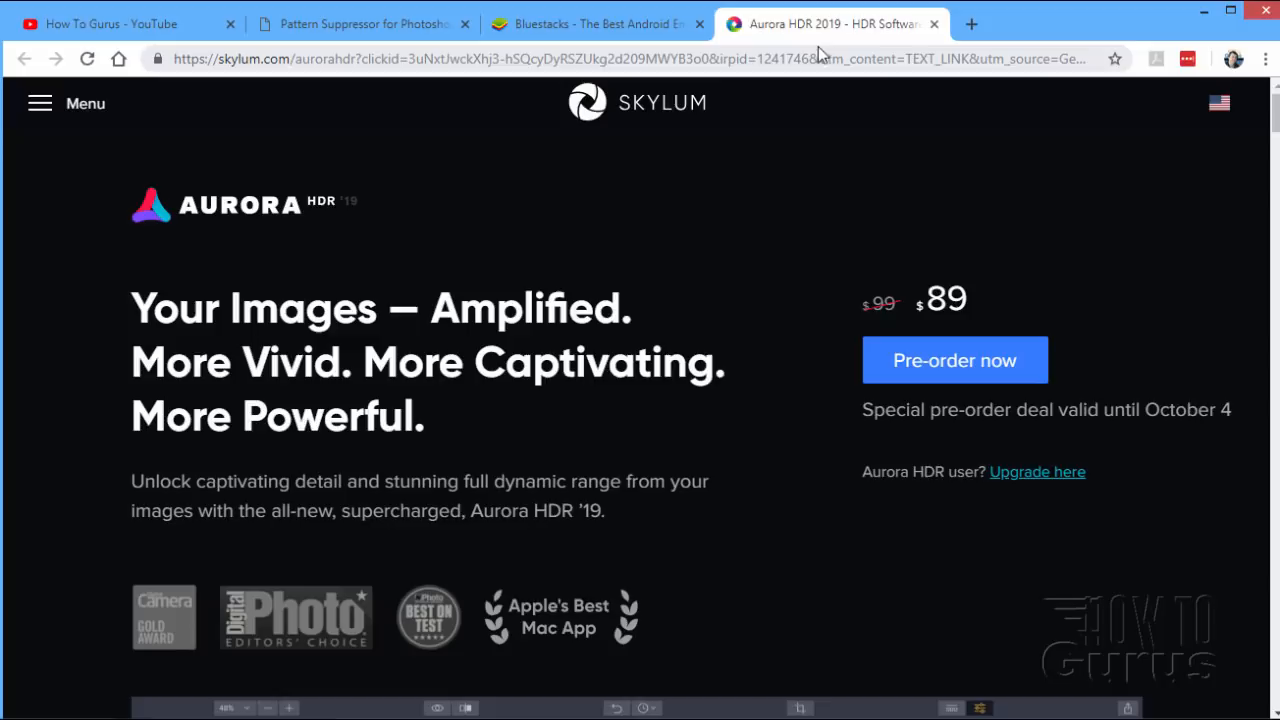
pyautogui.moveTo(844, 400)
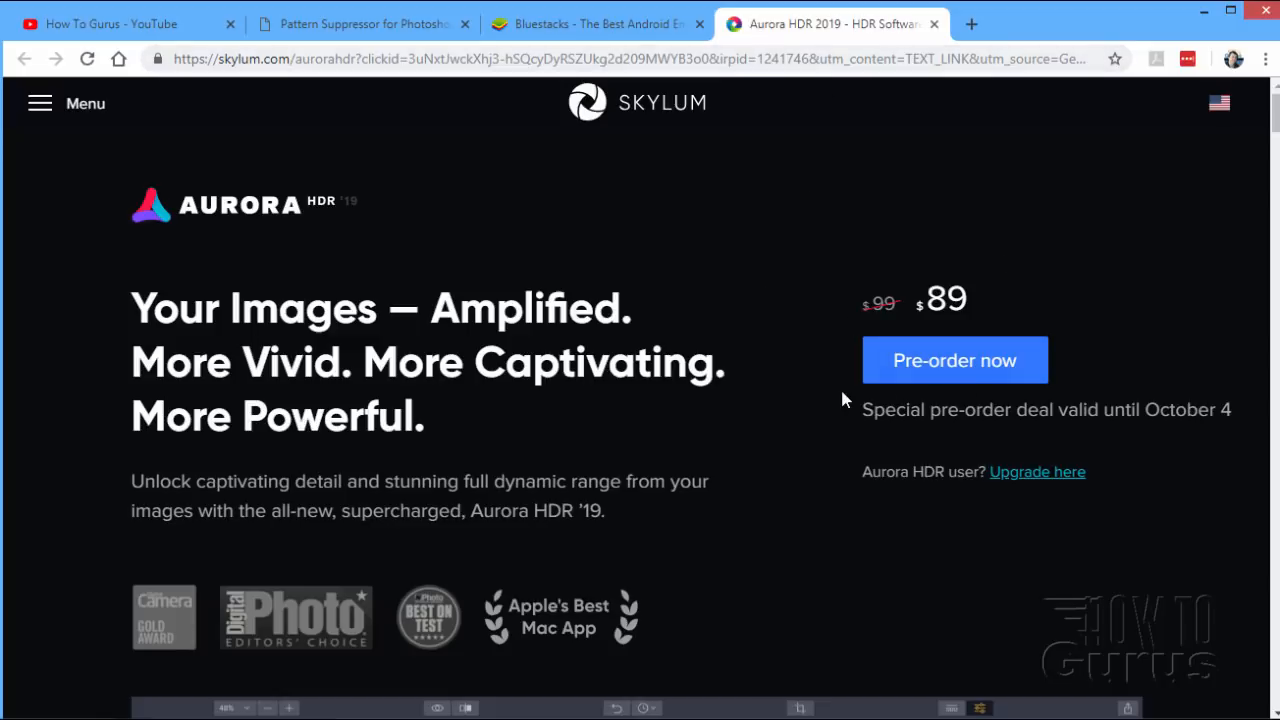
pyautogui.moveTo(604, 260)
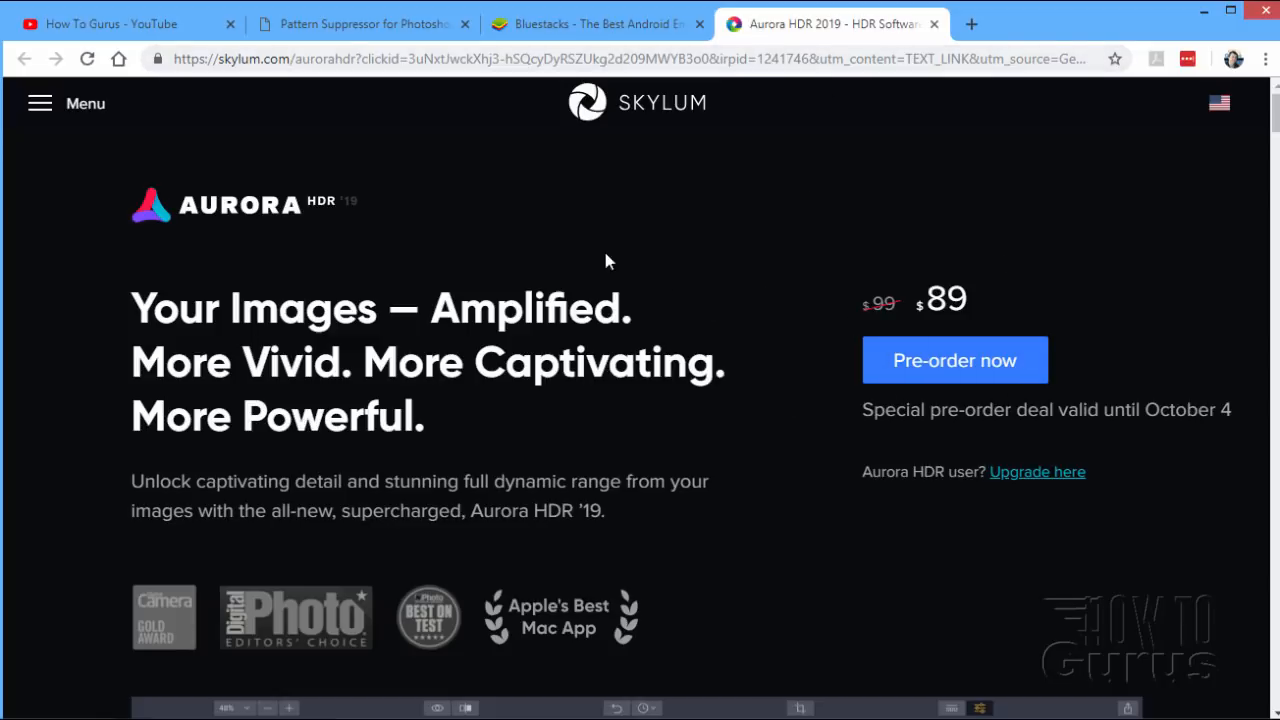
pyautogui.click(110, 24)
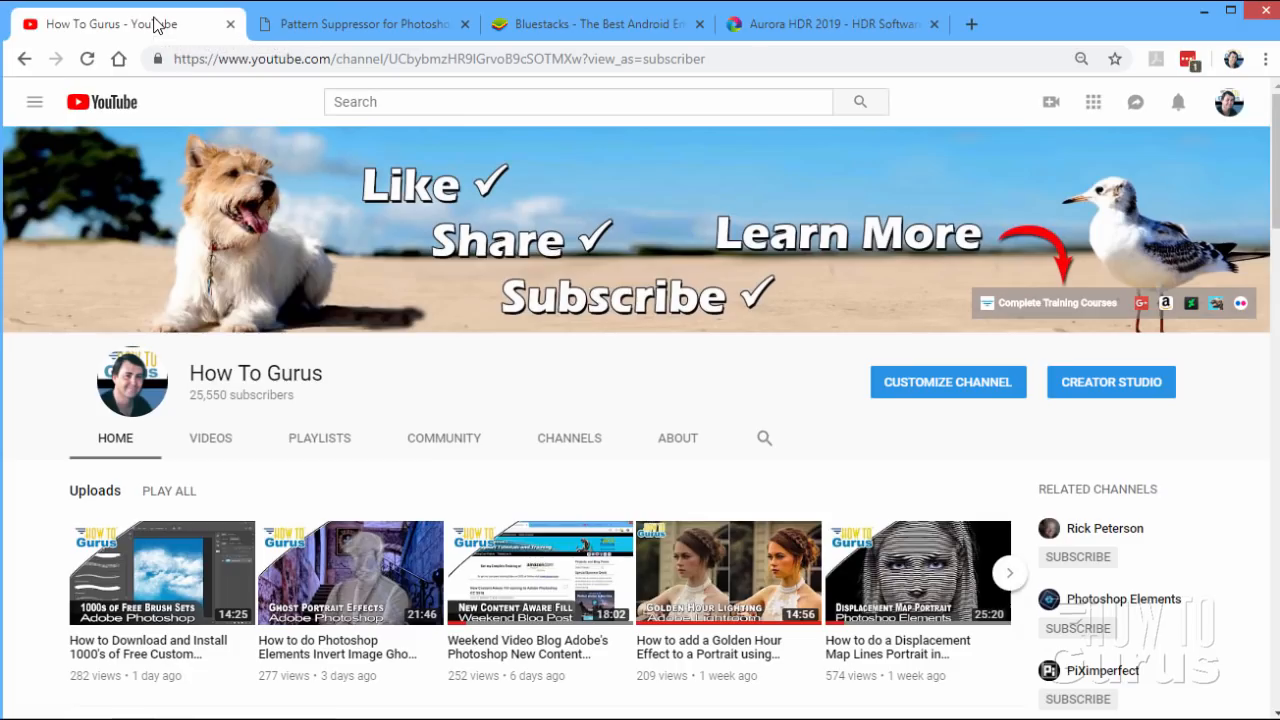
pyautogui.moveTo(452, 158)
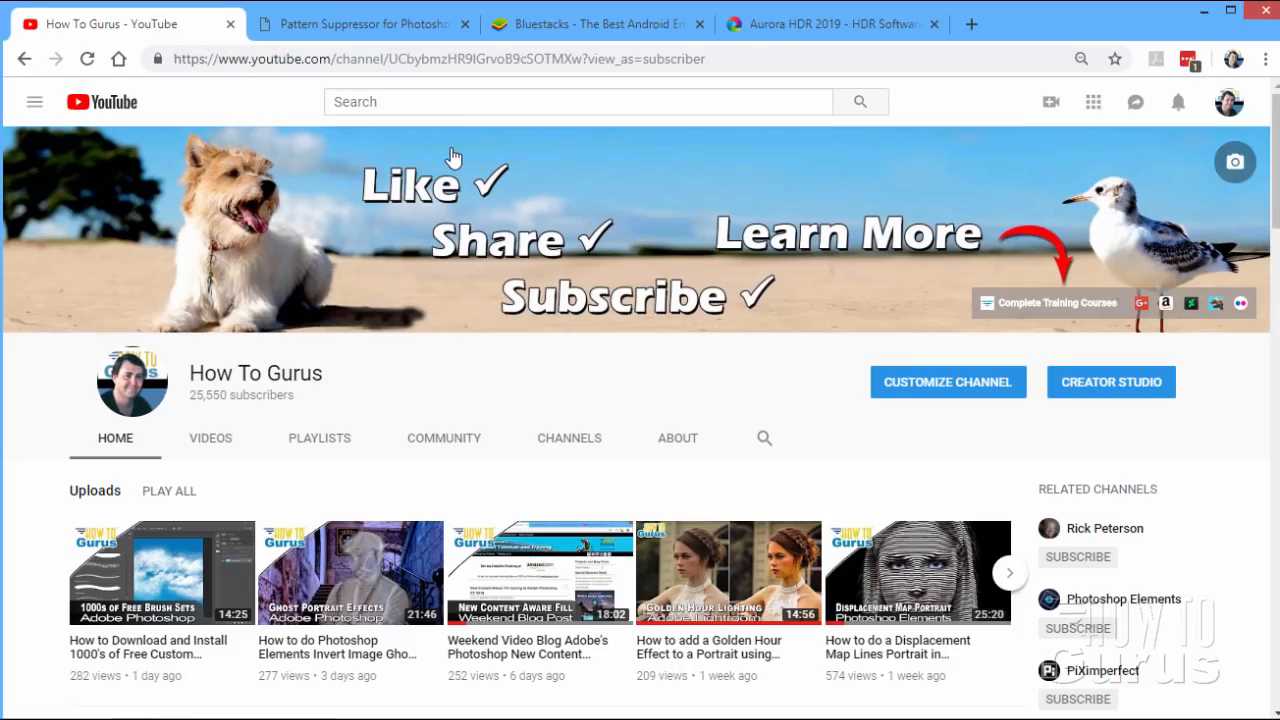
# Settle on the Pattern Suppressor v2.5 page and scroll to its downloads and tutorial video.
pyautogui.click(364, 24)
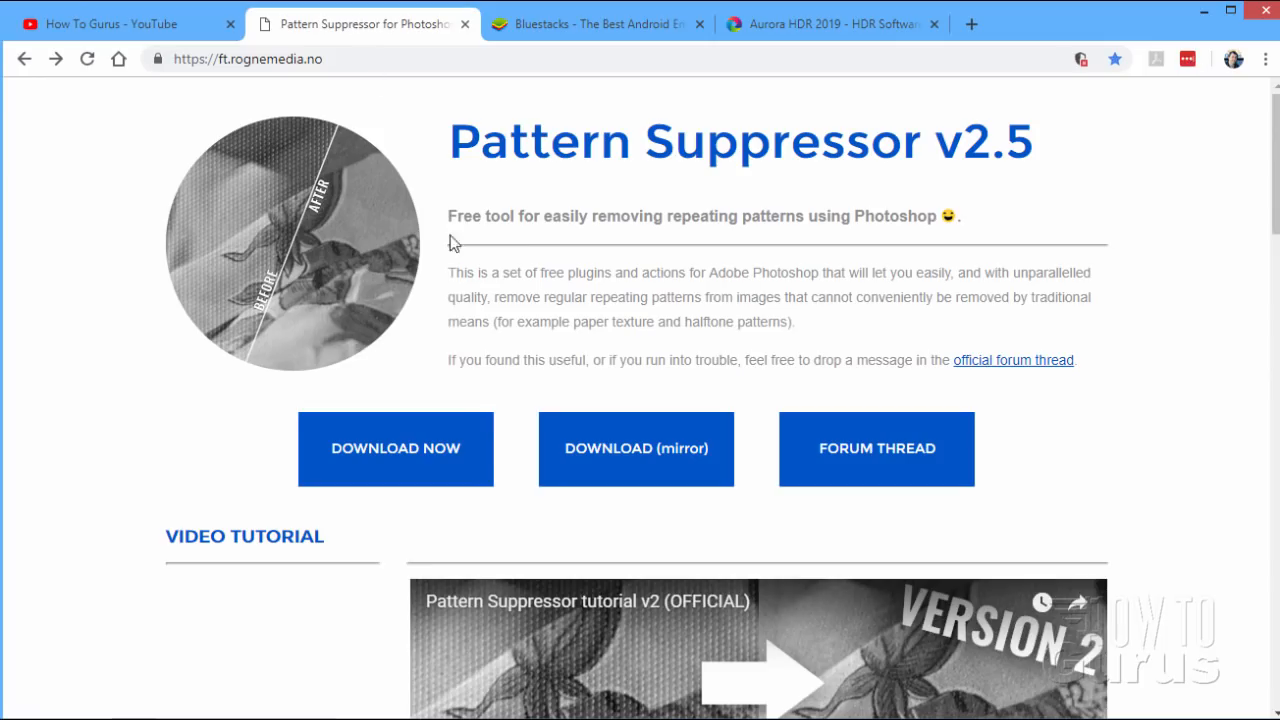
pyautogui.scroll(-3)
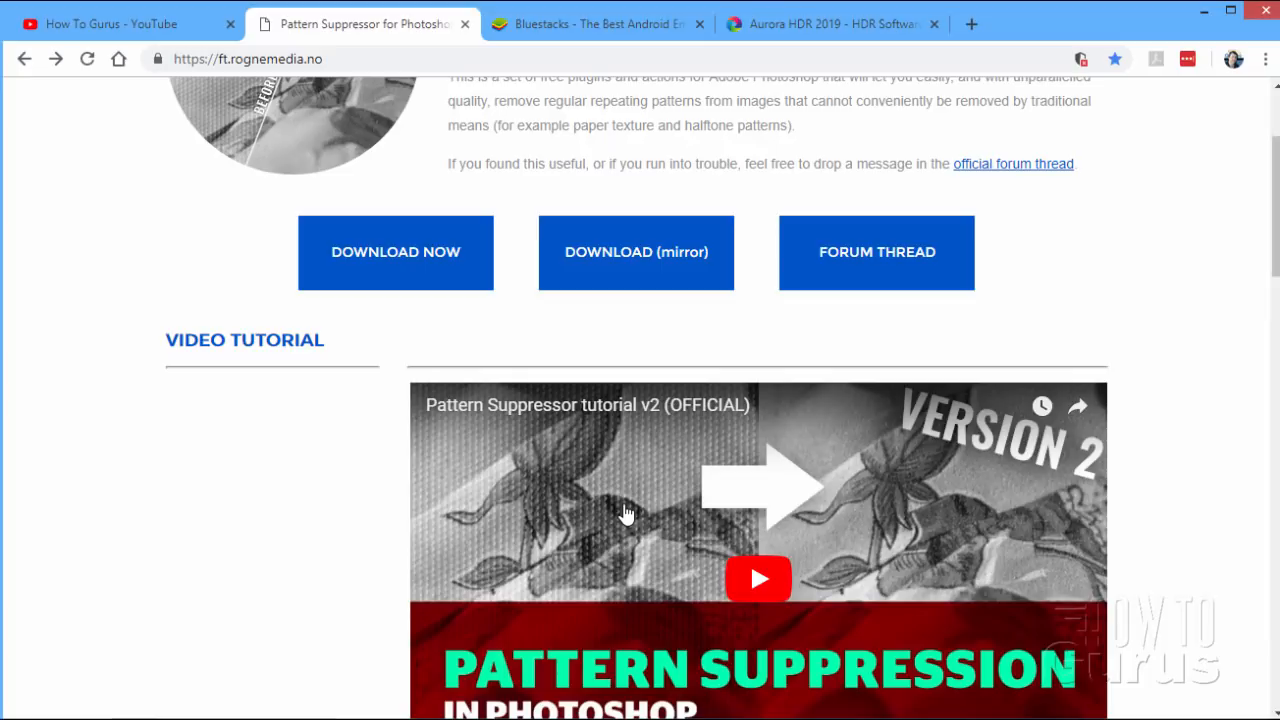
pyautogui.moveTo(600, 430)
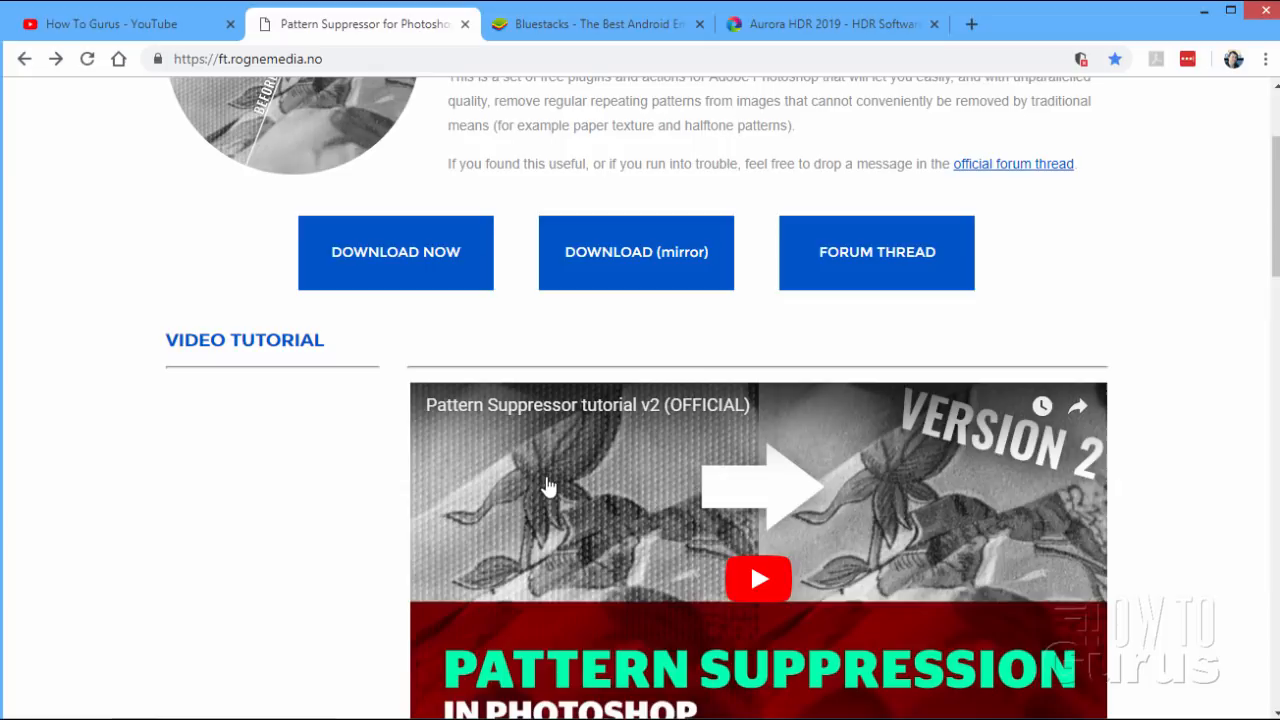
pyautogui.moveTo(490, 476)
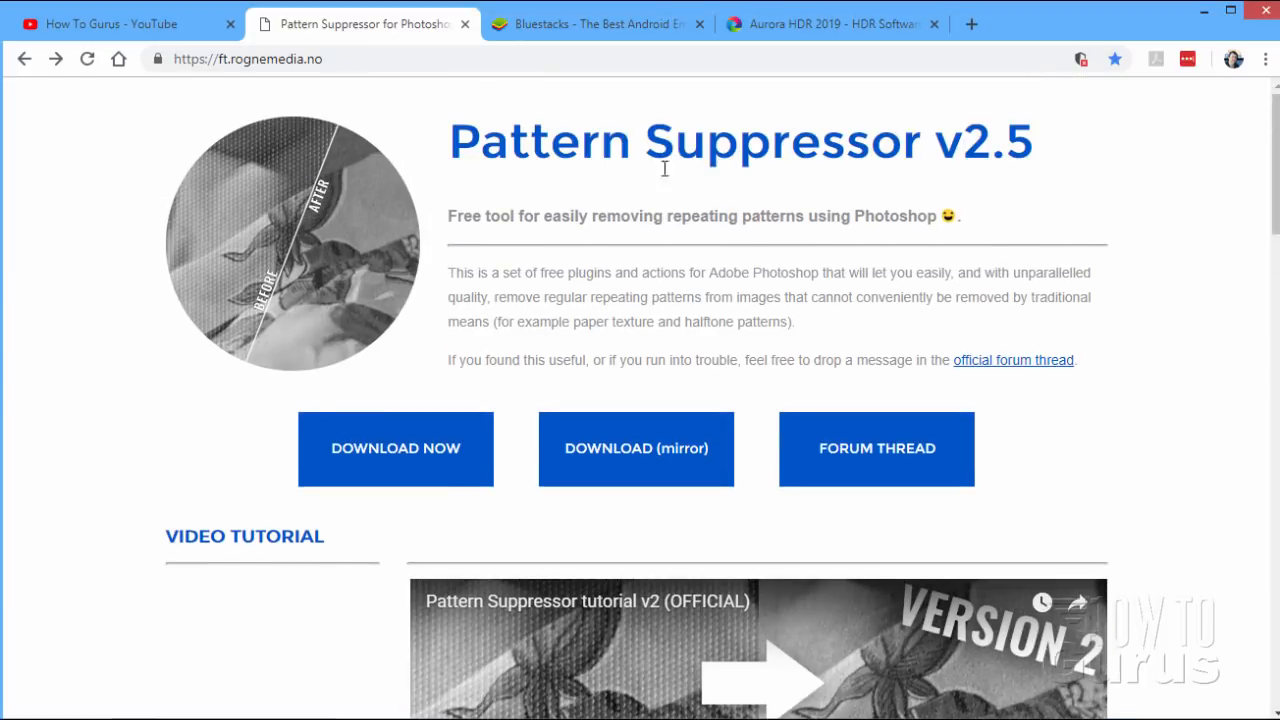
pyautogui.moveTo(1032, 180)
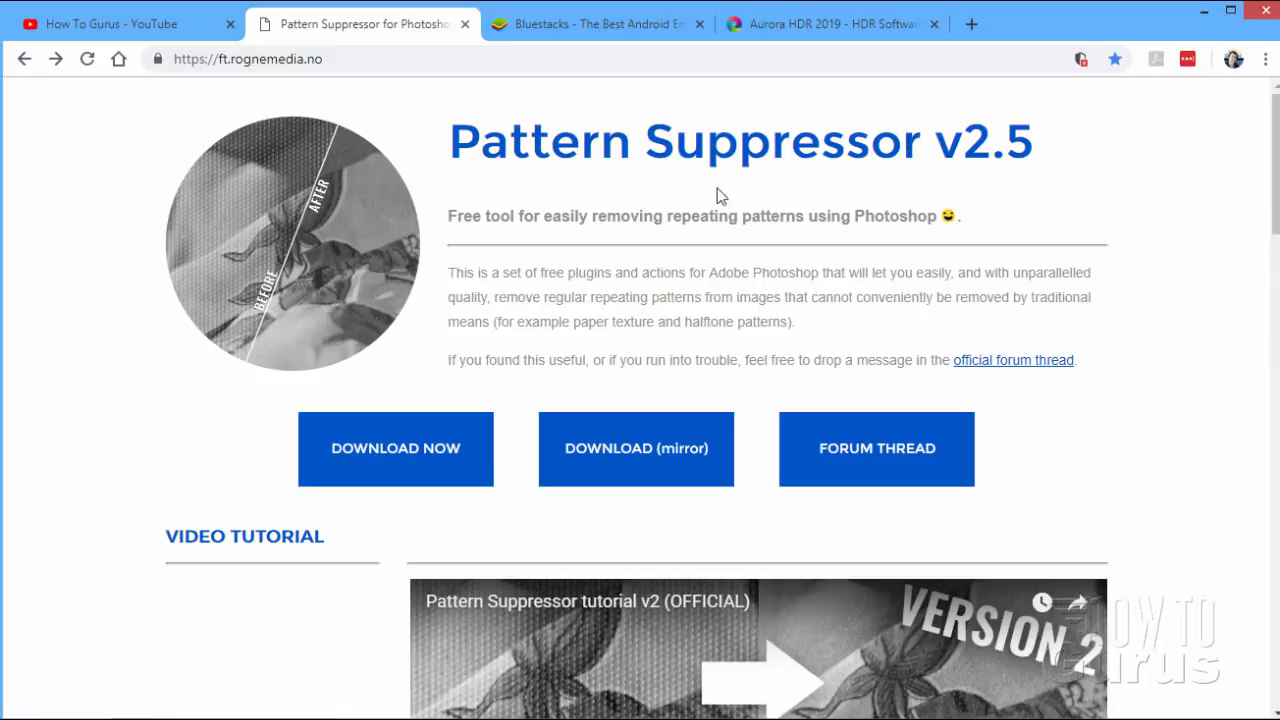
pyautogui.moveTo(650, 192)
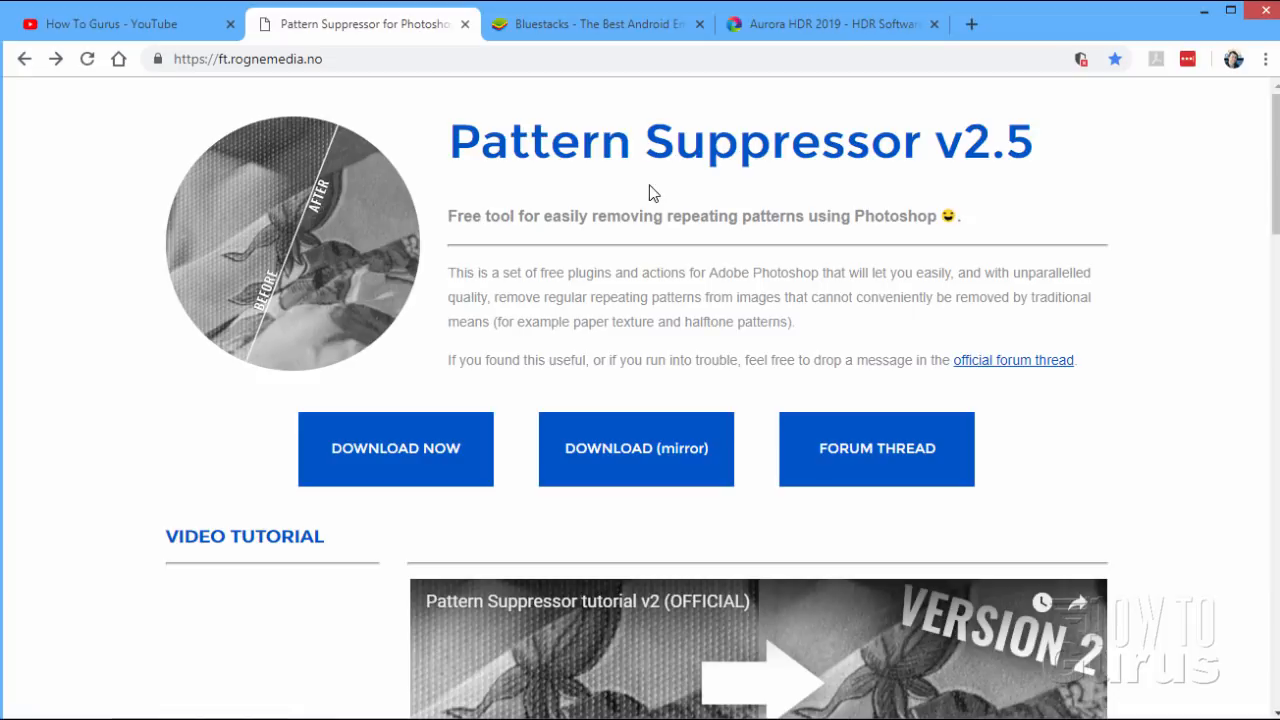
pyautogui.moveTo(496, 268)
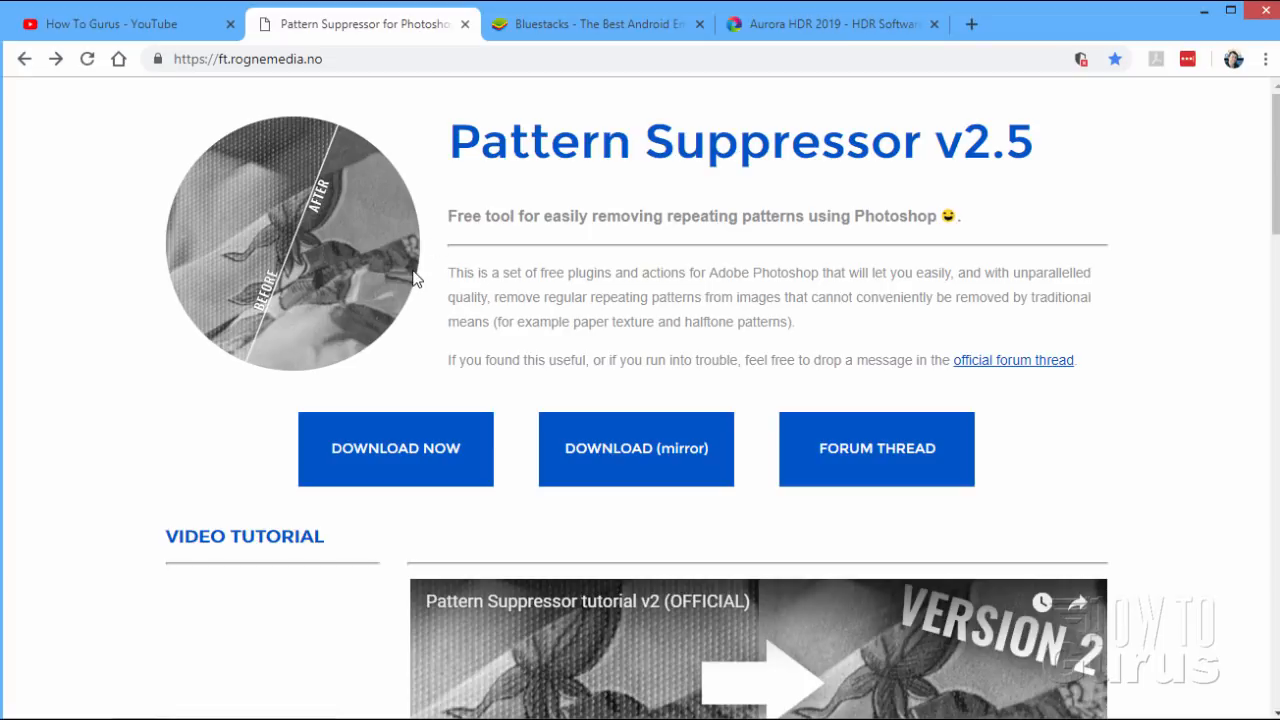
pyautogui.scroll(-3)
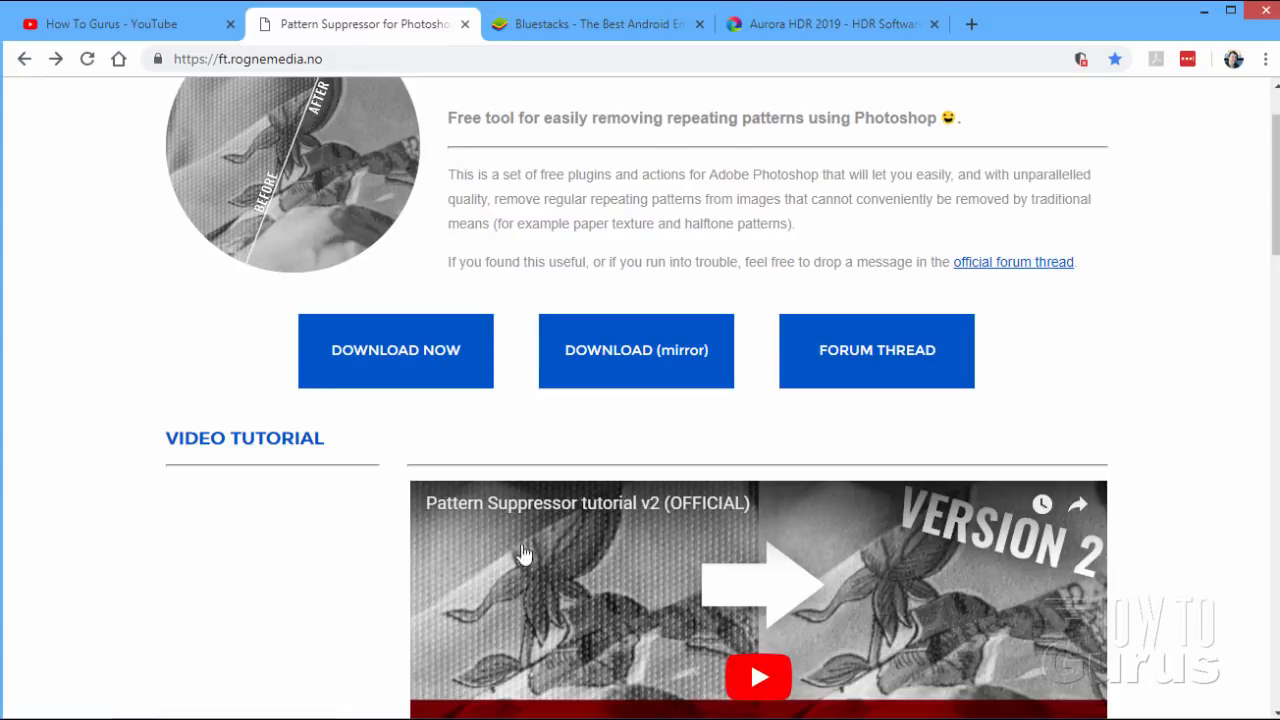
pyautogui.moveTo(336, 558)
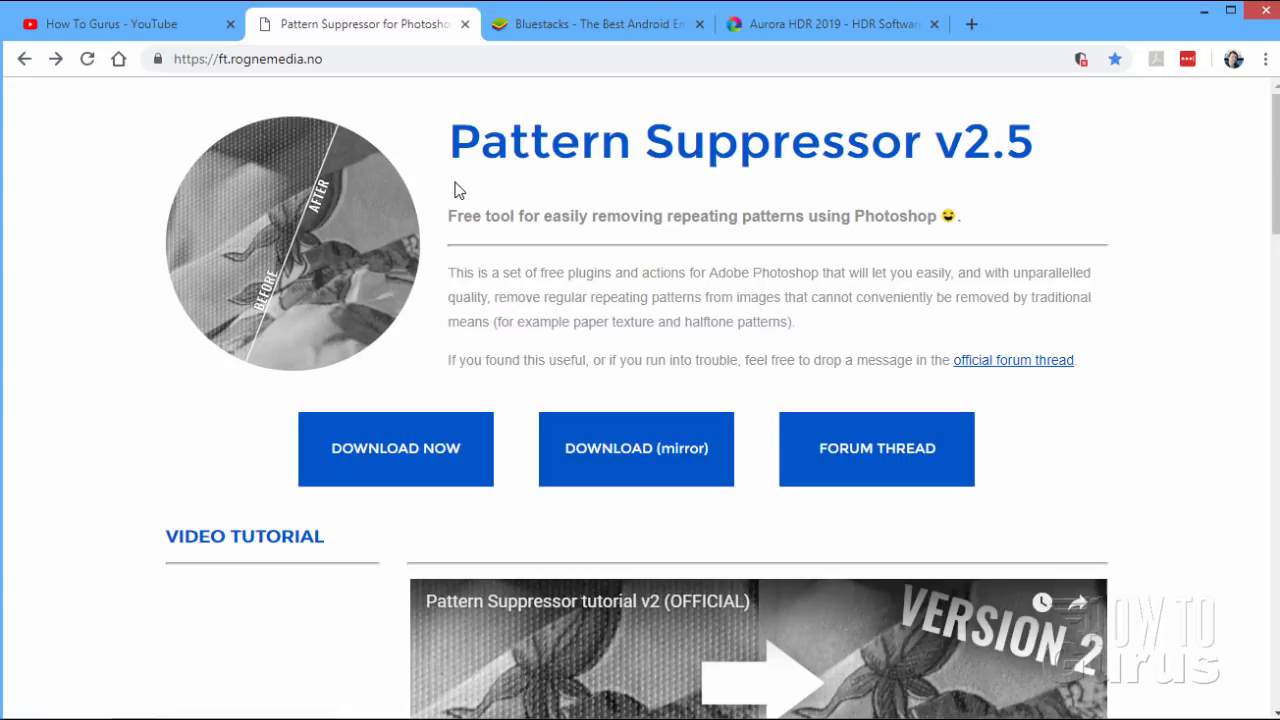
pyautogui.moveTo(436, 238)
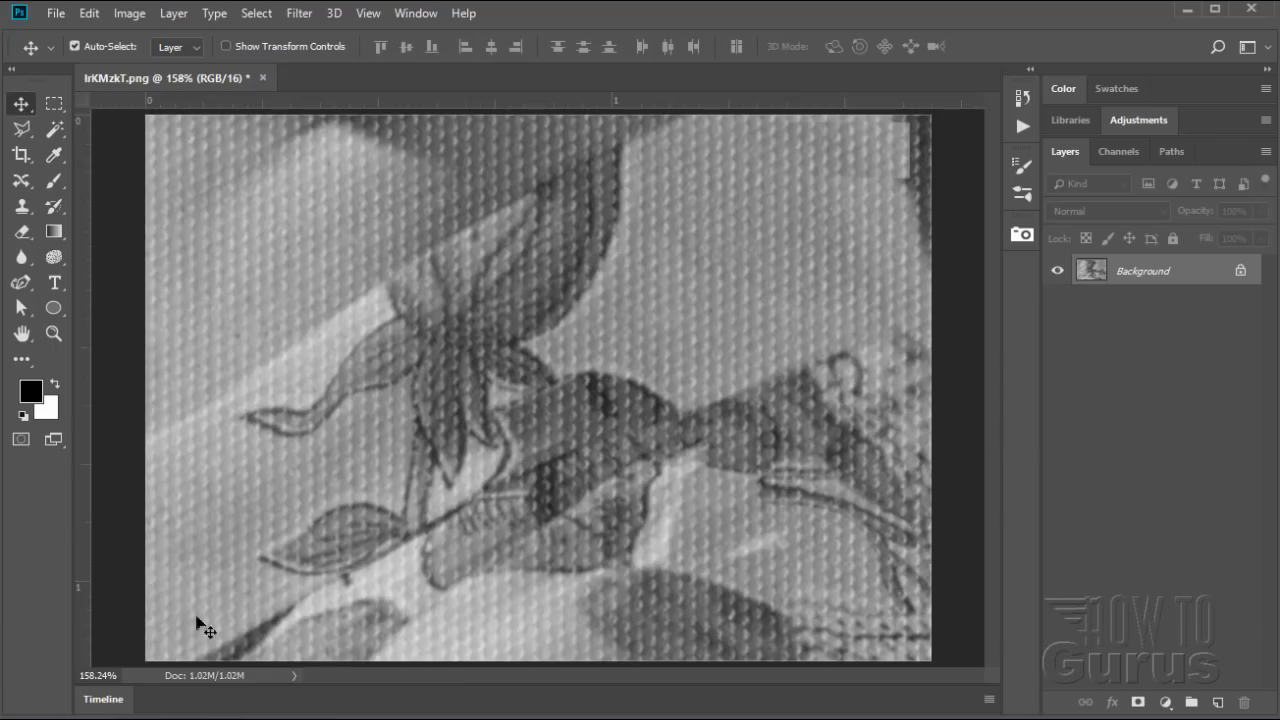
pyautogui.moveTo(264, 230)
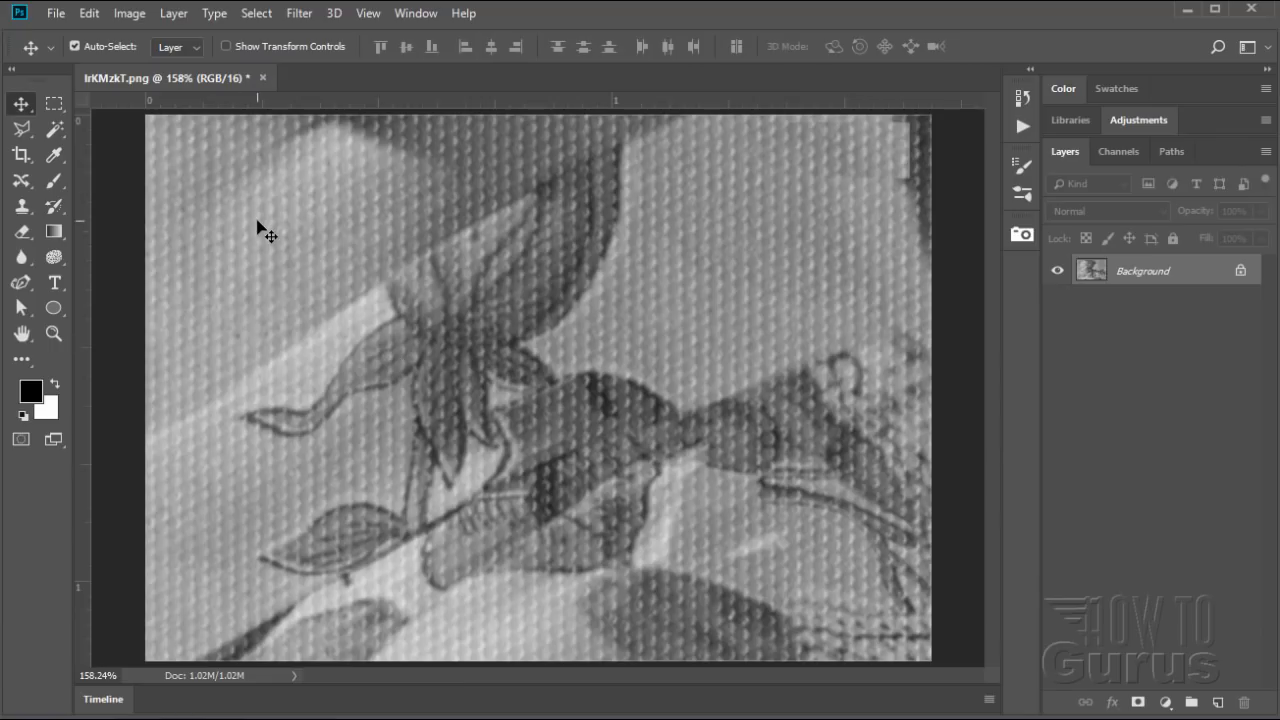
pyautogui.moveTo(292, 452)
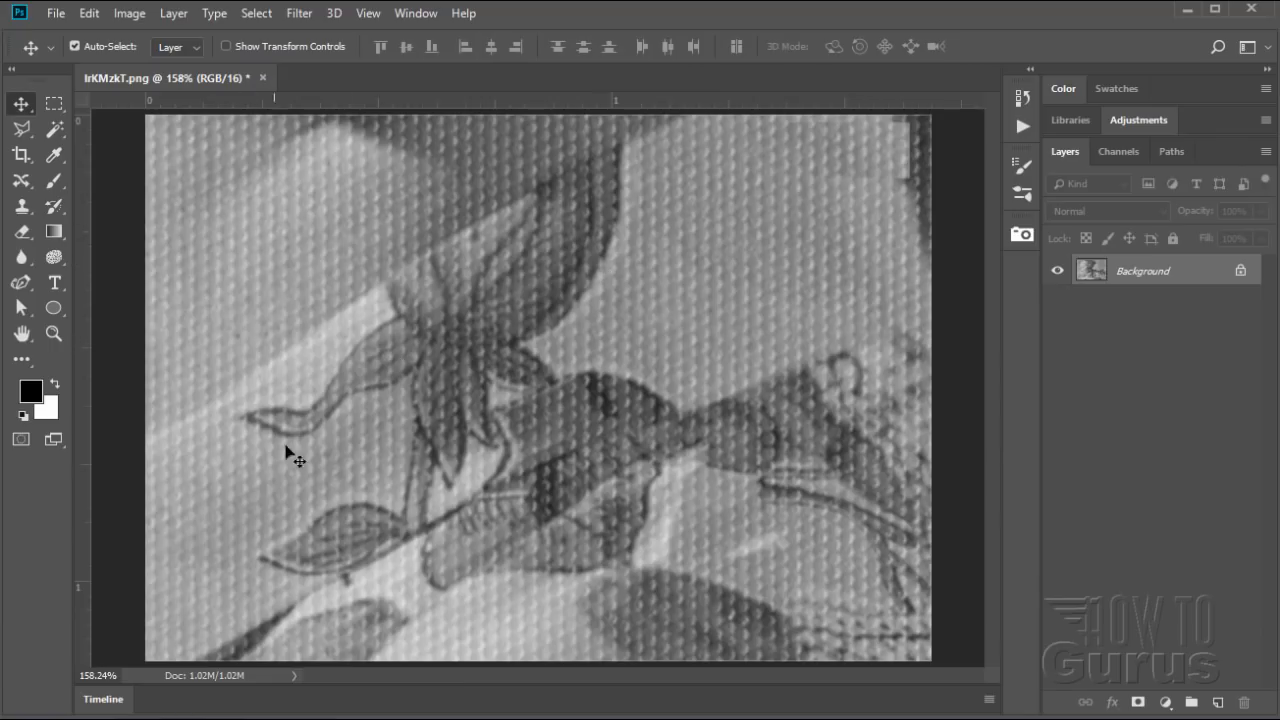
pyautogui.moveTo(696, 316)
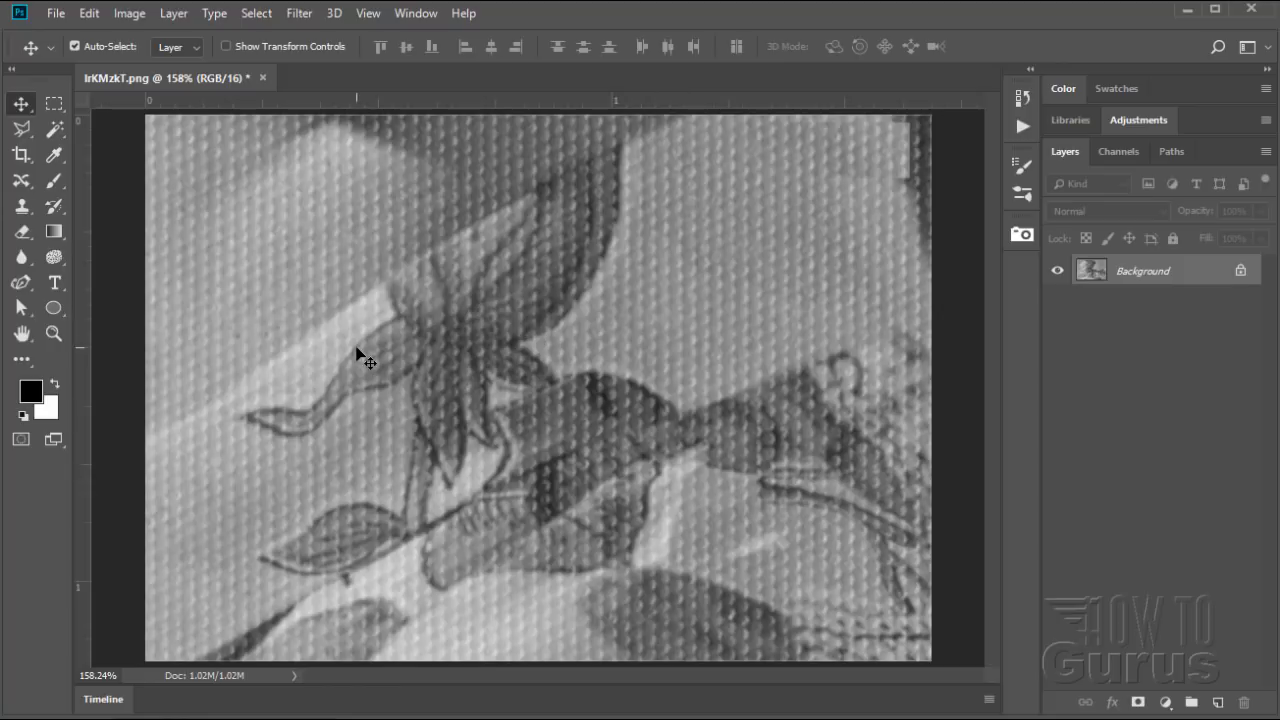
pyautogui.moveTo(250, 264)
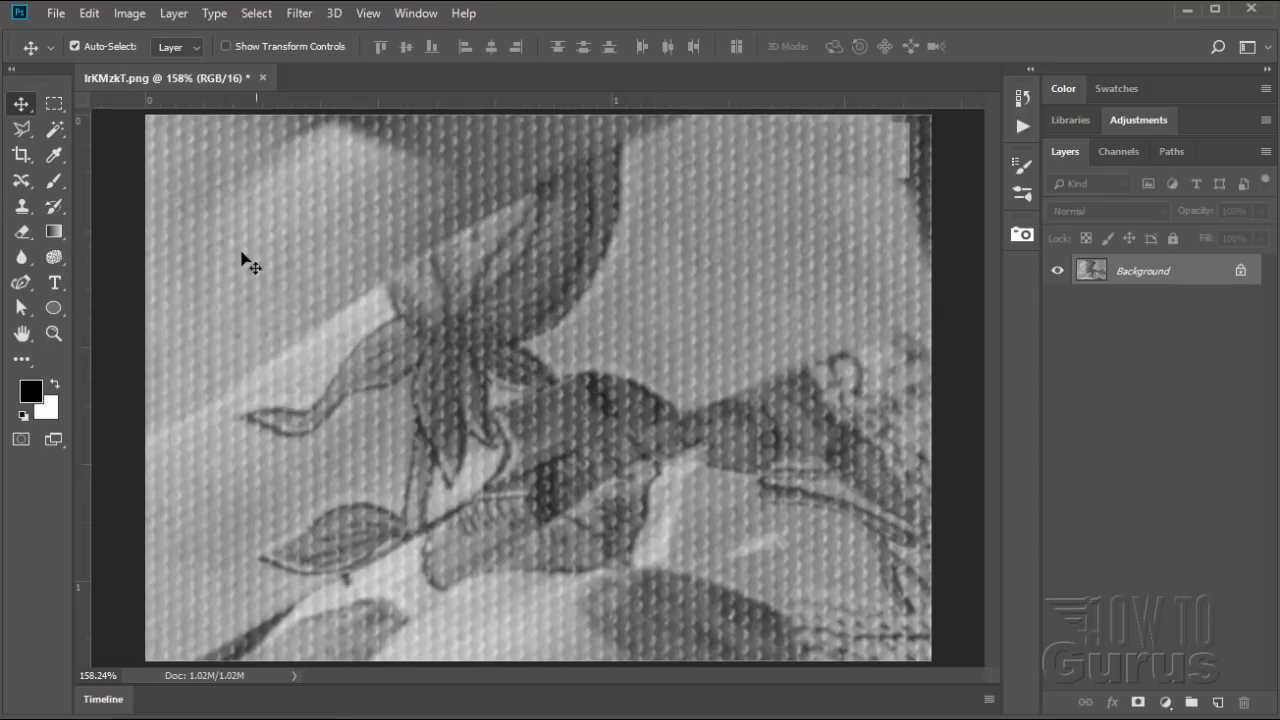
pyautogui.moveTo(490, 208)
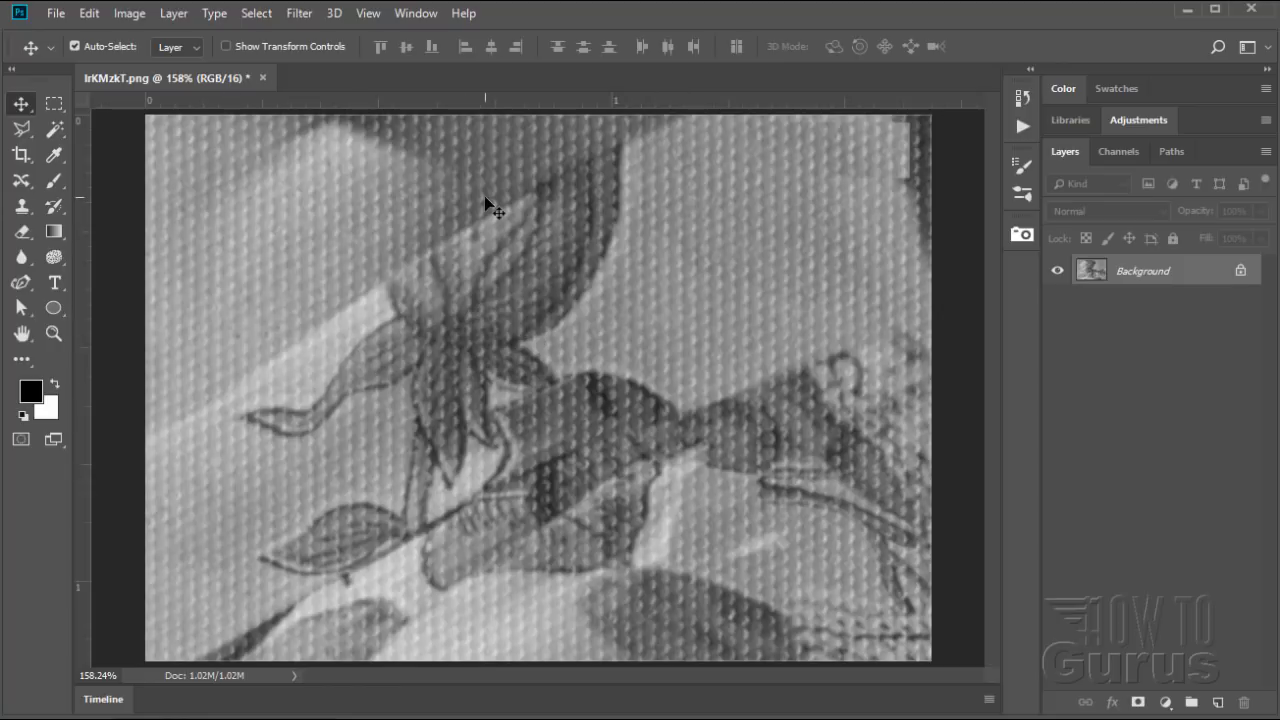
pyautogui.moveTo(480, 238)
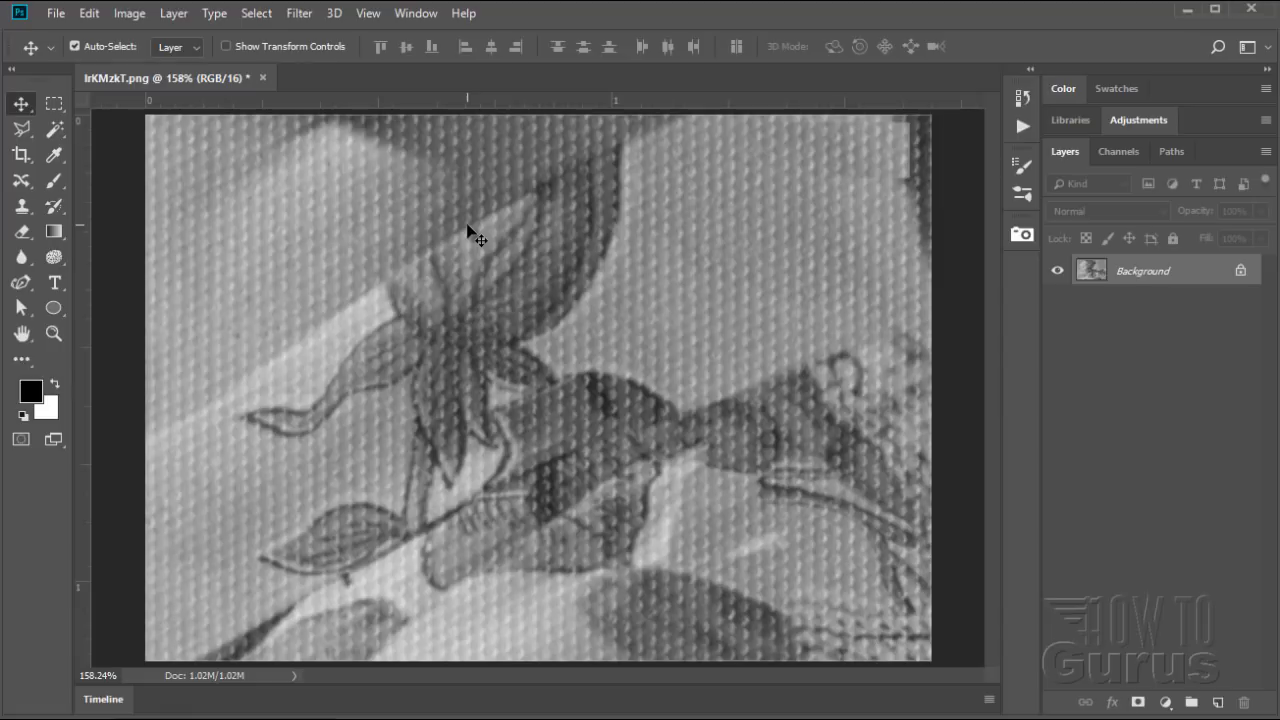
pyautogui.click(1118, 152)
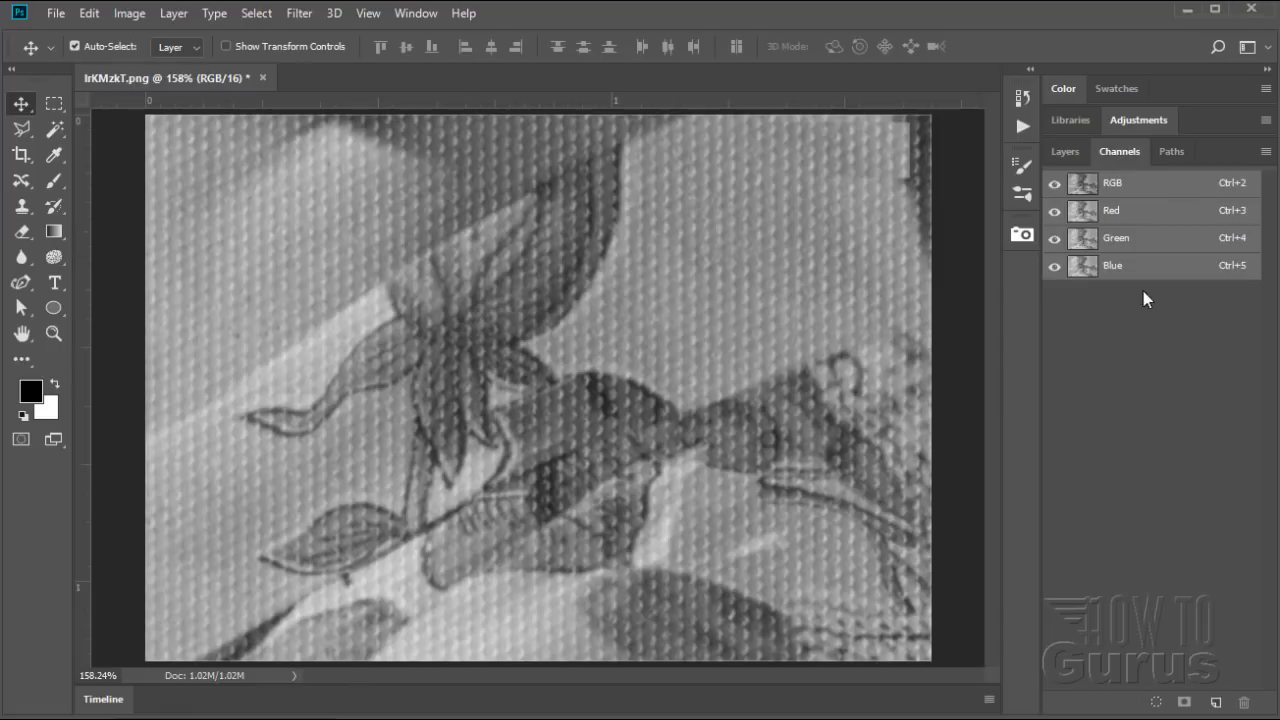
pyautogui.click(1064, 152)
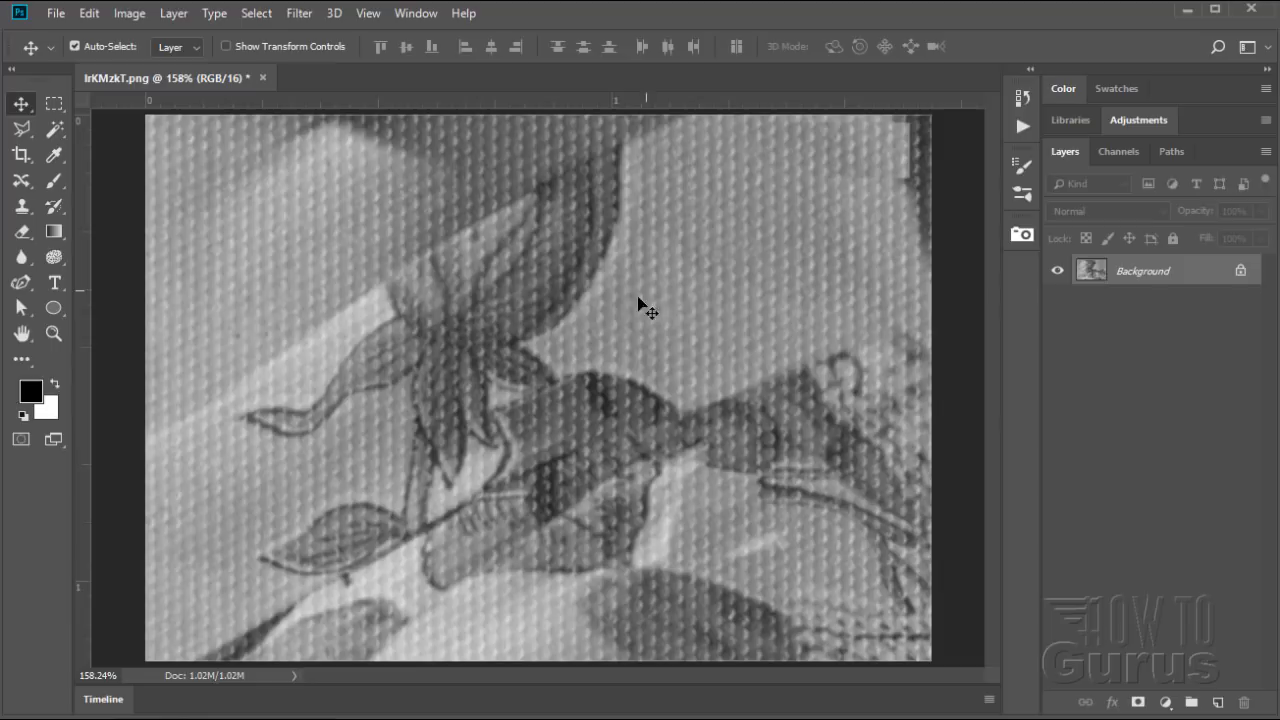
pyautogui.moveTo(256, 424)
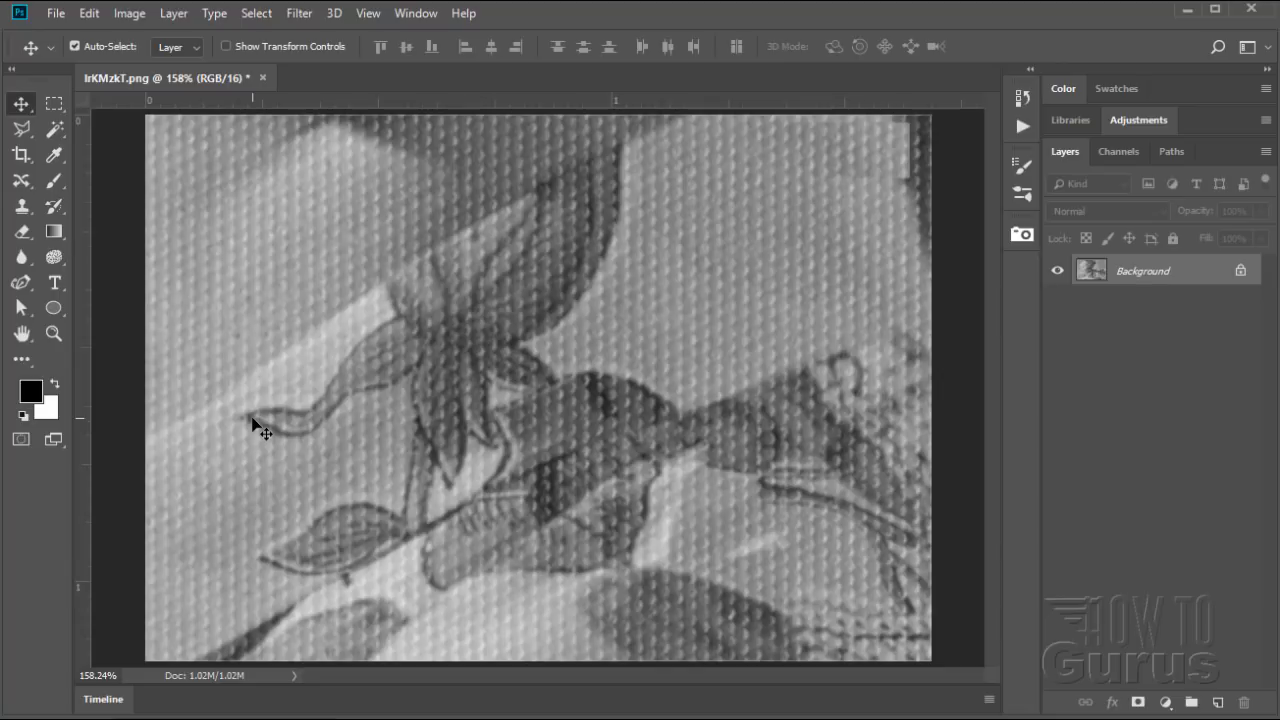
pyautogui.moveTo(804, 210)
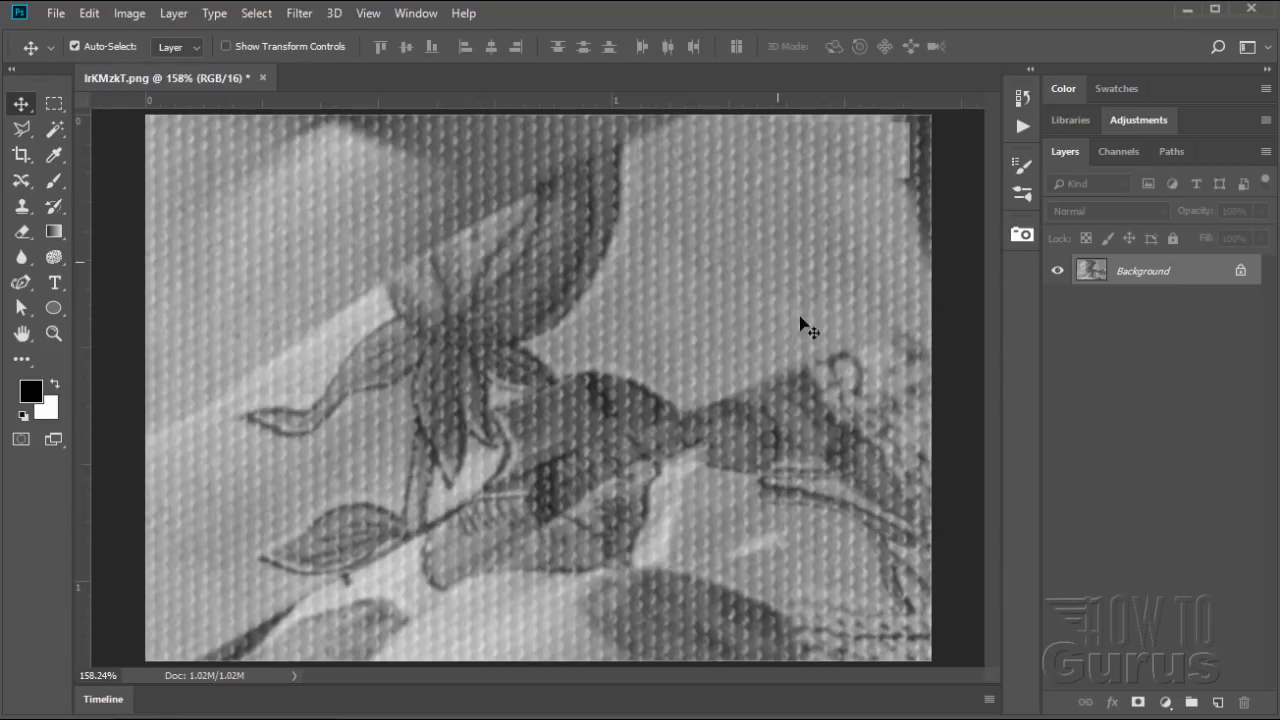
pyautogui.moveTo(714, 334)
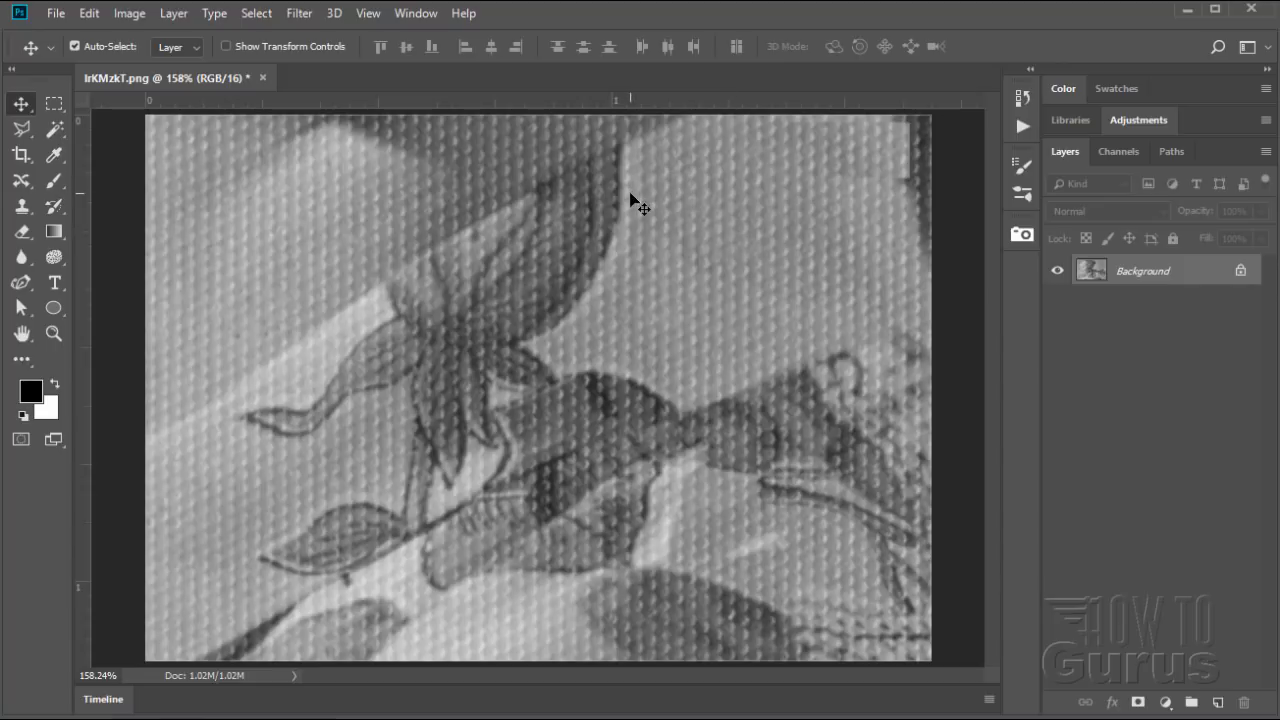
pyautogui.moveTo(644, 262)
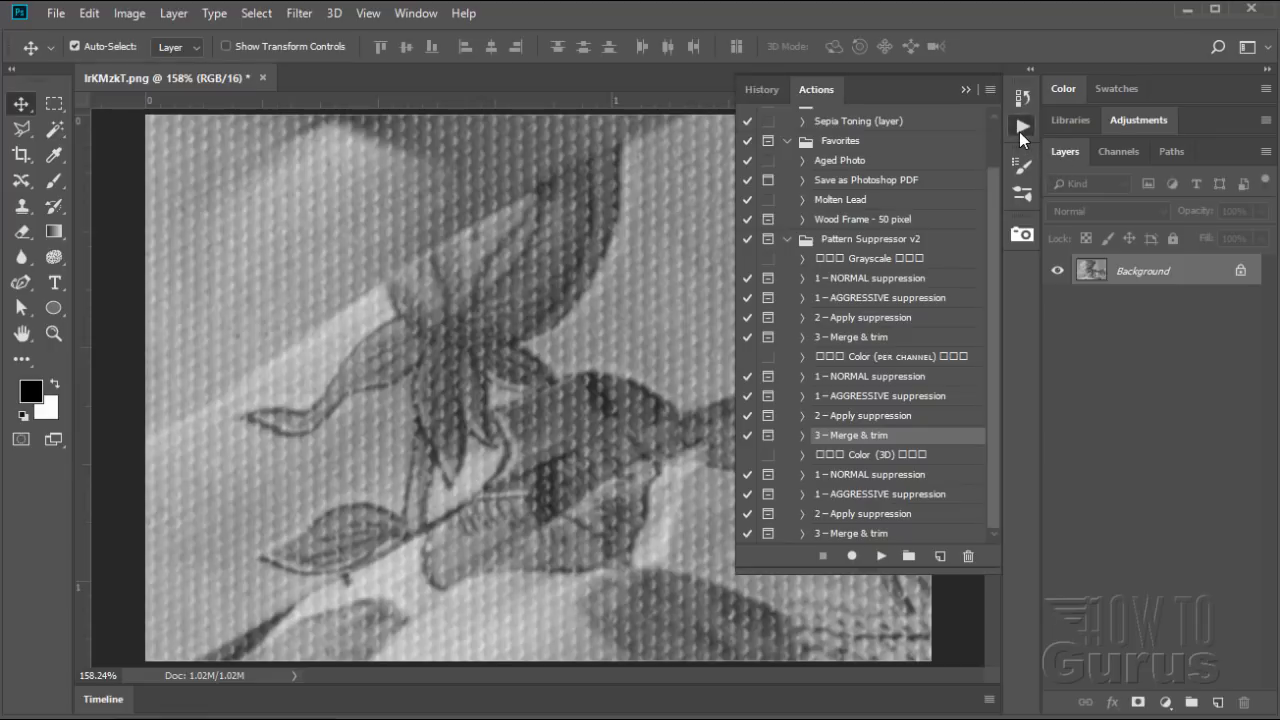
pyautogui.moveTo(896, 248)
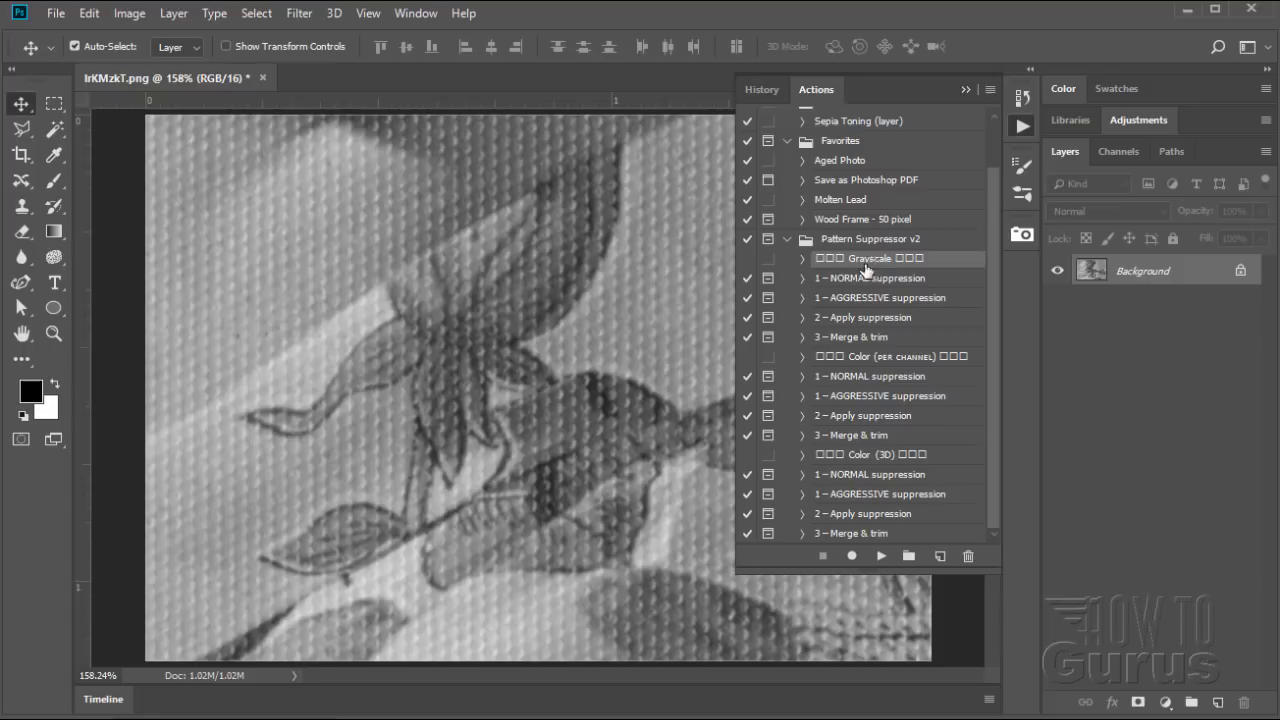
# Select the grayscale '1 – NORMAL suppression' action and start it playing.
pyautogui.click(868, 278)
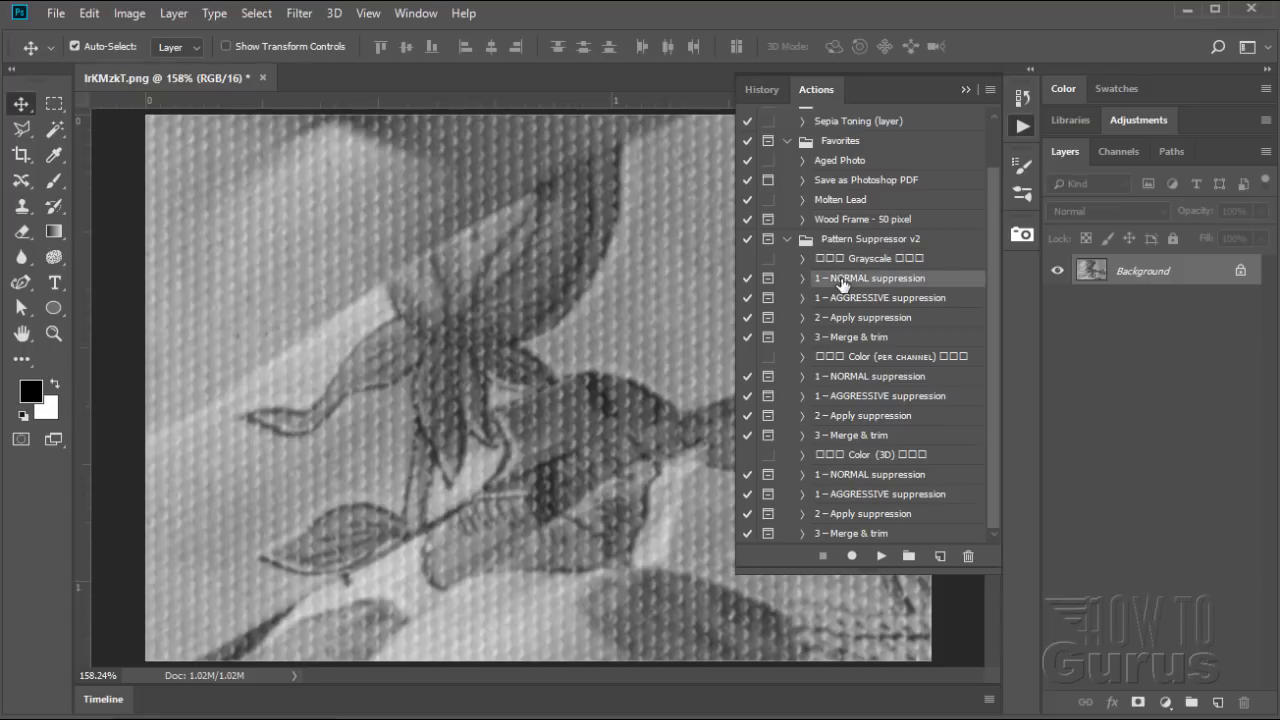
pyautogui.moveTo(844, 332)
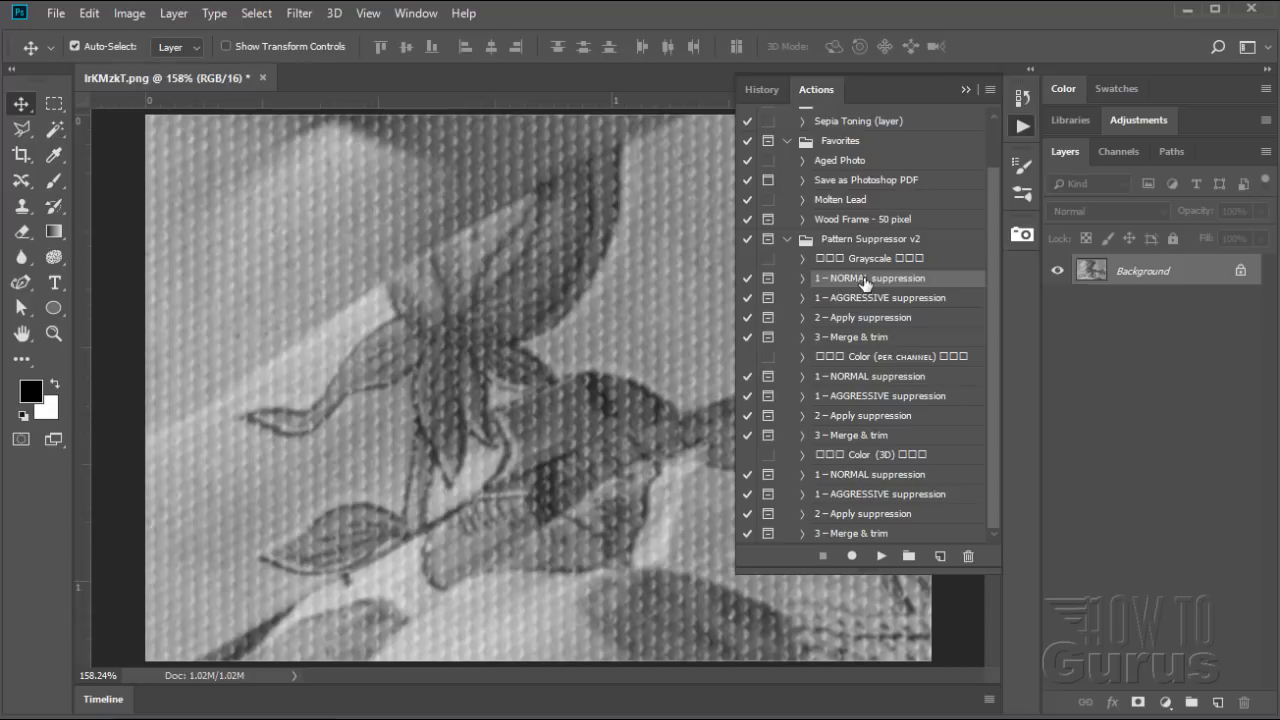
pyautogui.moveTo(884, 330)
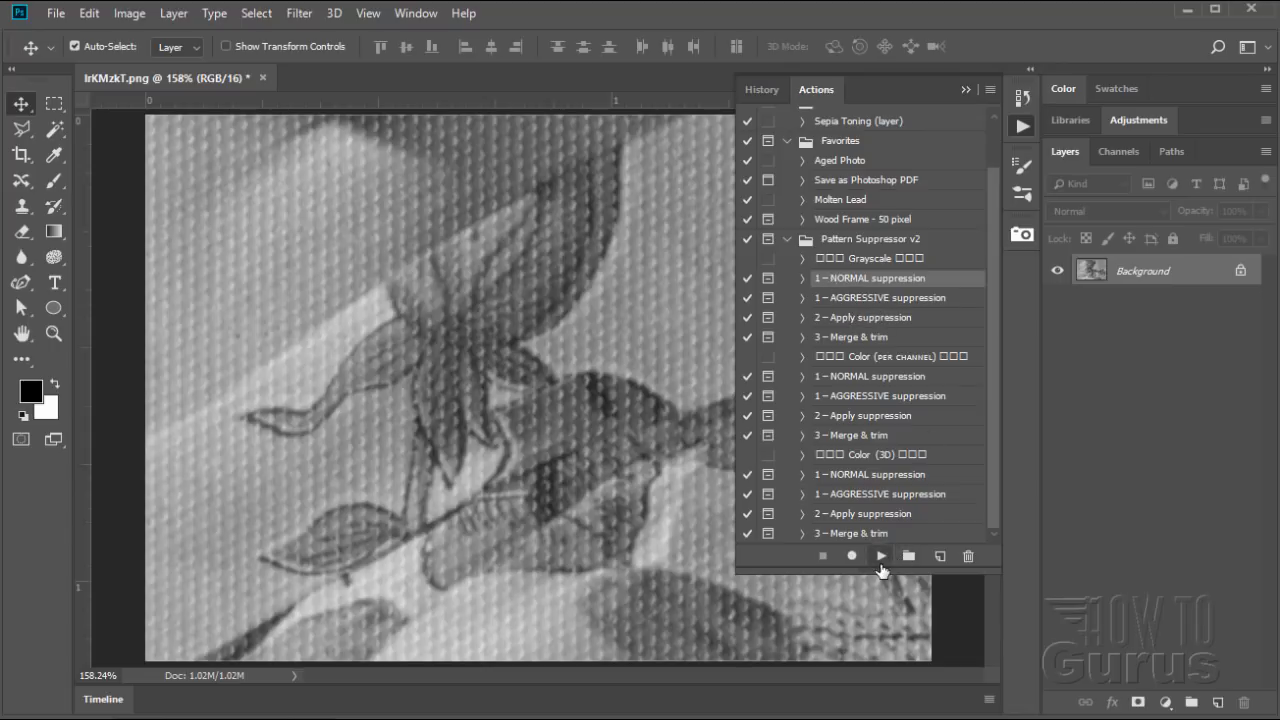
pyautogui.click(880, 556)
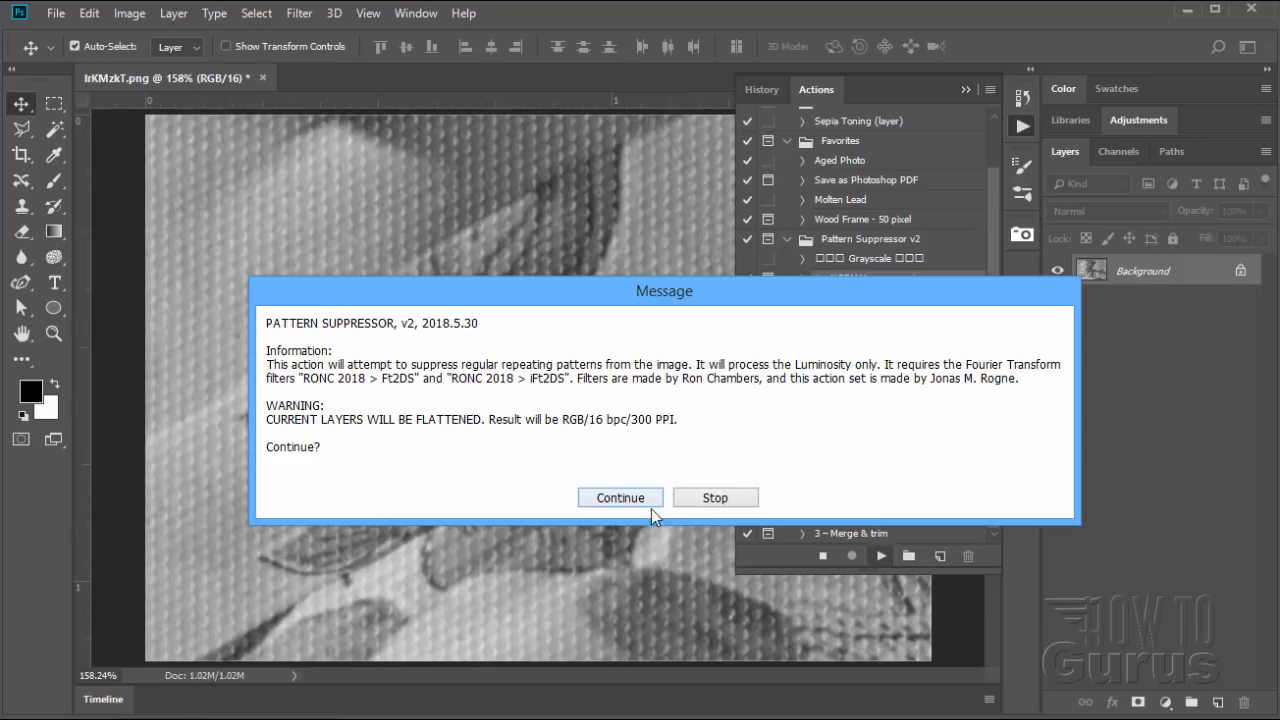
# Continue past the flatten warning and masking instructions so the FT spectrum layers are built.
pyautogui.click(620, 496)
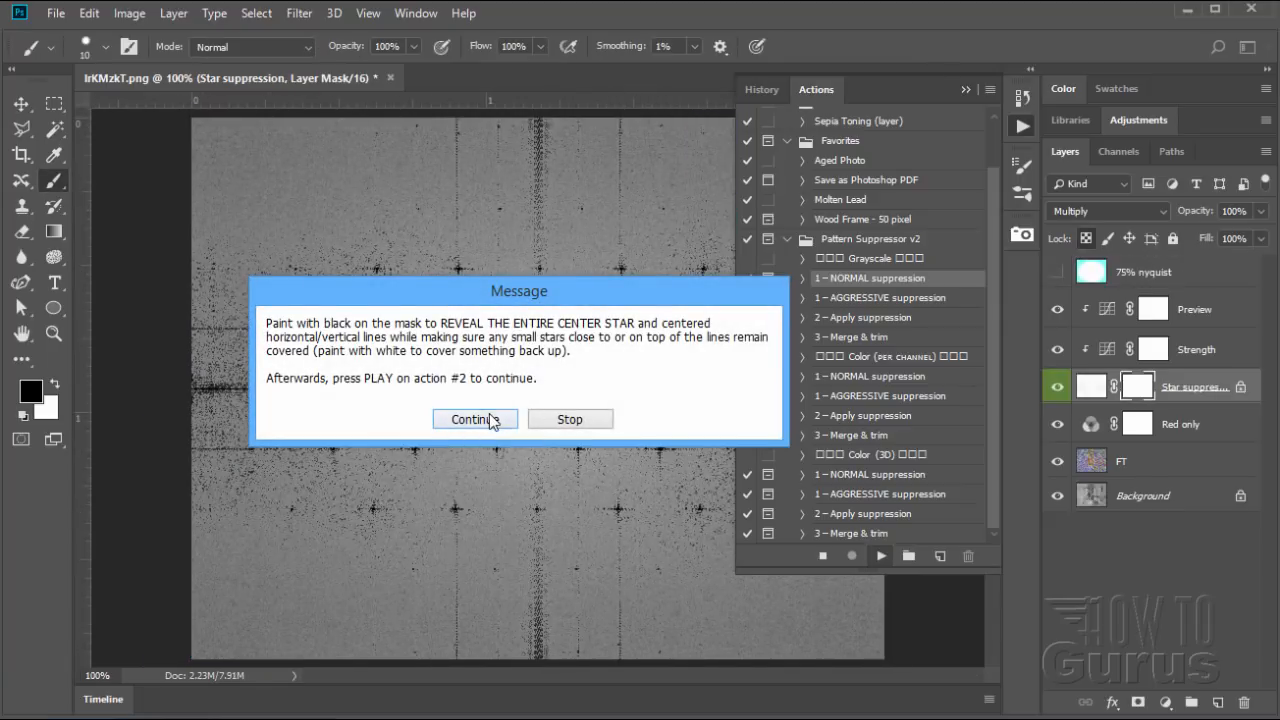
pyautogui.click(476, 418)
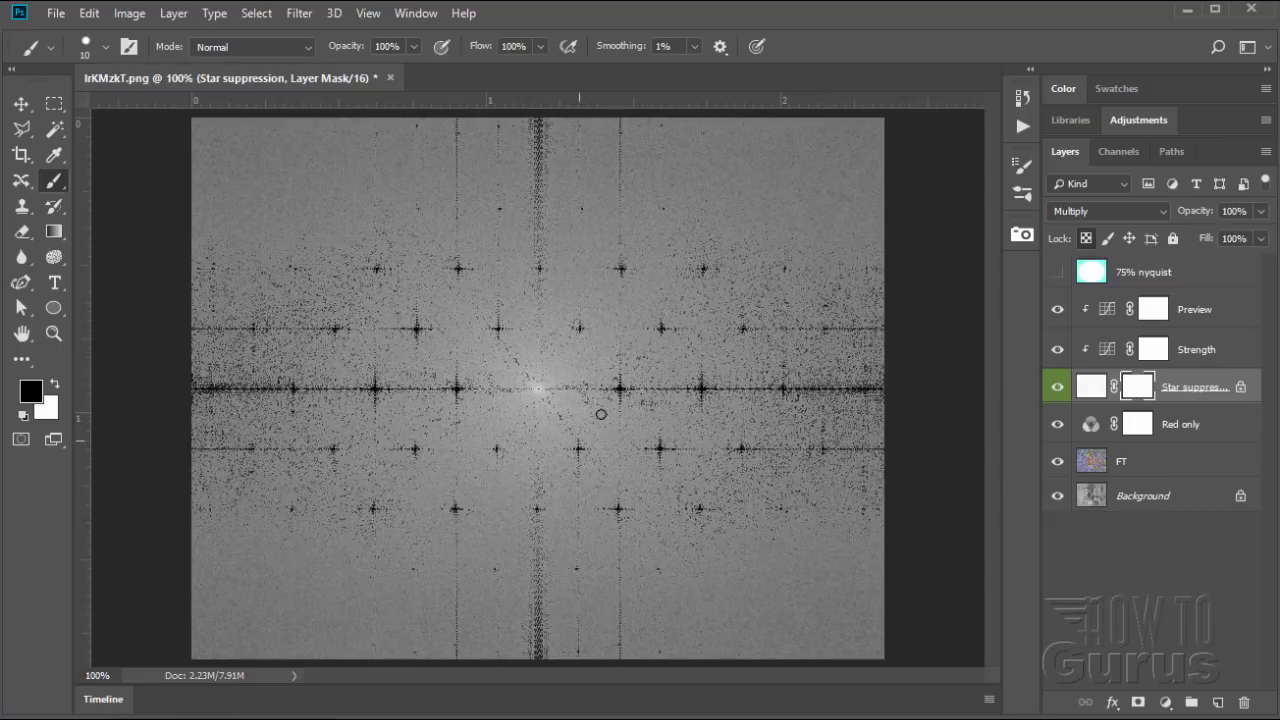
pyautogui.moveTo(686, 582)
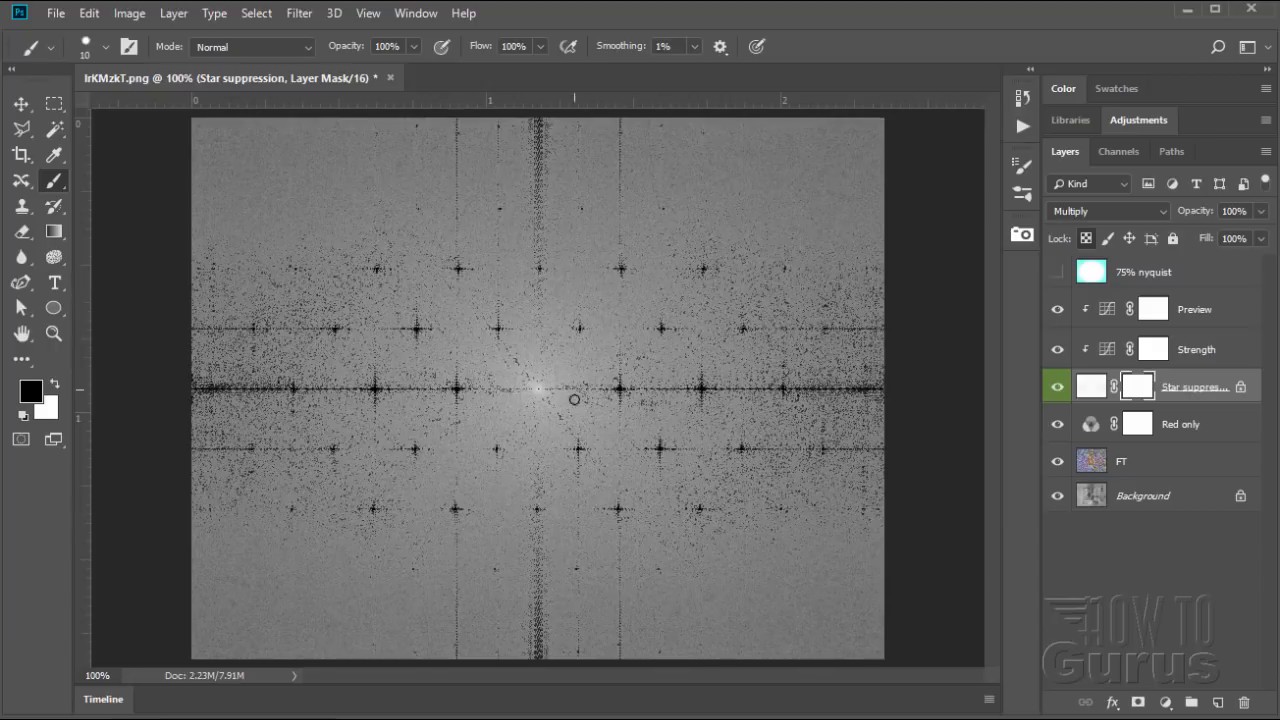
pyautogui.moveTo(810, 340)
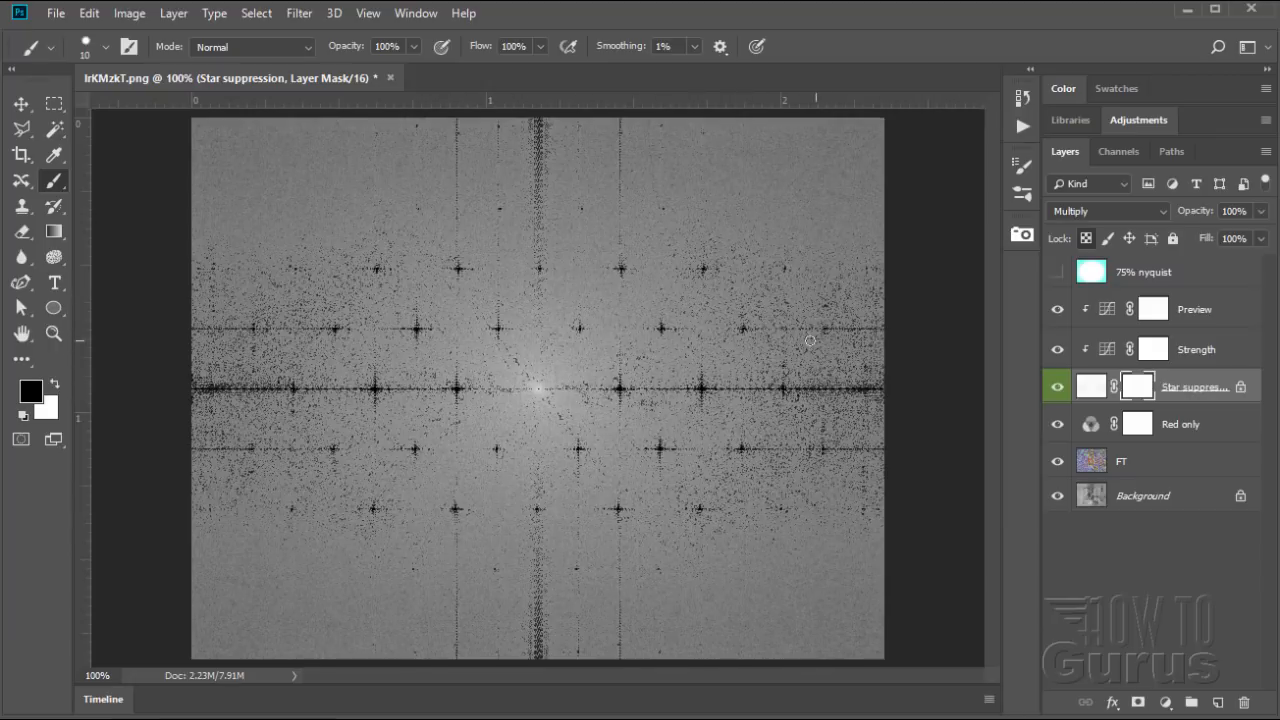
pyautogui.moveTo(342, 320)
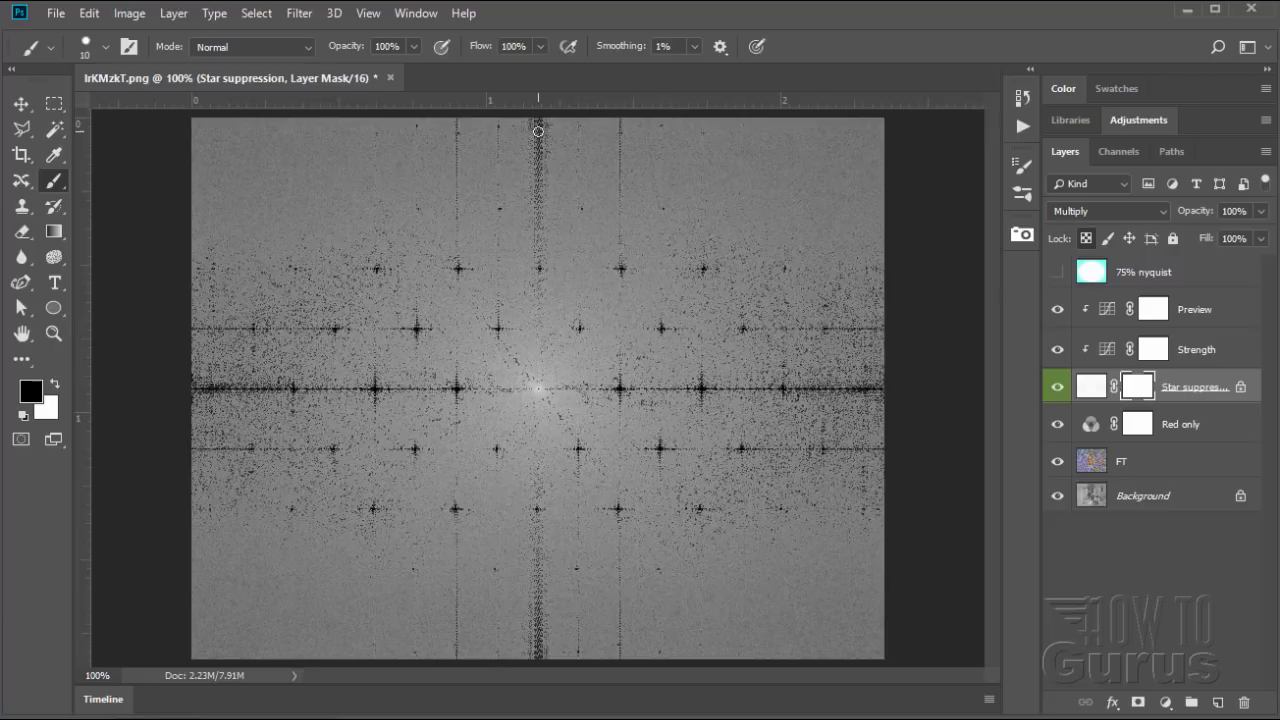
pyautogui.moveTo(538, 156)
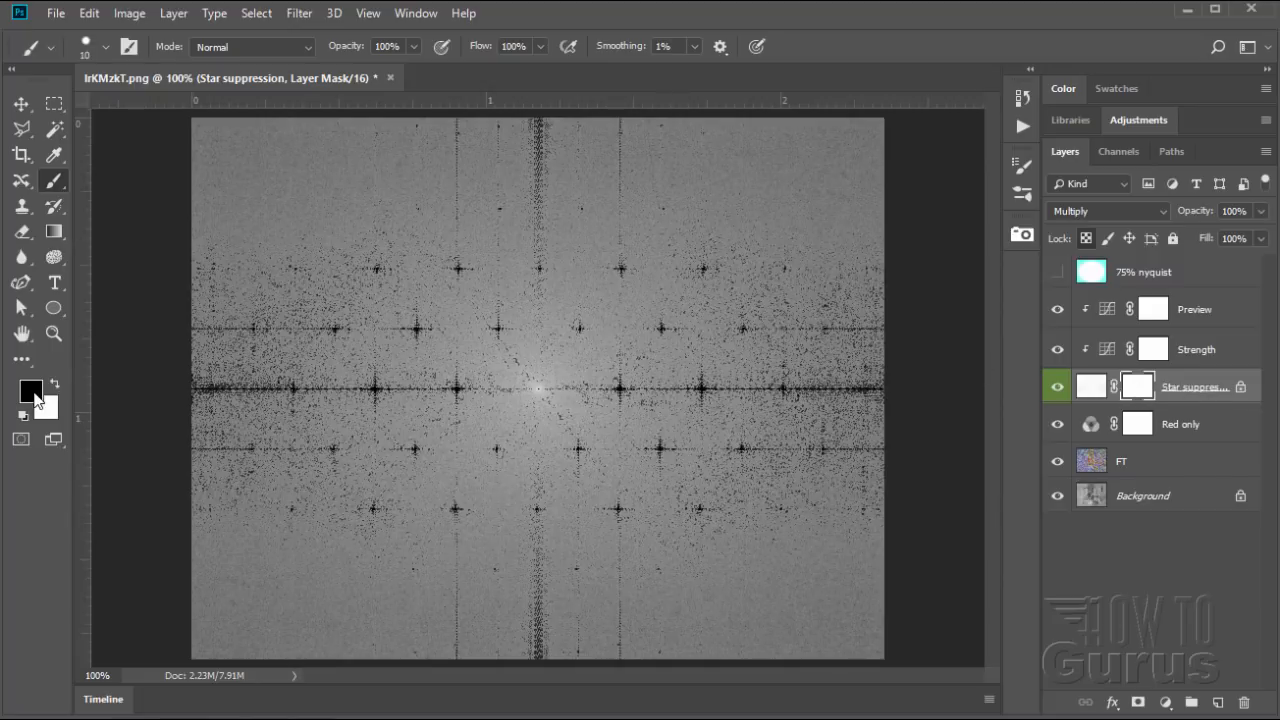
pyautogui.moveTo(300, 296)
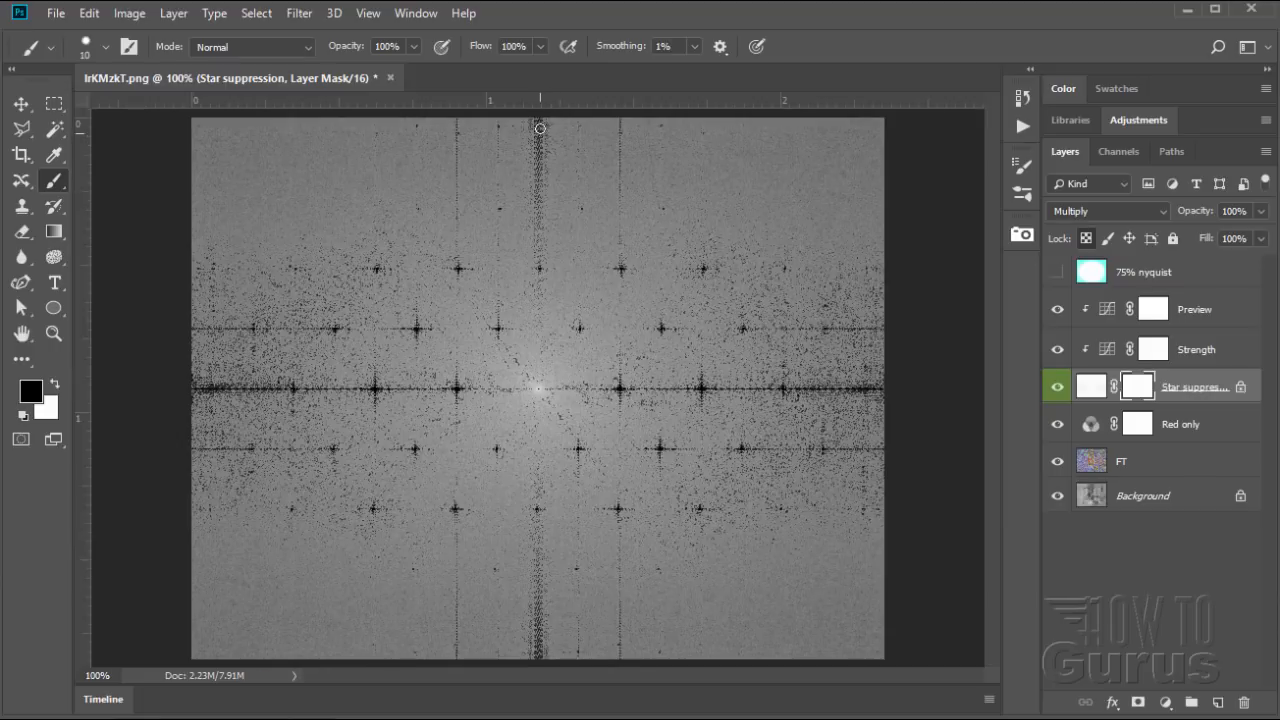
pyautogui.moveTo(540, 124)
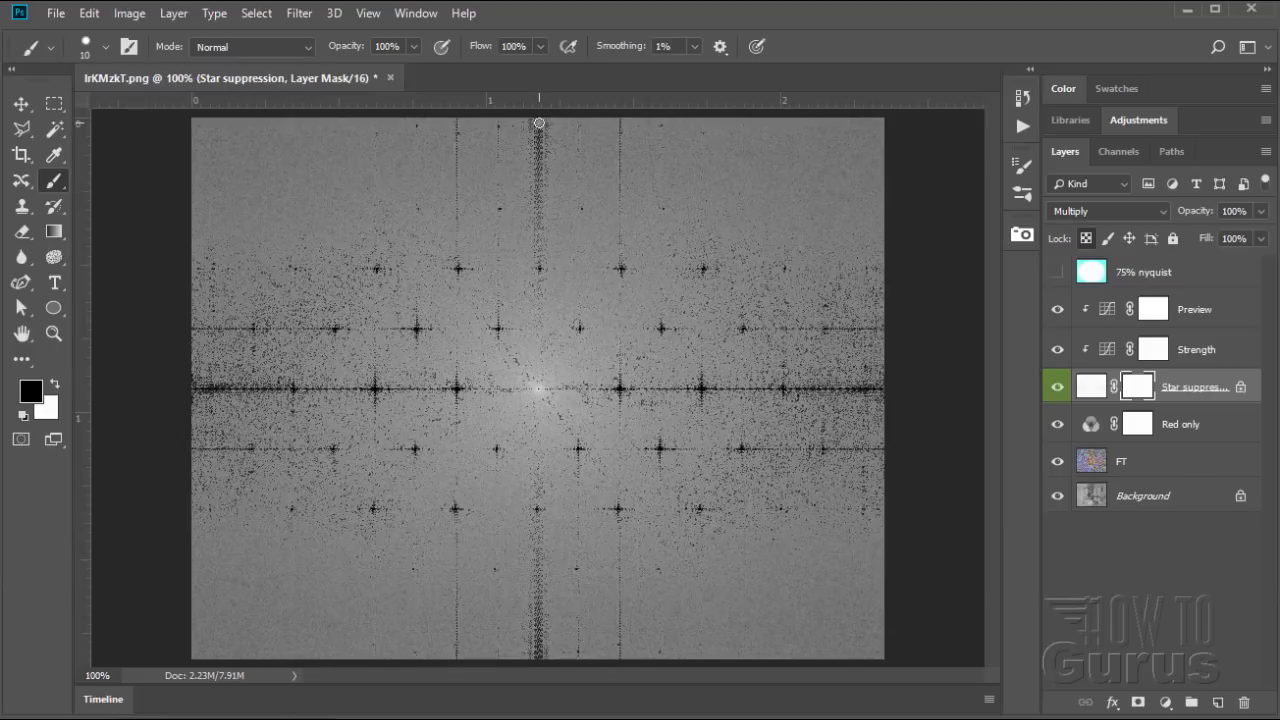
# Paint black down the vertical centre line of the spectrum on the Star suppression mask.
pyautogui.moveTo(540, 124); pyautogui.dragTo(540, 352)
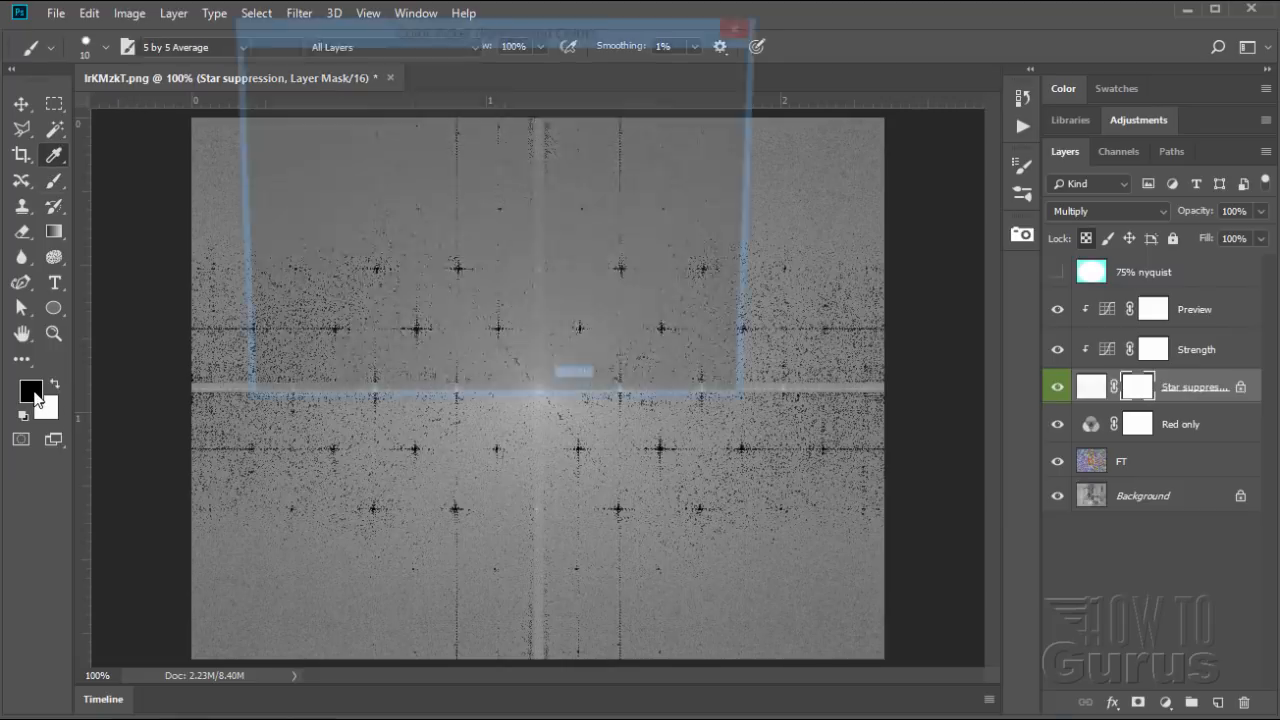
# Switch the foreground colour to white and apply the suppression to bring back the leaf image.
pyautogui.click(32, 390)
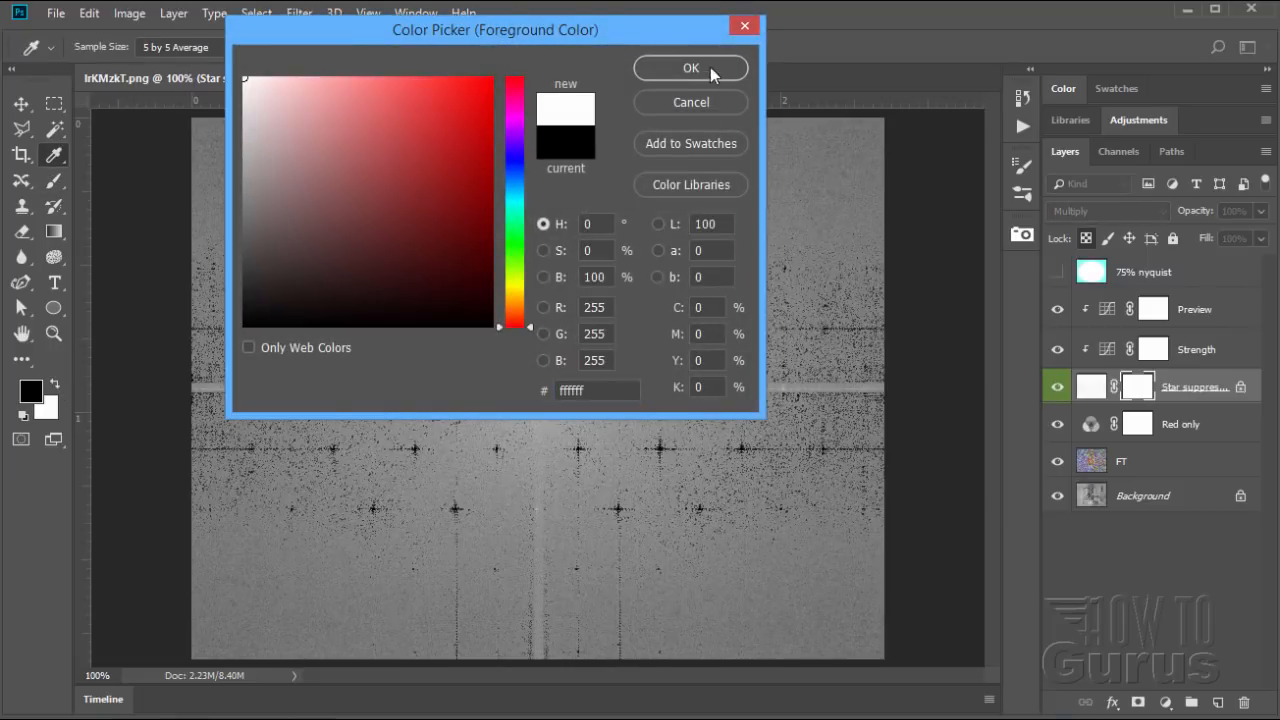
pyautogui.click(690, 68)
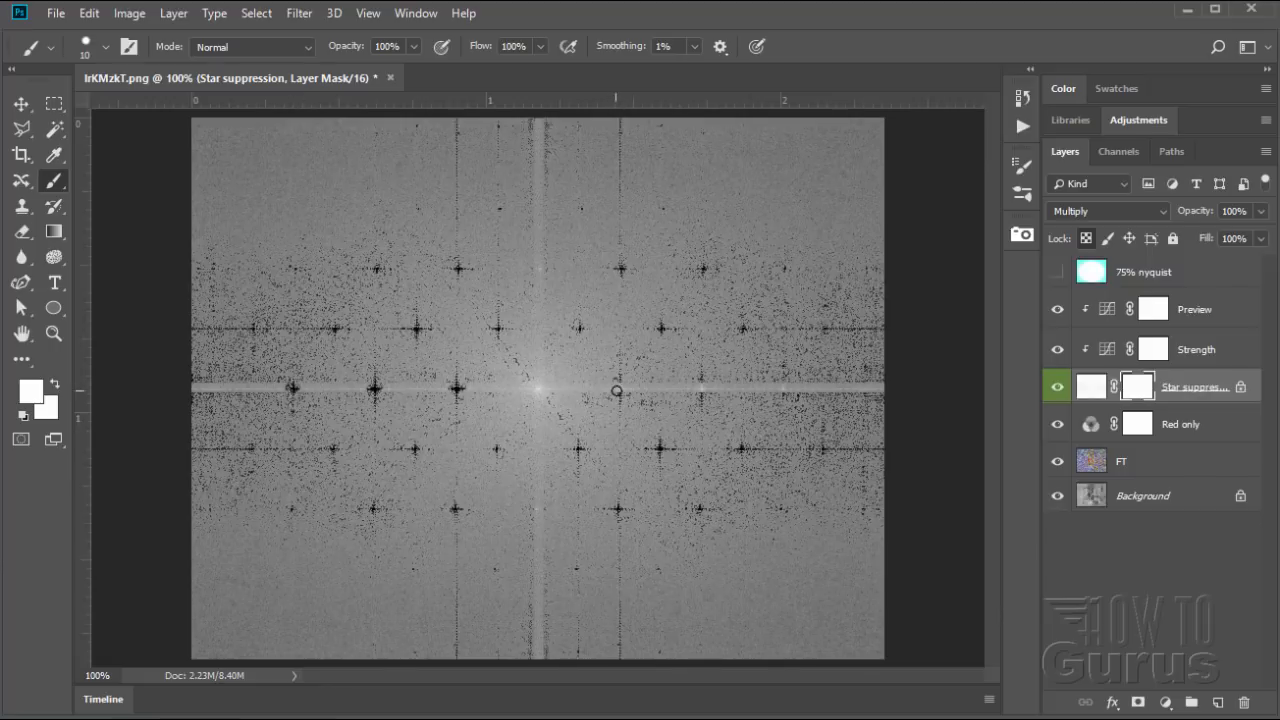
pyautogui.moveTo(700, 396)
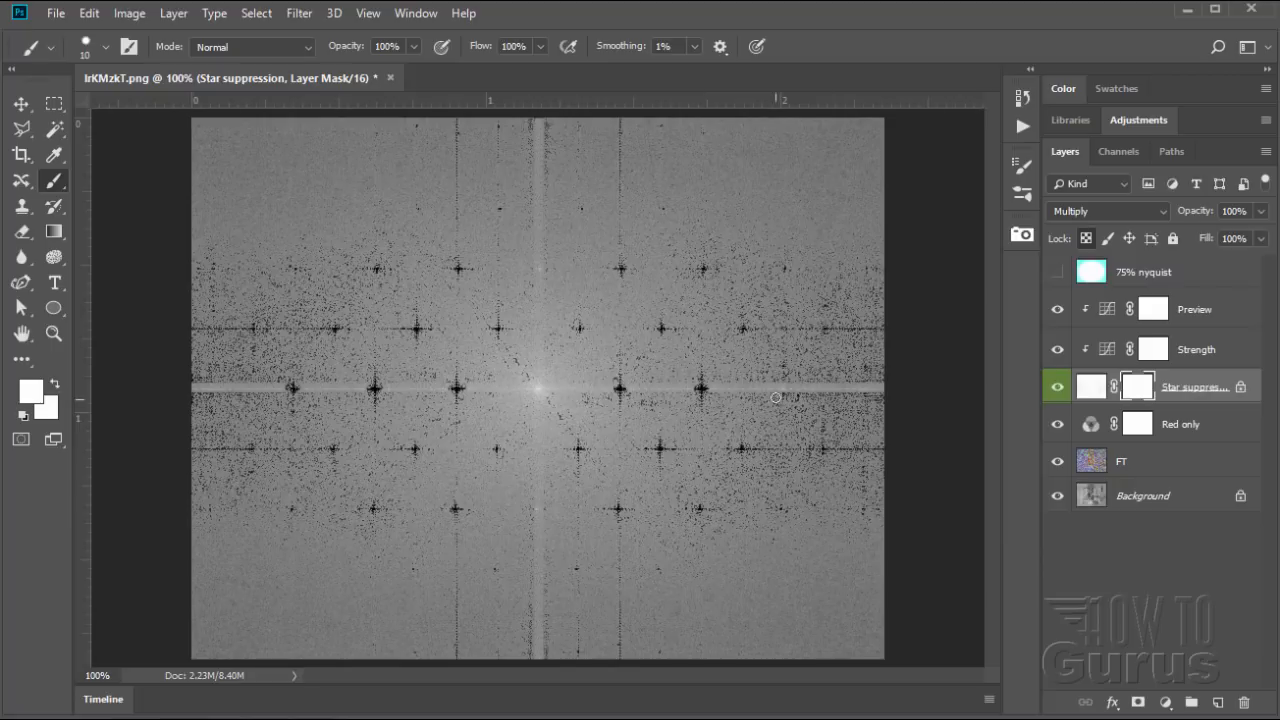
pyautogui.moveTo(608, 370)
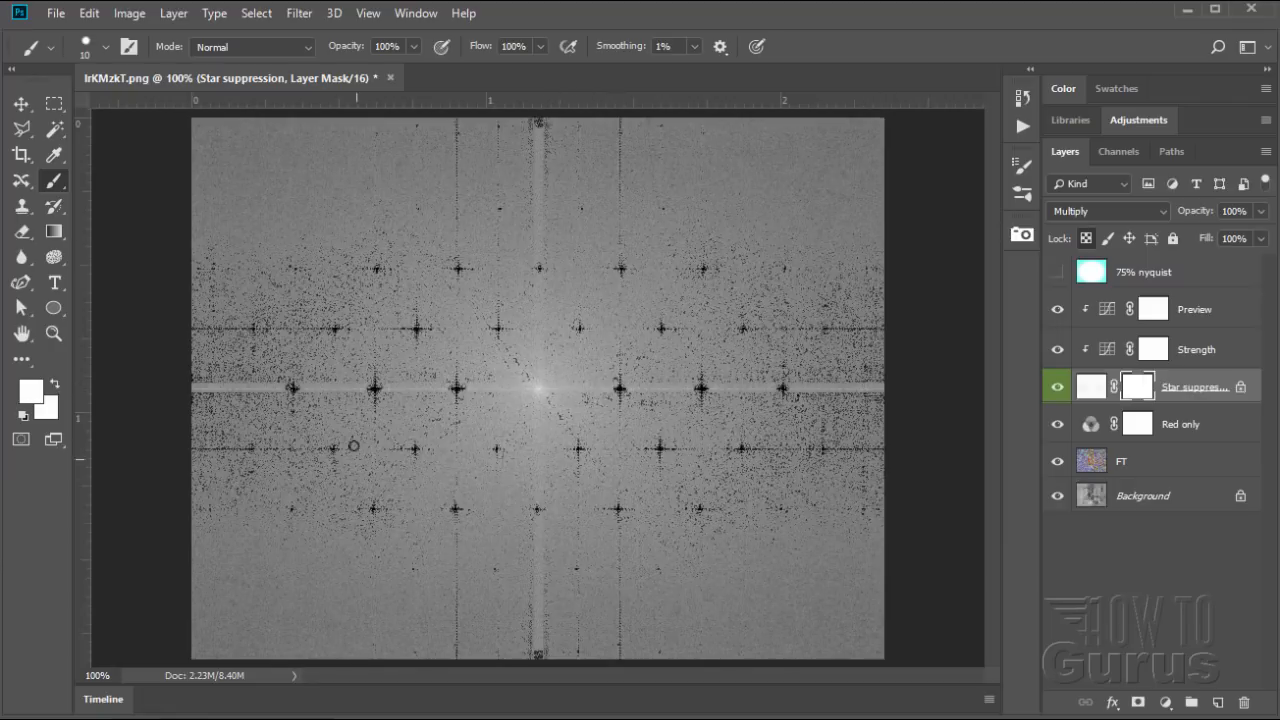
pyautogui.moveTo(476, 492)
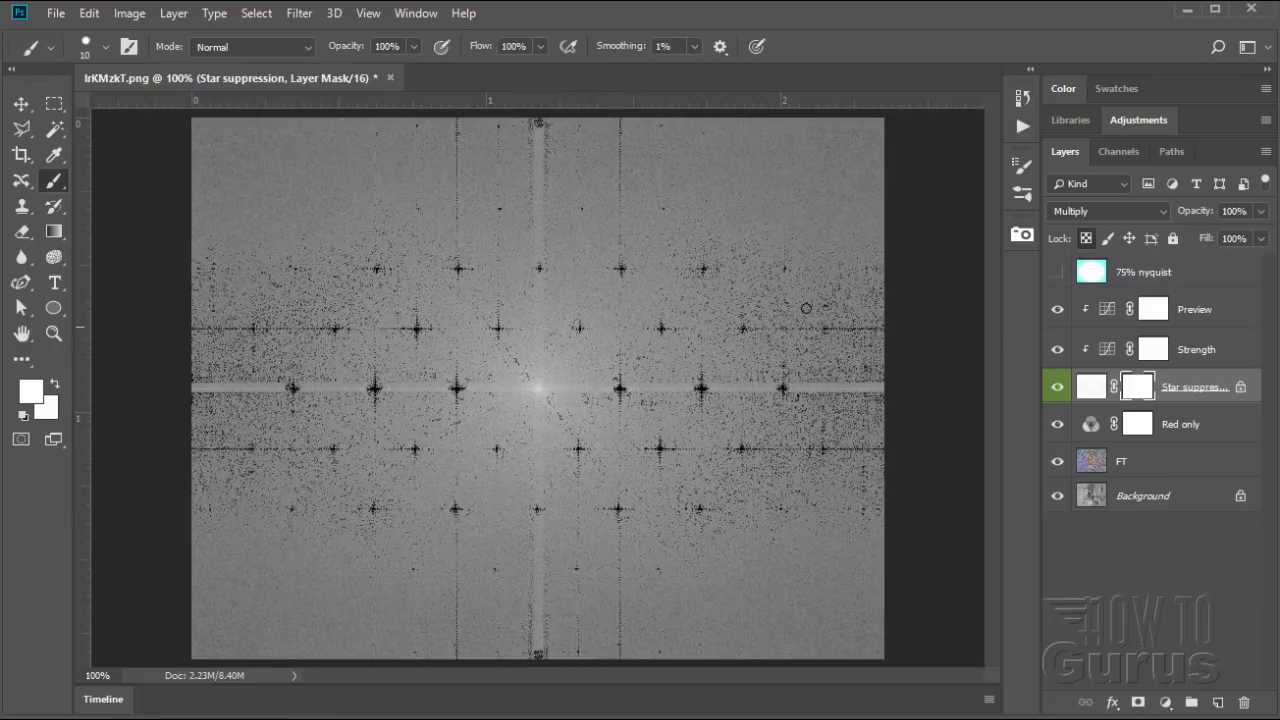
pyautogui.click(1022, 130)
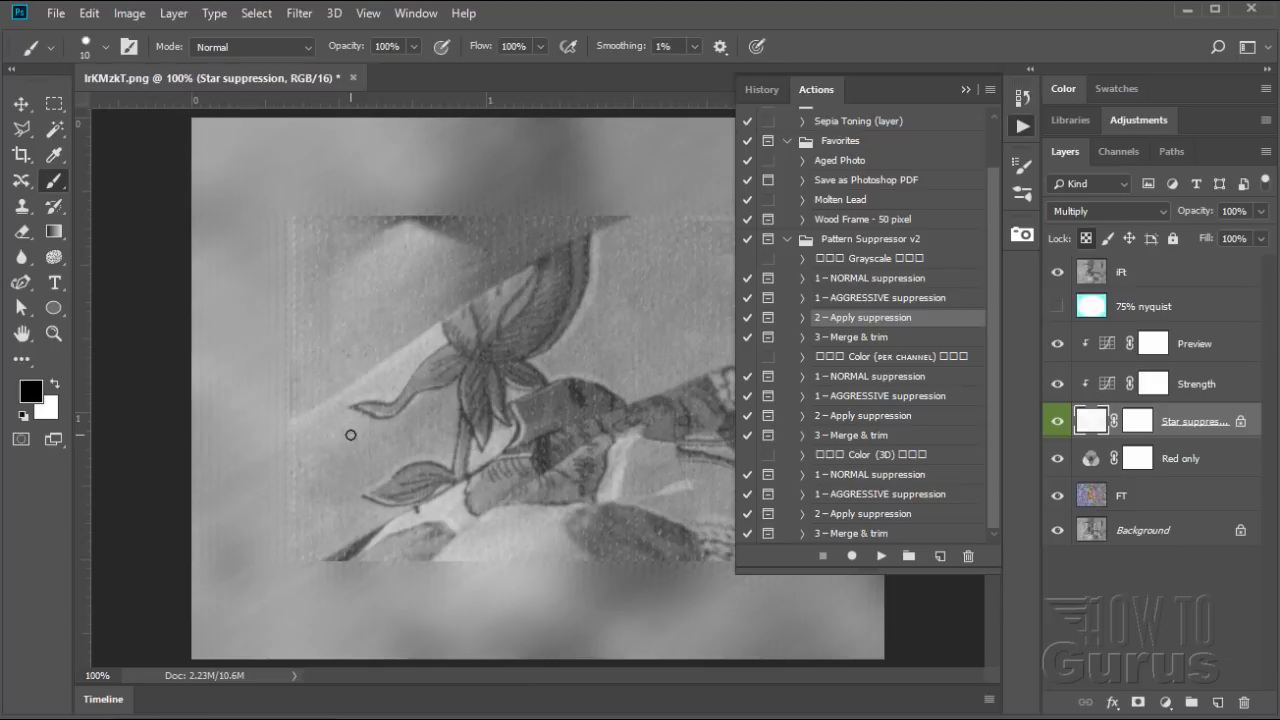
pyautogui.moveTo(434, 216)
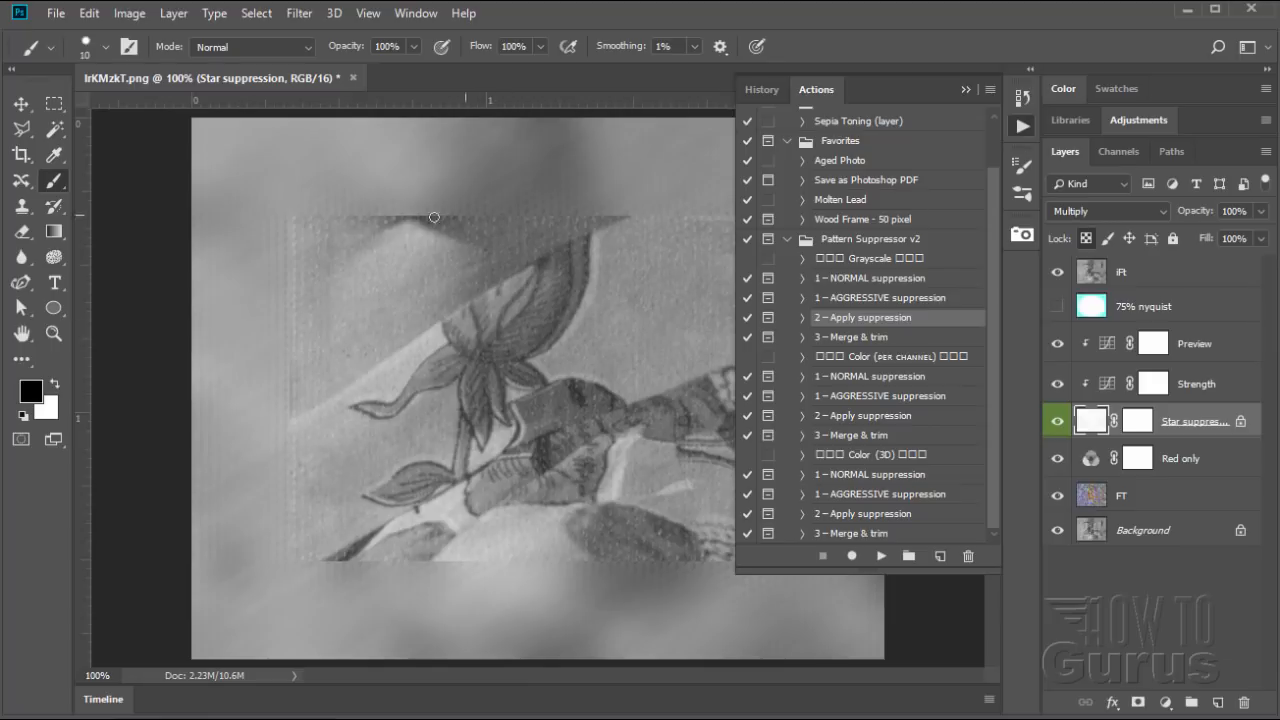
pyautogui.moveTo(610, 296)
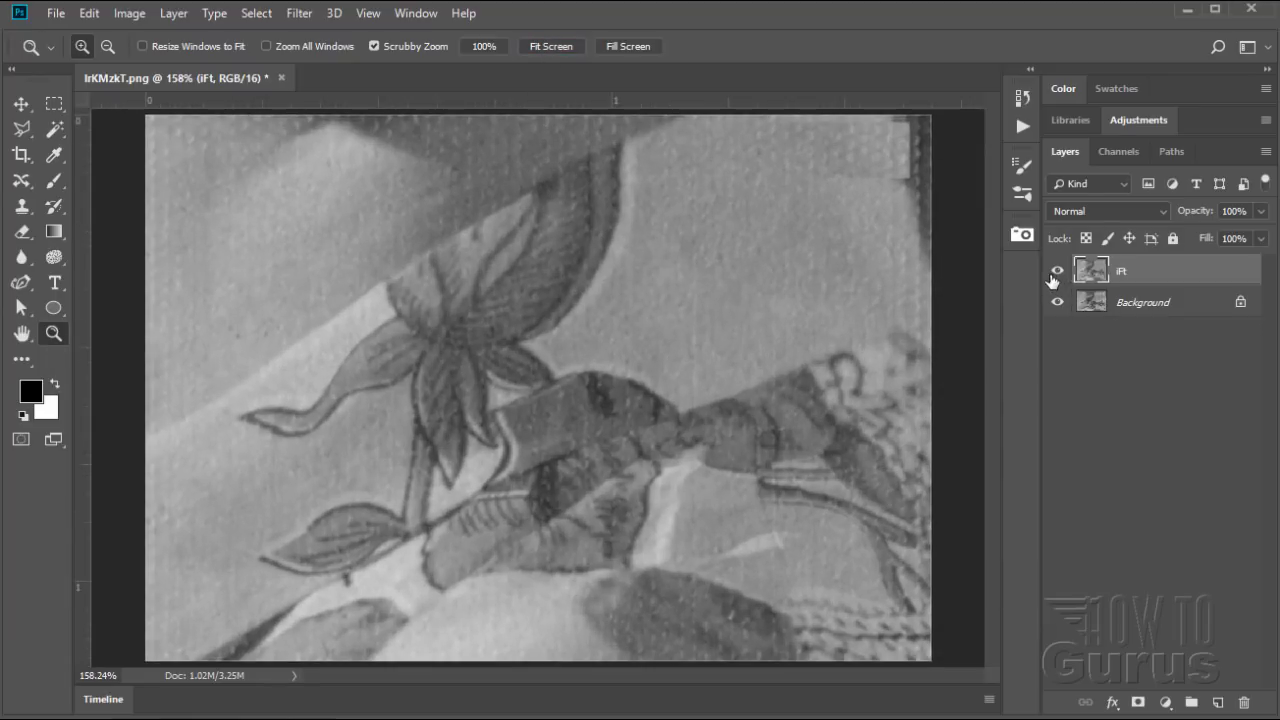
# Toggle the FT layer's visibility to compare the leaf before and after suppression.
pyautogui.click(1056, 272)
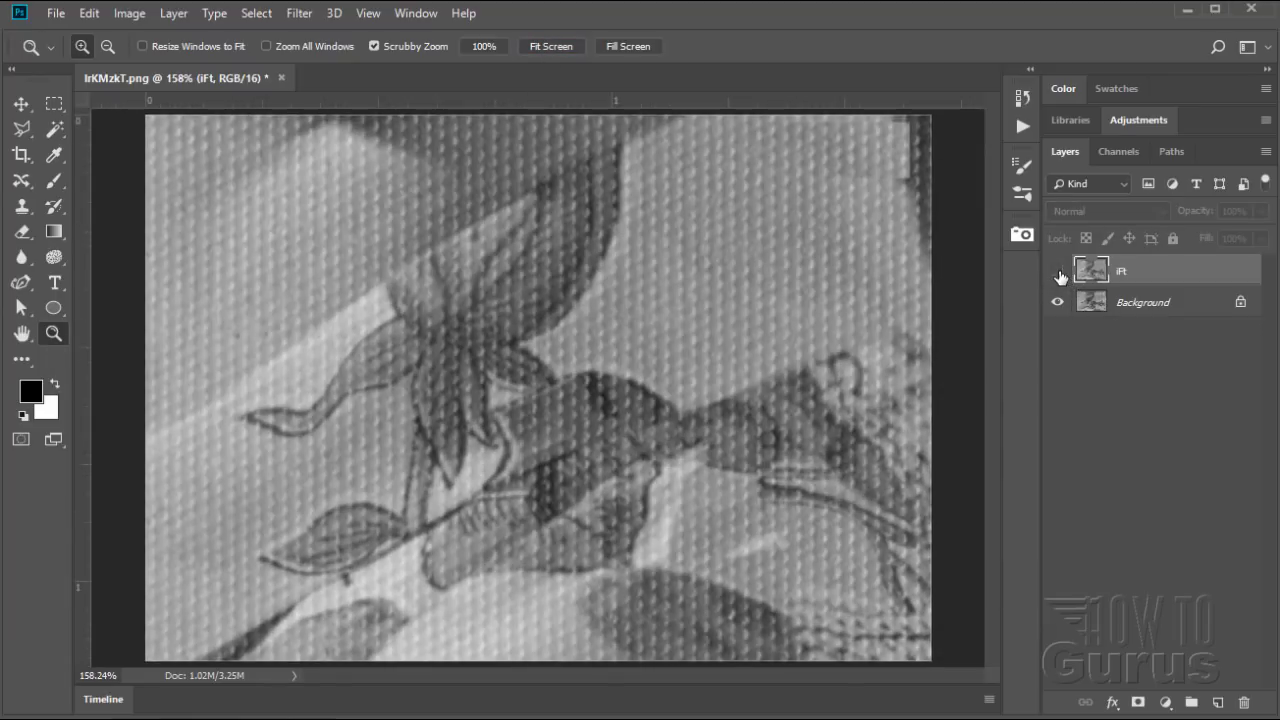
pyautogui.click(1056, 272)
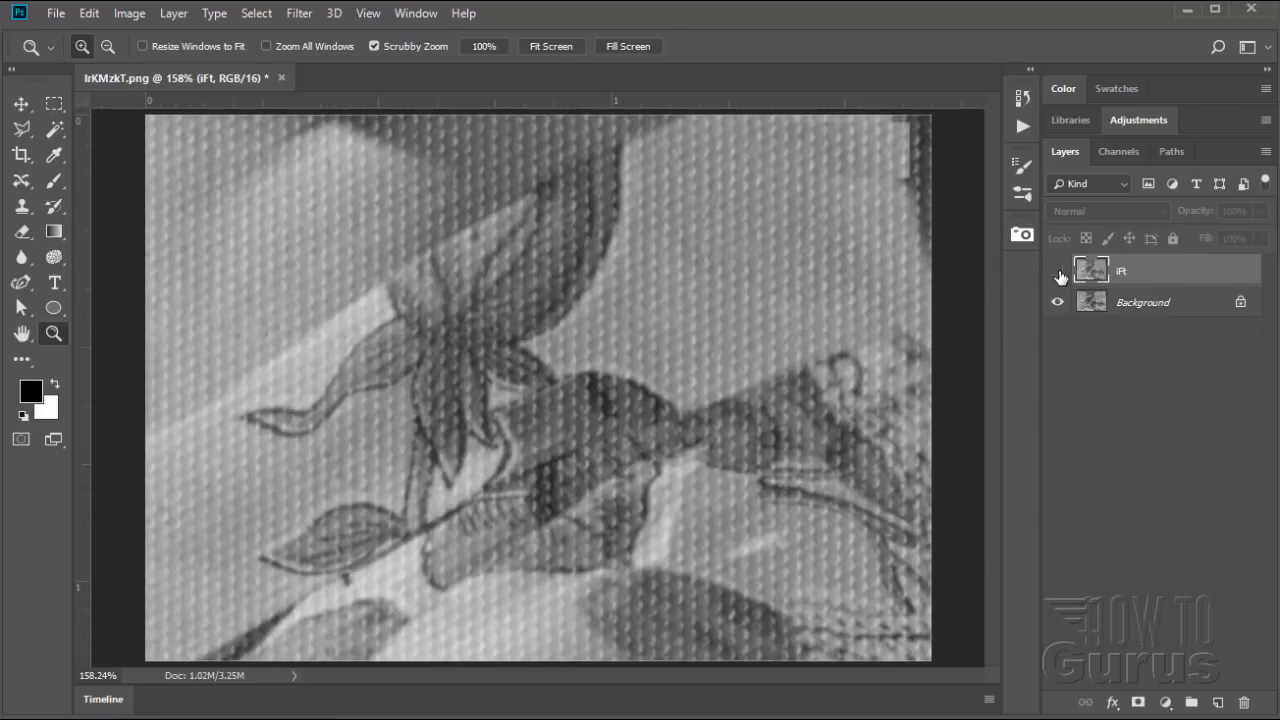
pyautogui.click(1056, 272)
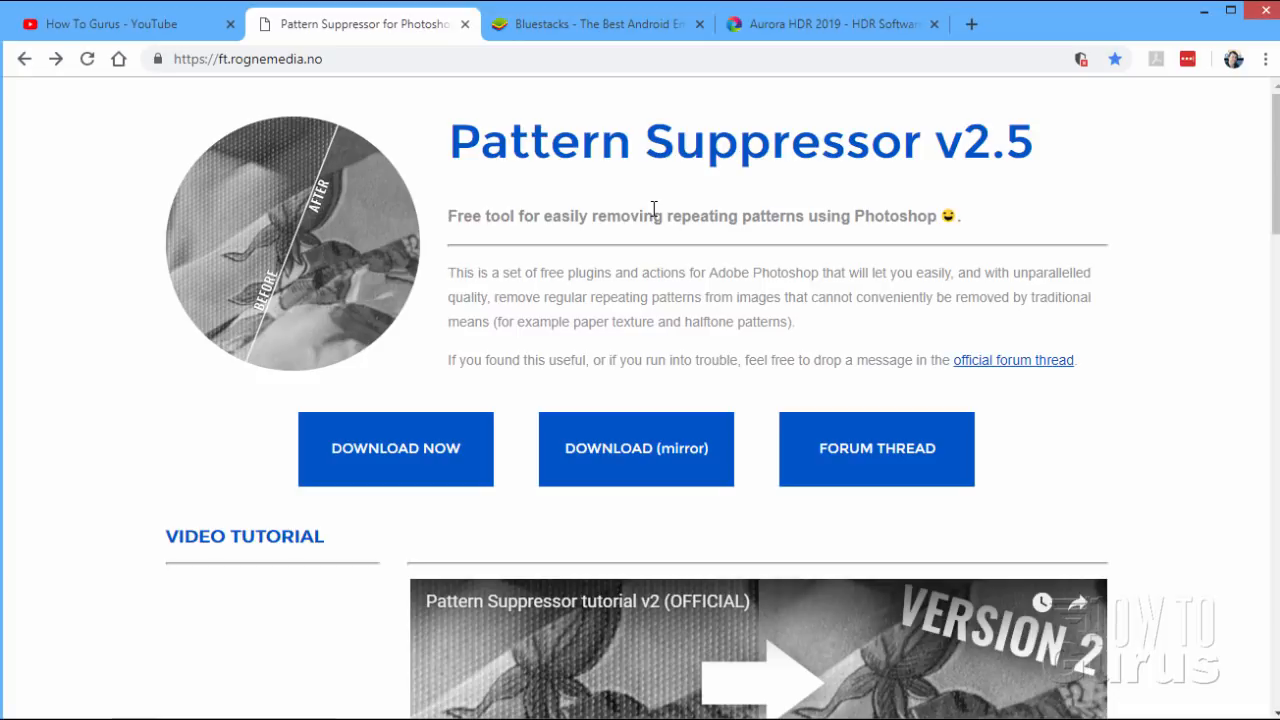
pyautogui.moveTo(396, 260)
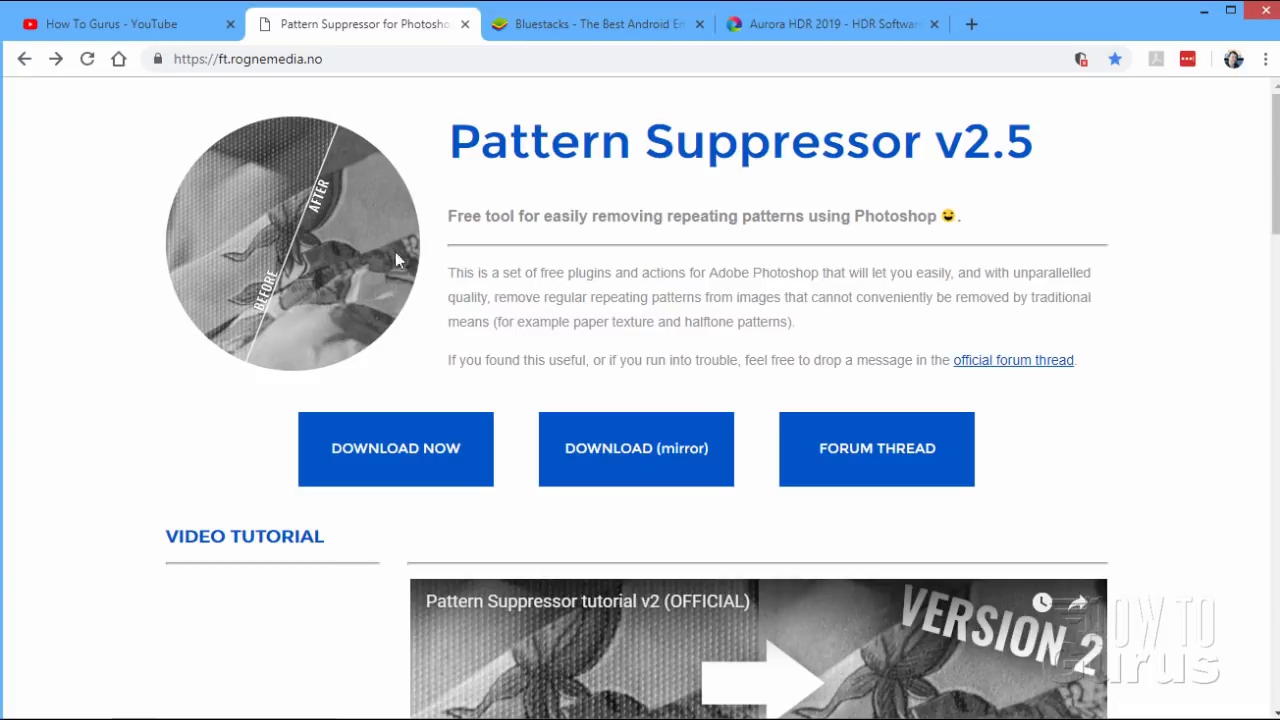
# Bring up BlueStacks 4 to view its installed apps, then close the emulator.
pyautogui.click(596, 24)
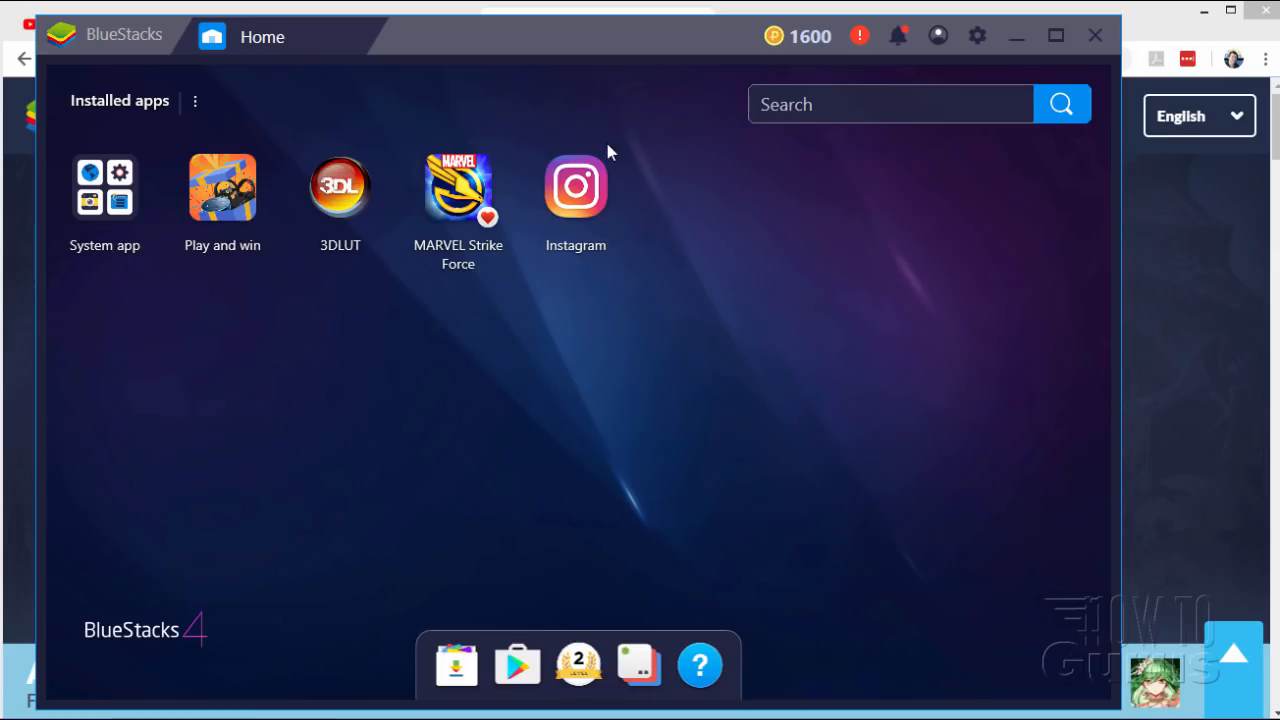
pyautogui.moveTo(576, 188)
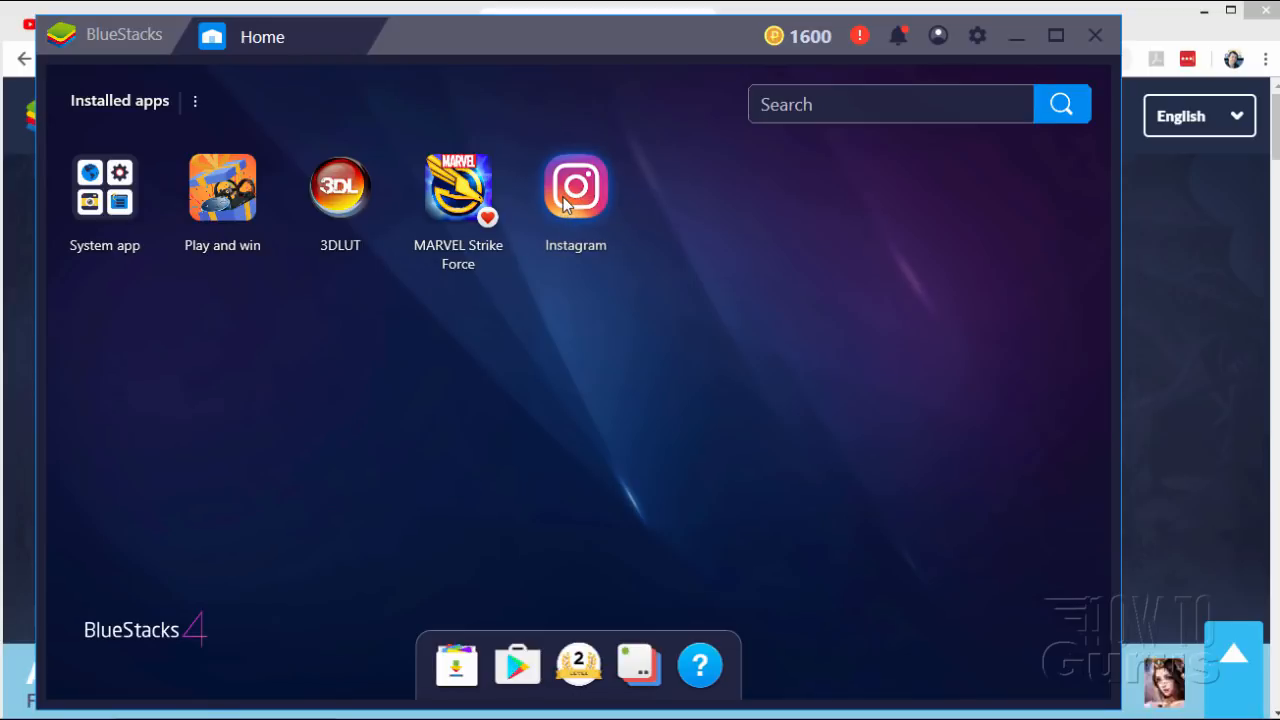
pyautogui.moveTo(548, 412)
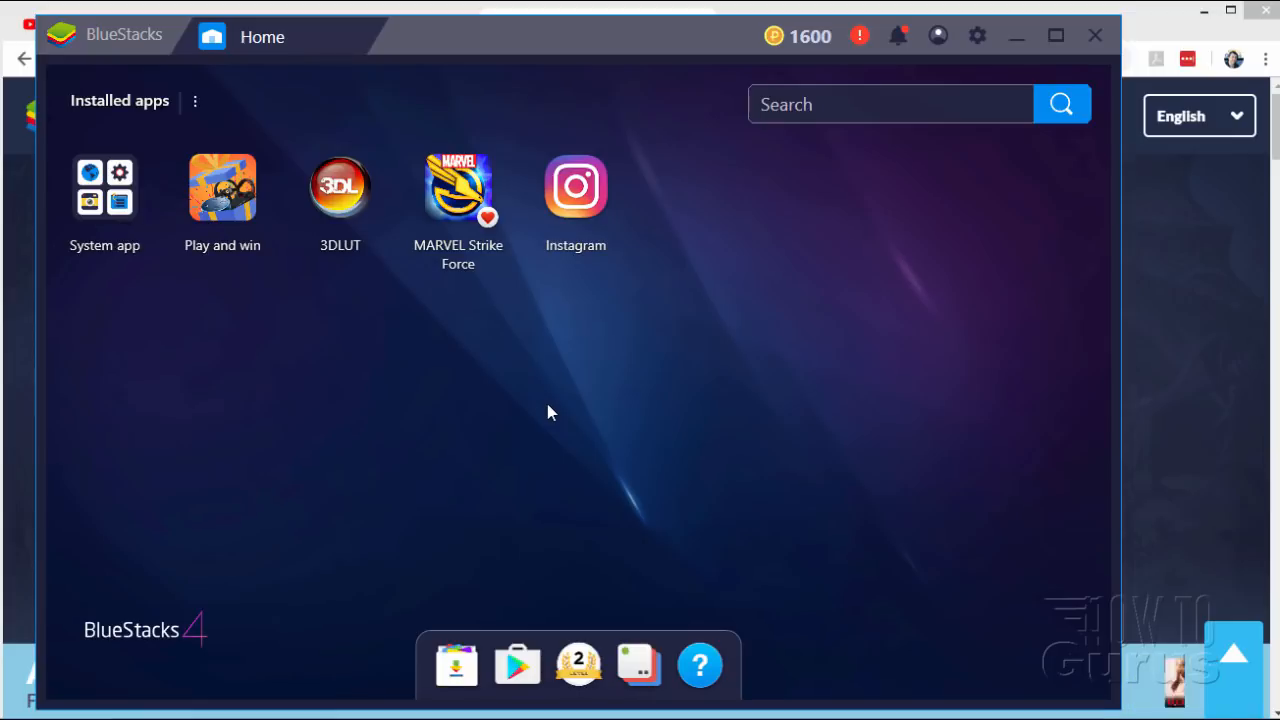
pyautogui.moveTo(372, 400)
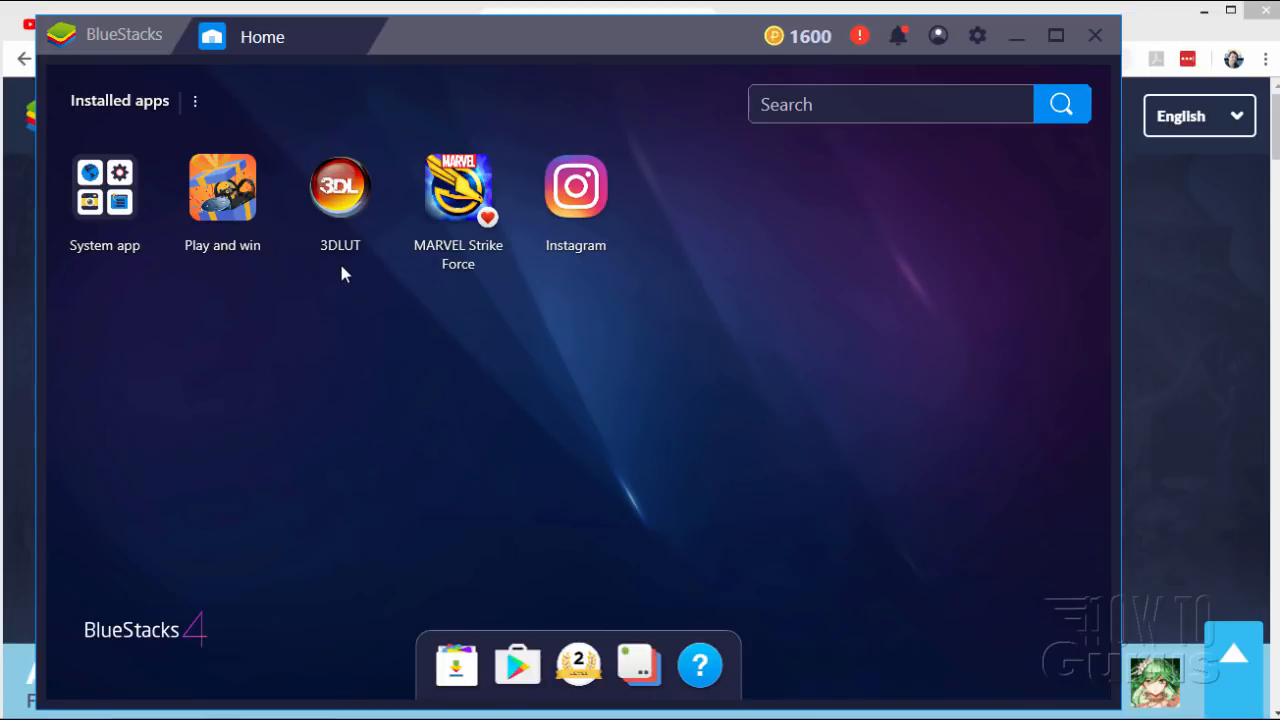
pyautogui.moveTo(340, 190)
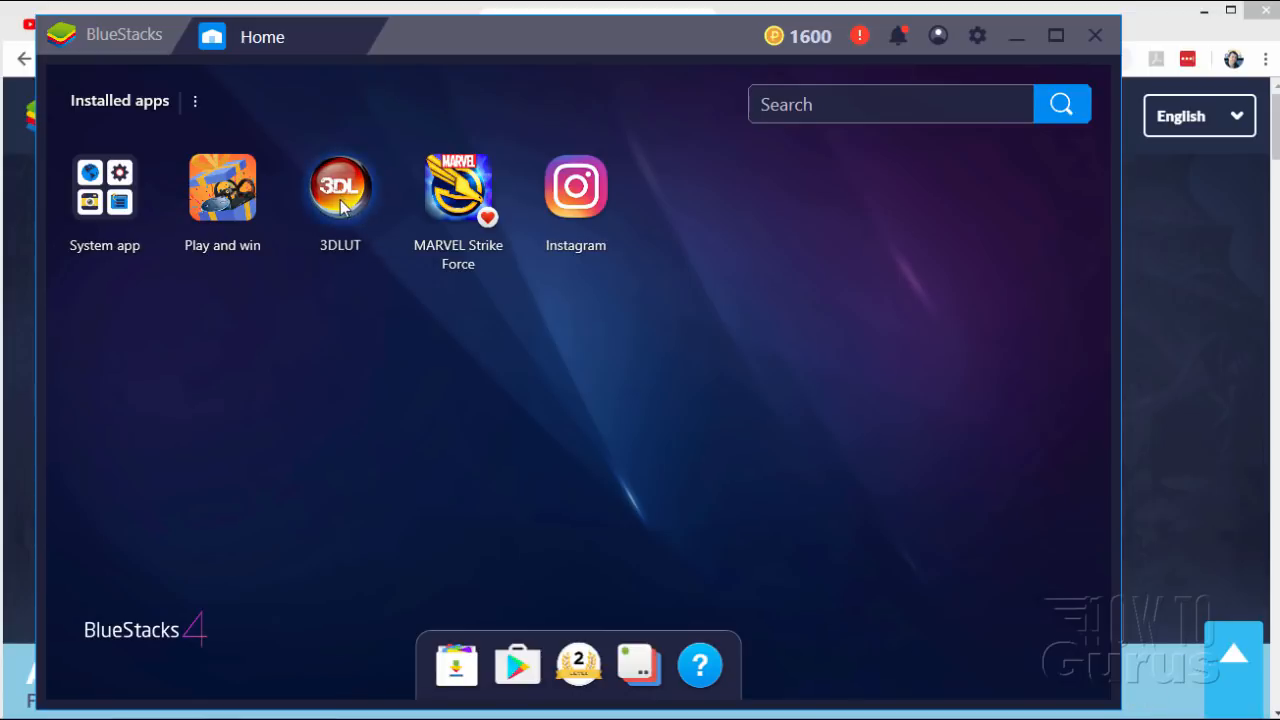
pyautogui.moveTo(368, 312)
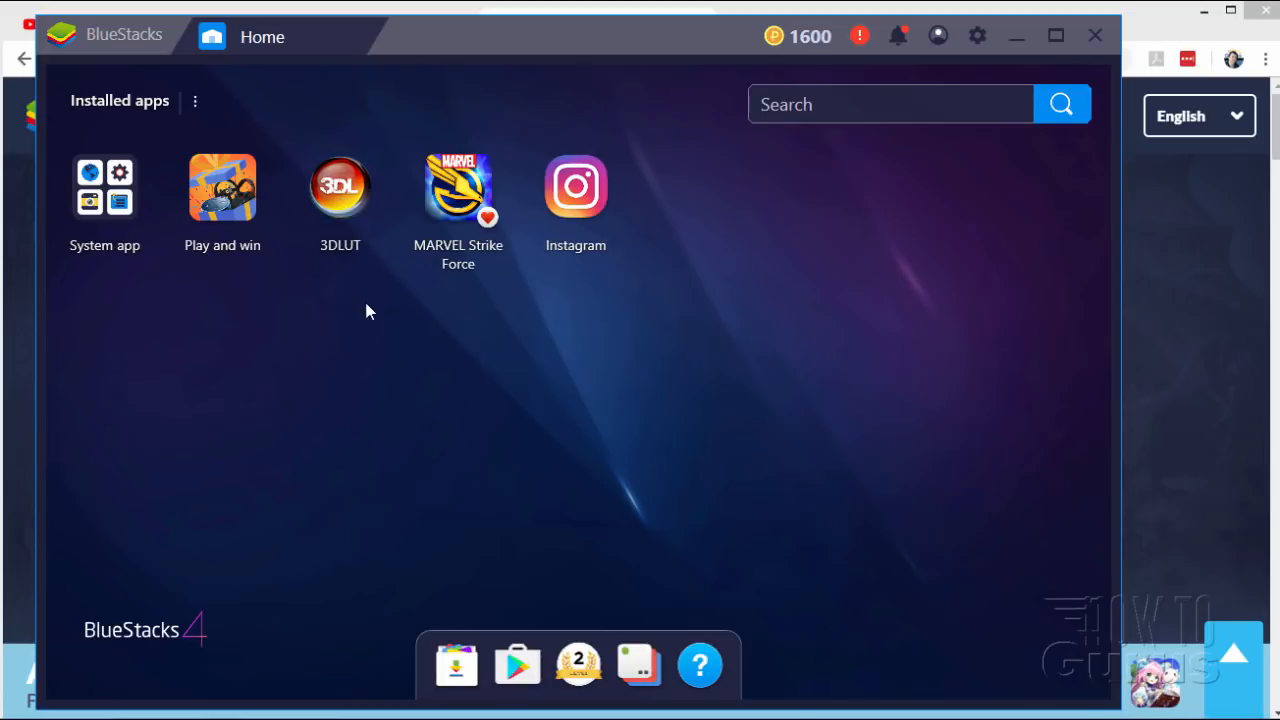
pyautogui.moveTo(330, 304)
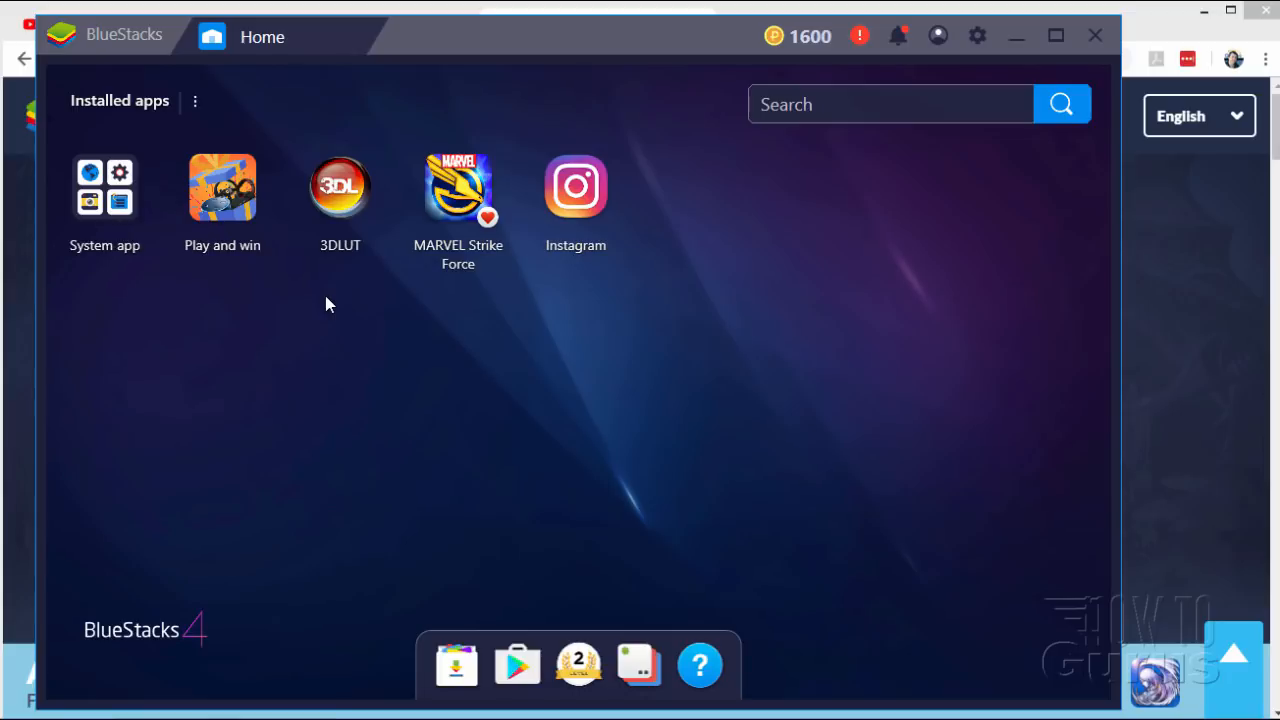
pyautogui.moveTo(624, 324)
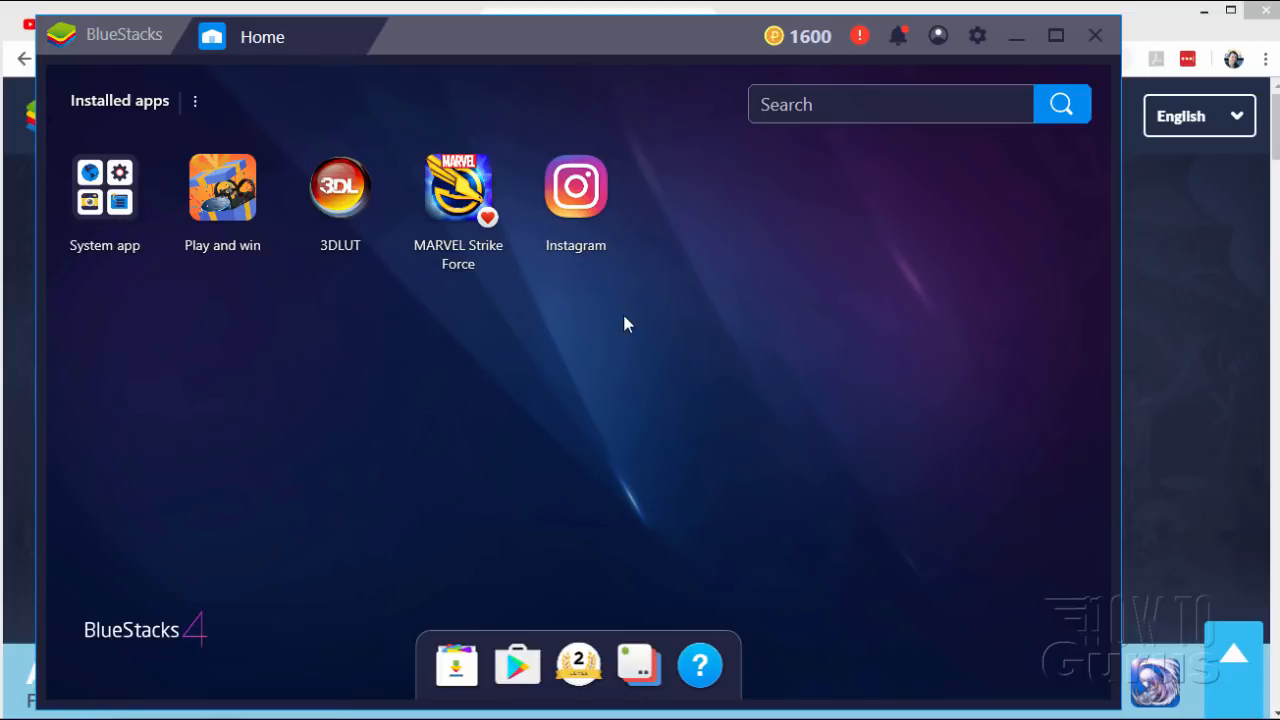
pyautogui.moveTo(104, 42)
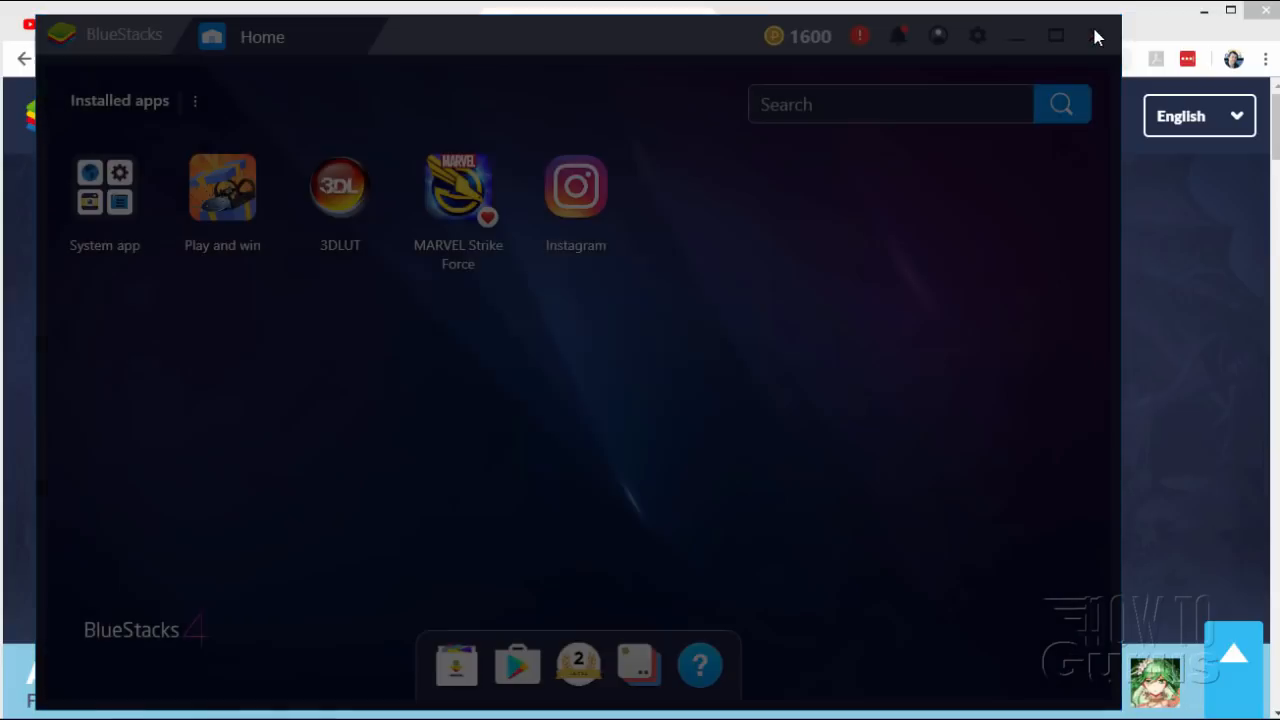
pyautogui.click(1094, 36)
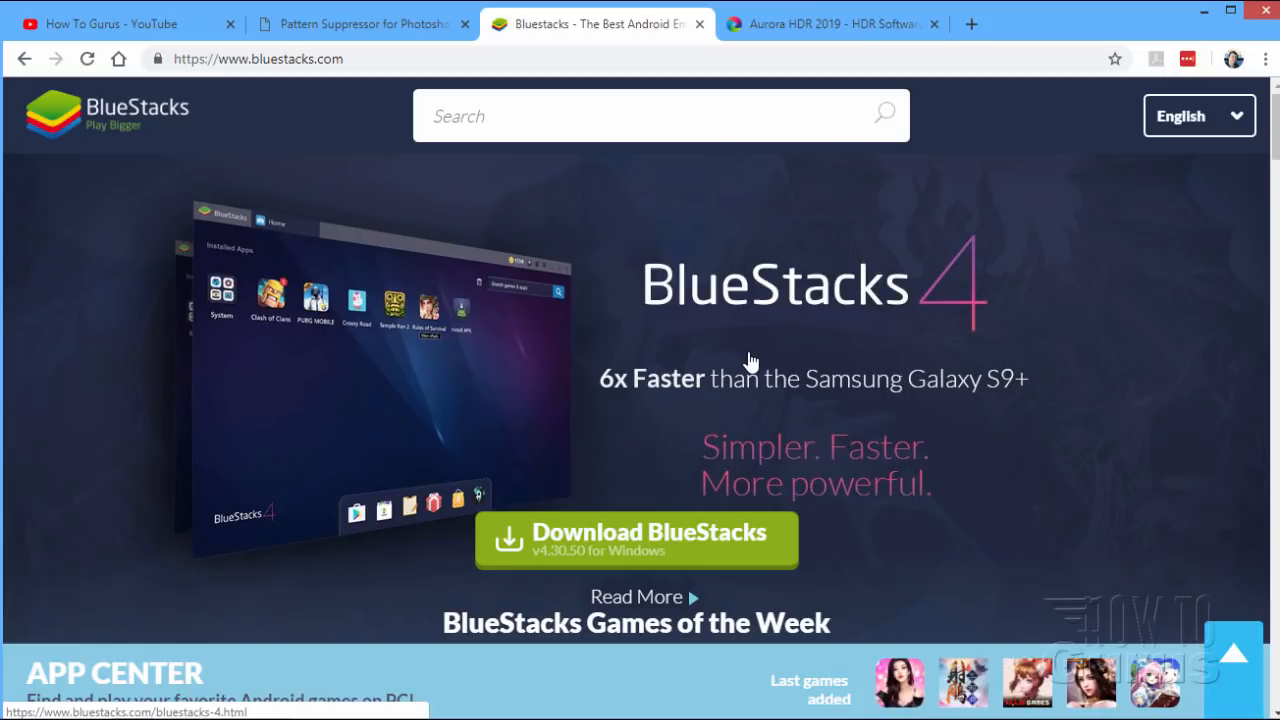
pyautogui.moveTo(716, 330)
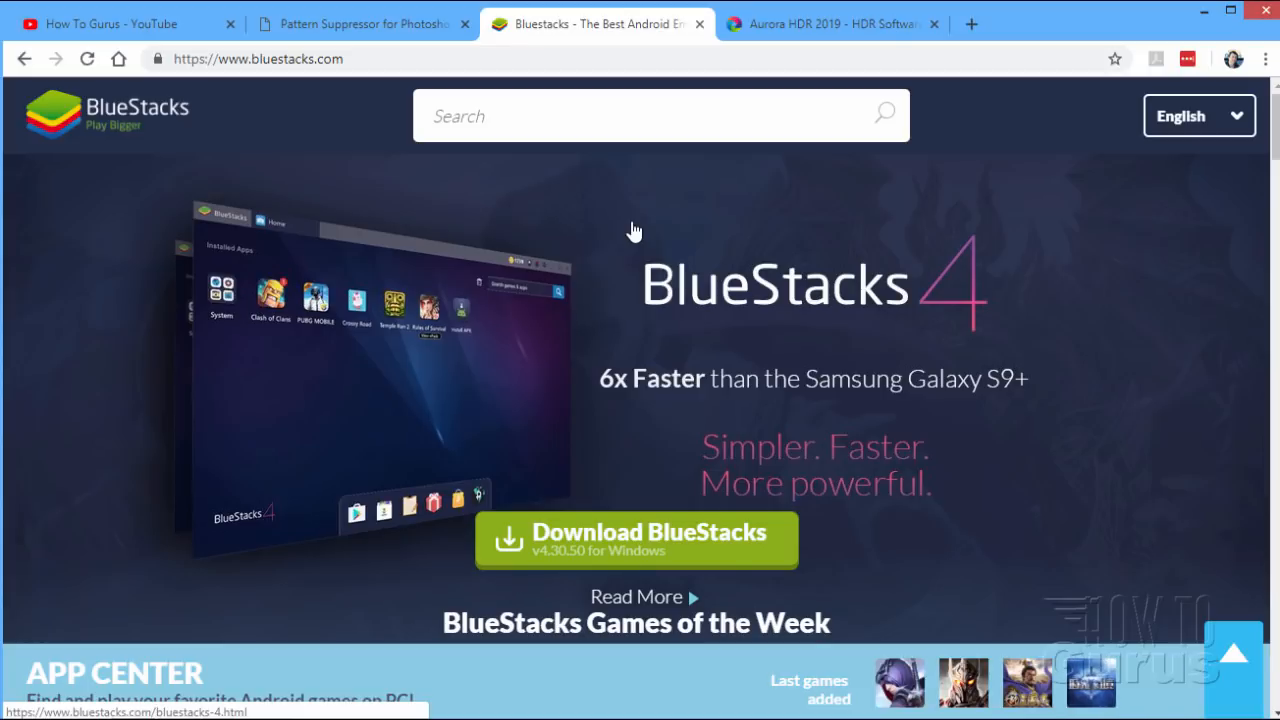
# Switch to the Aurora HDR 2019 pre-order page on skylum.com.
pyautogui.click(830, 24)
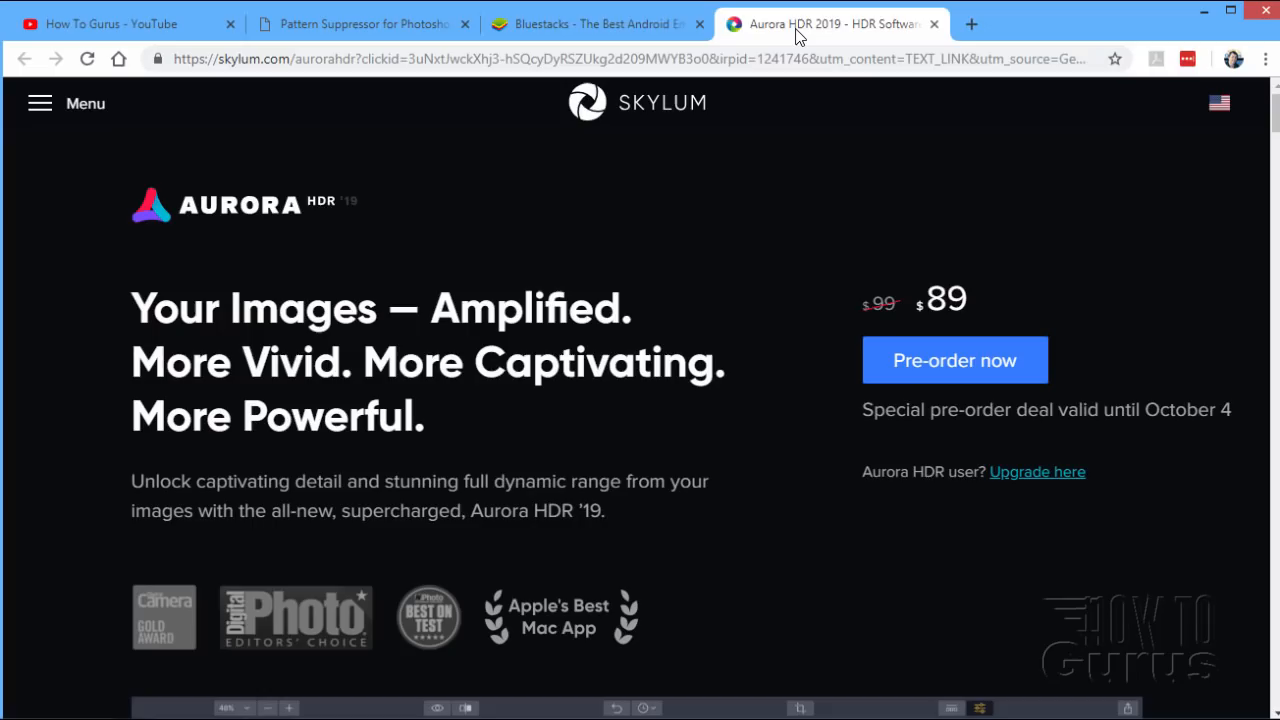
pyautogui.moveTo(728, 192)
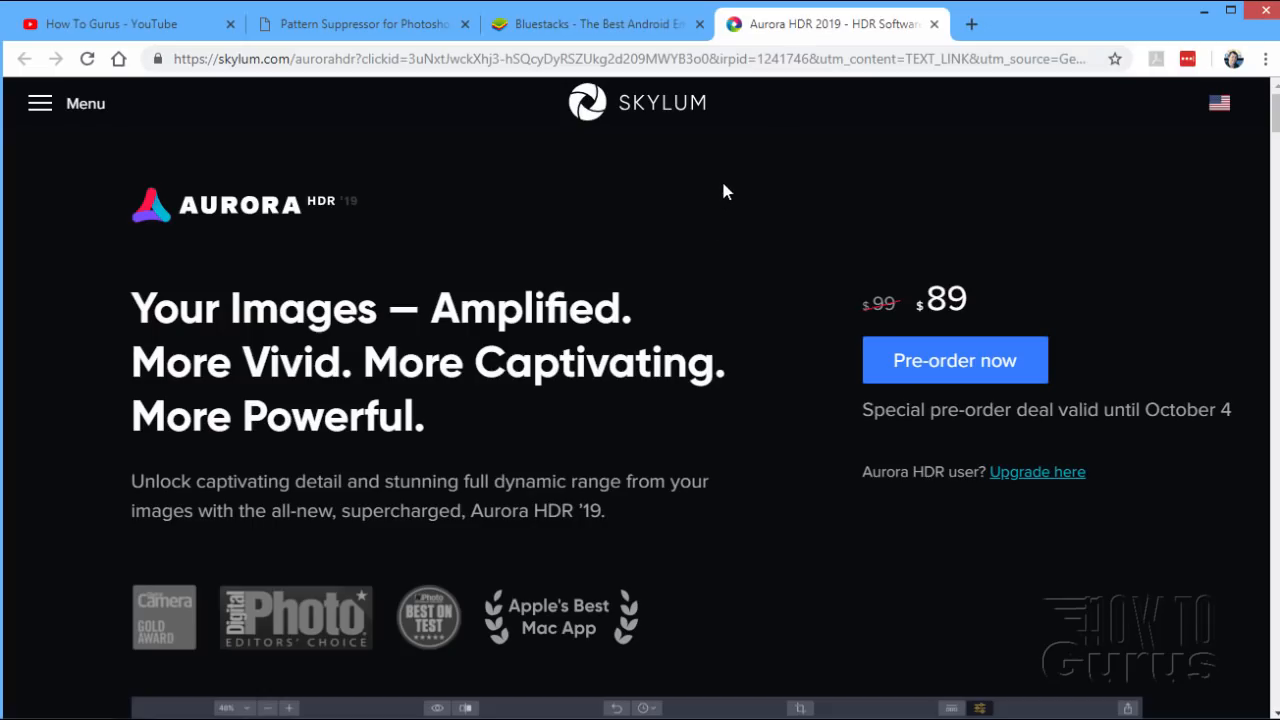
pyautogui.moveTo(704, 288)
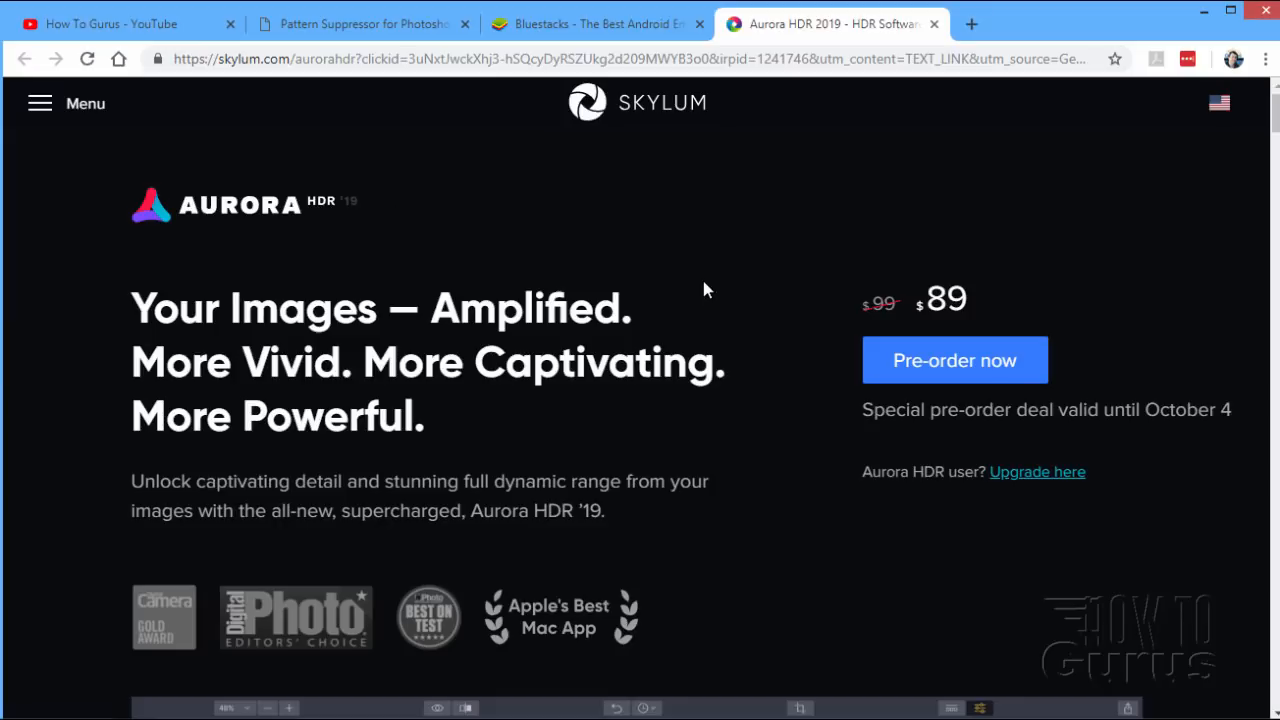
pyautogui.moveTo(790, 228)
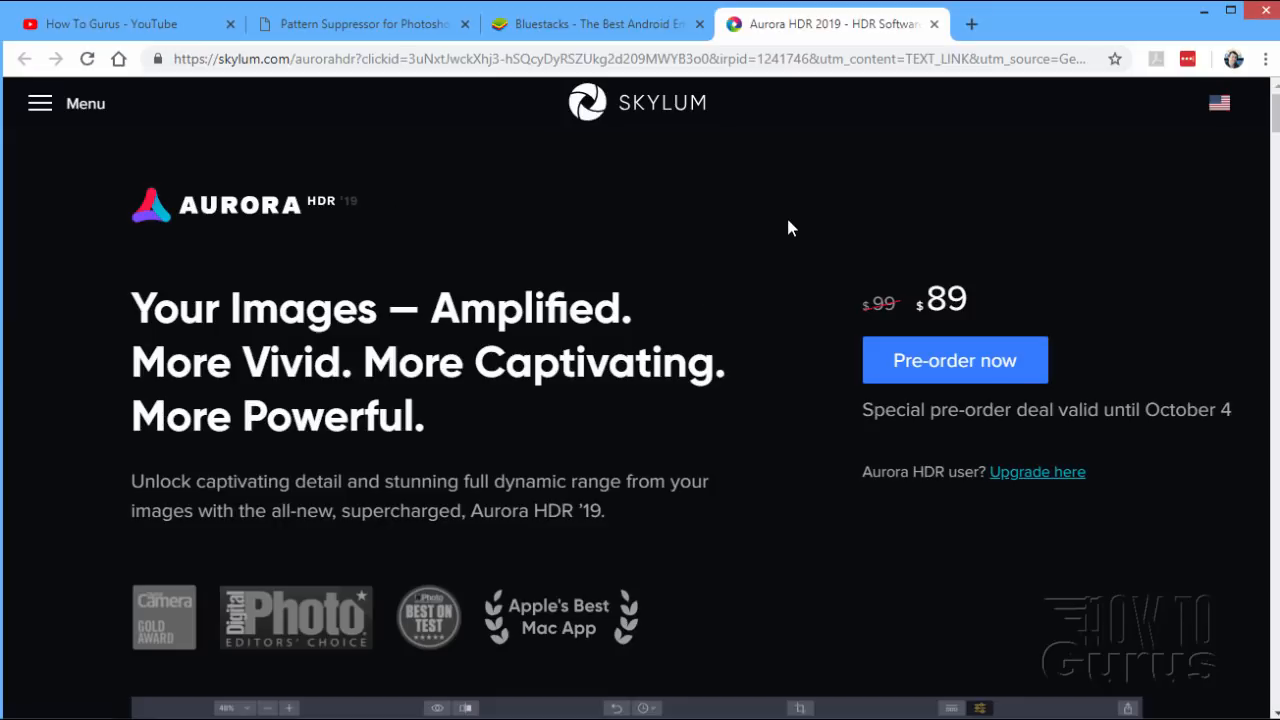
pyautogui.moveTo(924, 320)
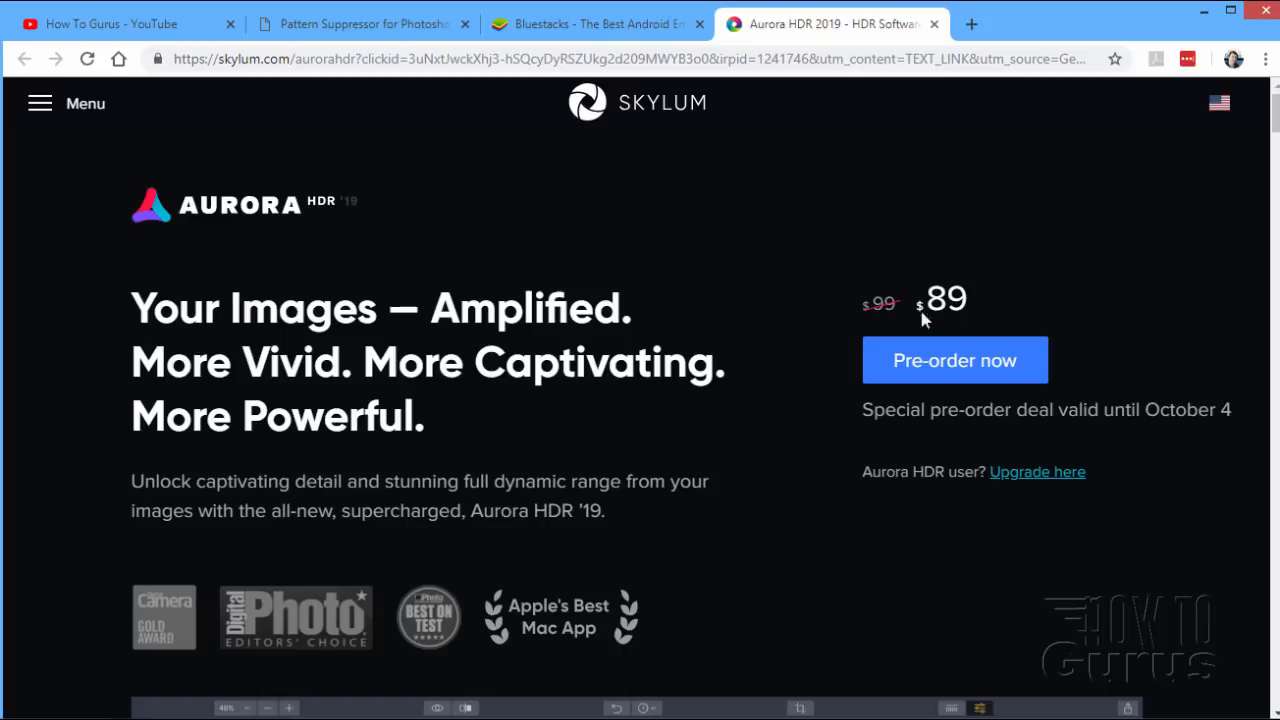
pyautogui.moveTo(1024, 282)
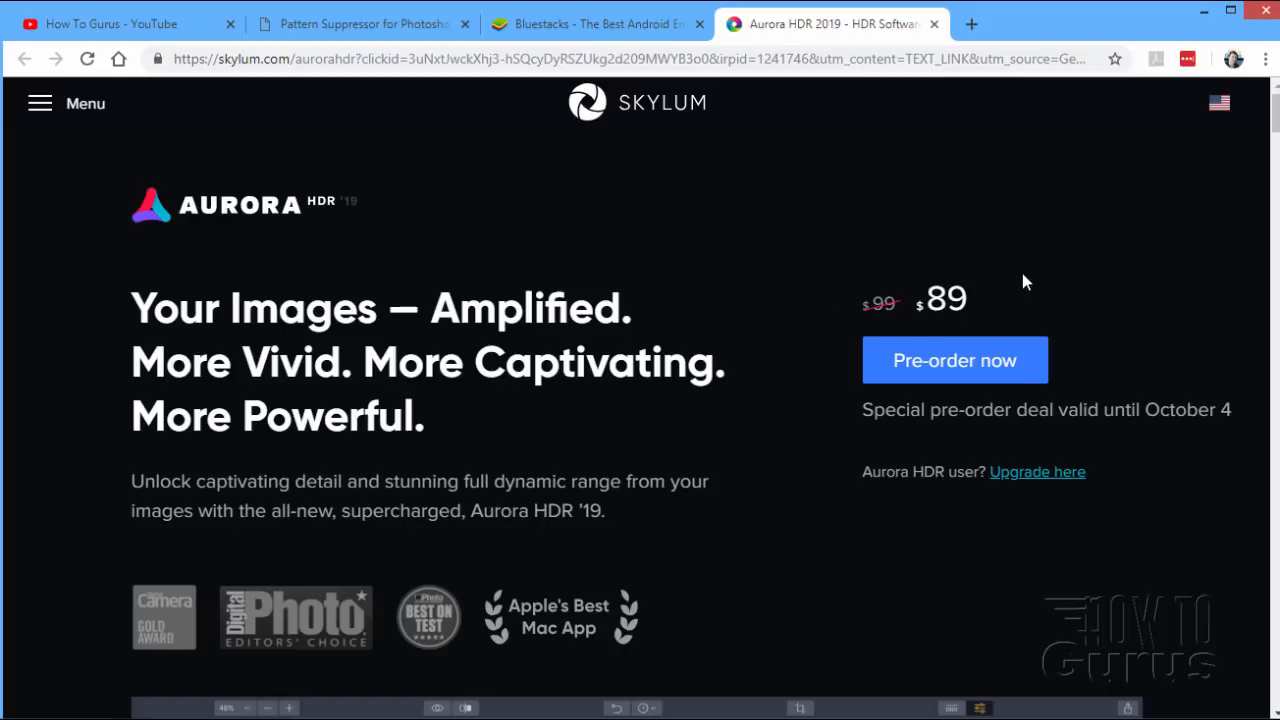
pyautogui.moveTo(780, 342)
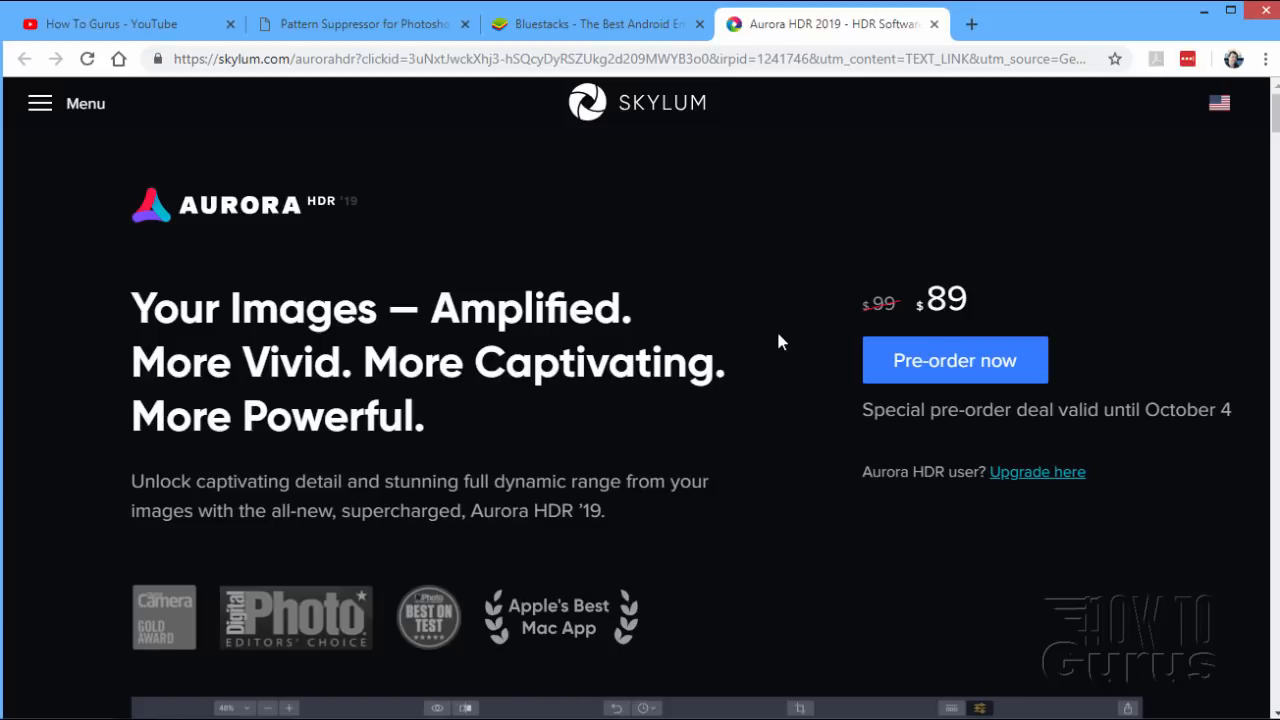
pyautogui.moveTo(698, 408)
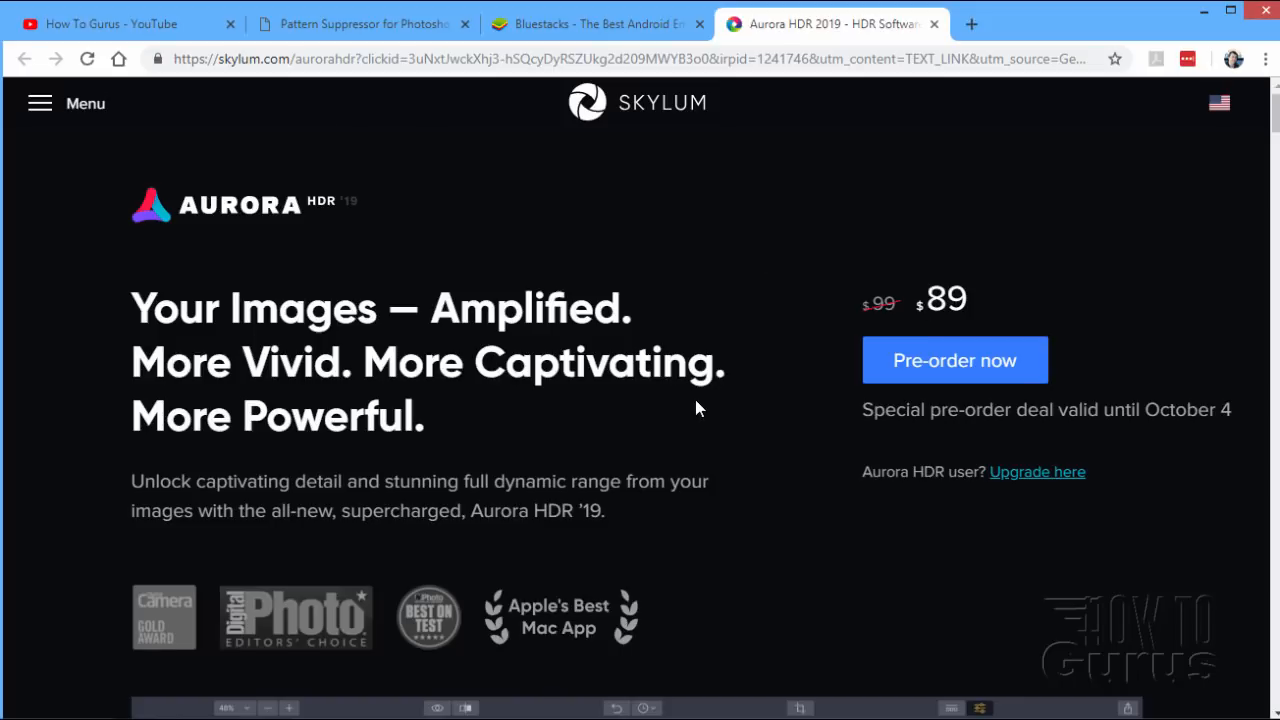
pyautogui.moveTo(730, 420)
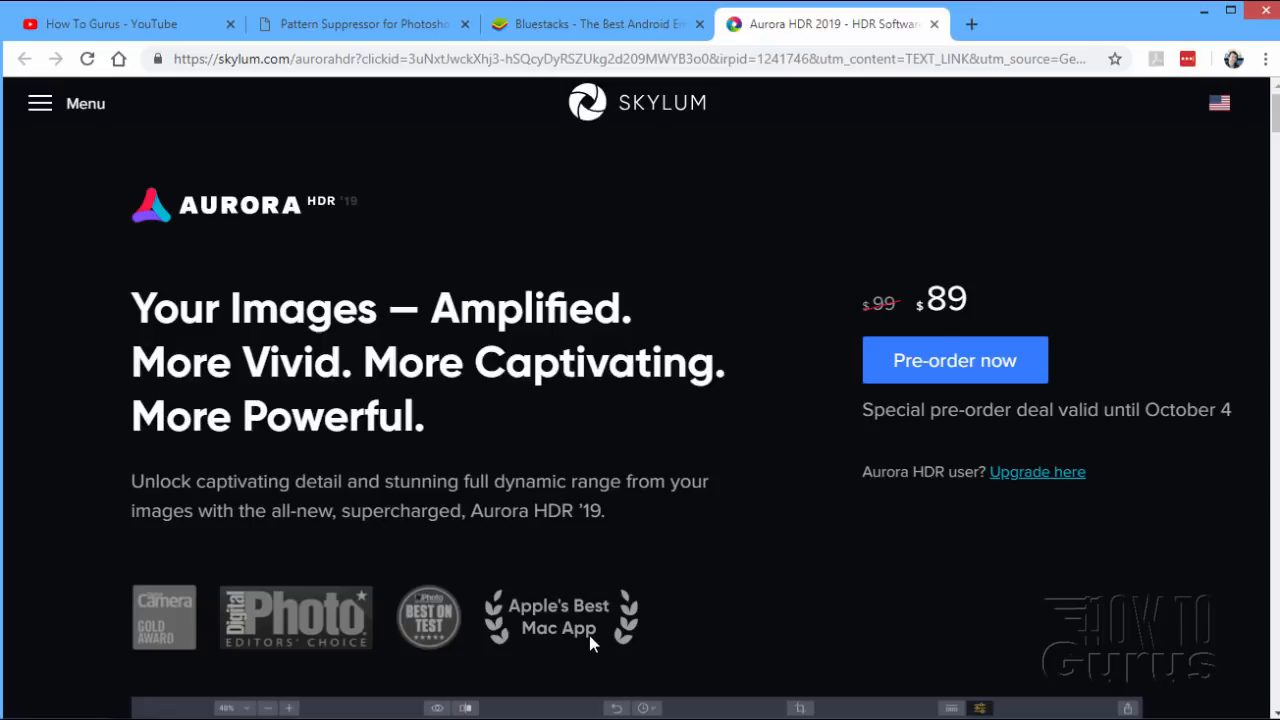
pyautogui.moveTo(270, 612)
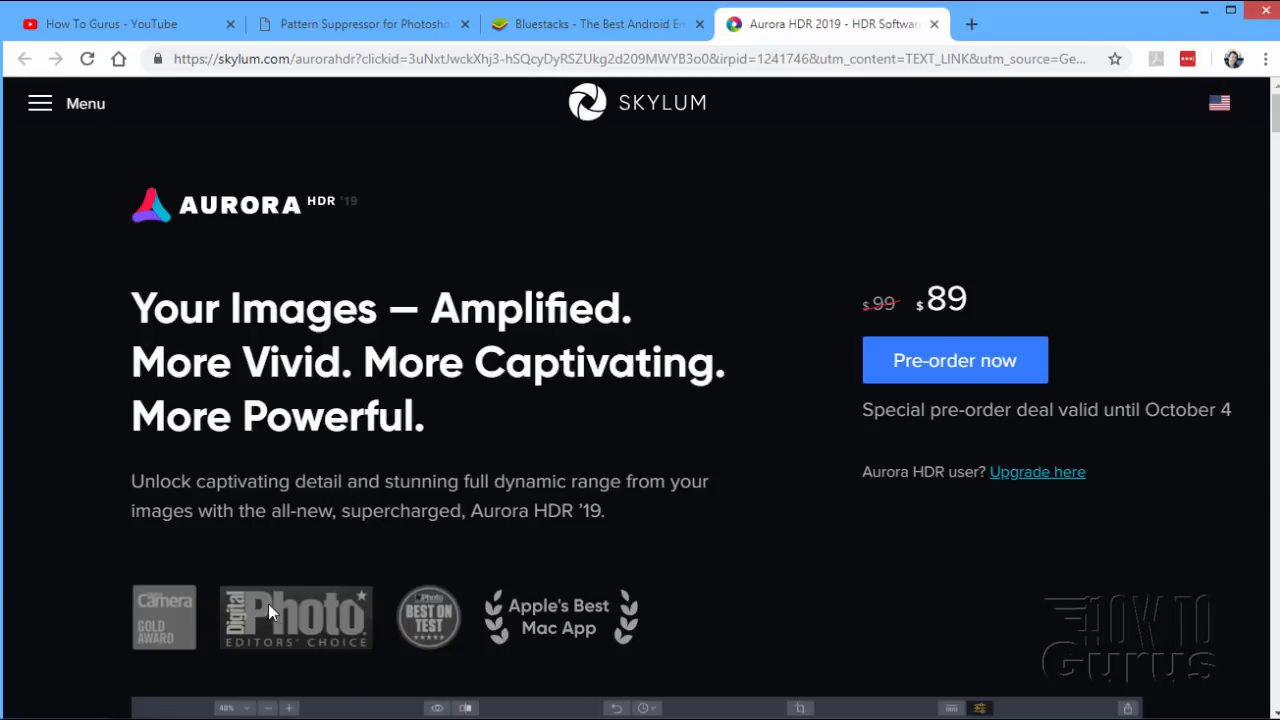
pyautogui.moveTo(604, 504)
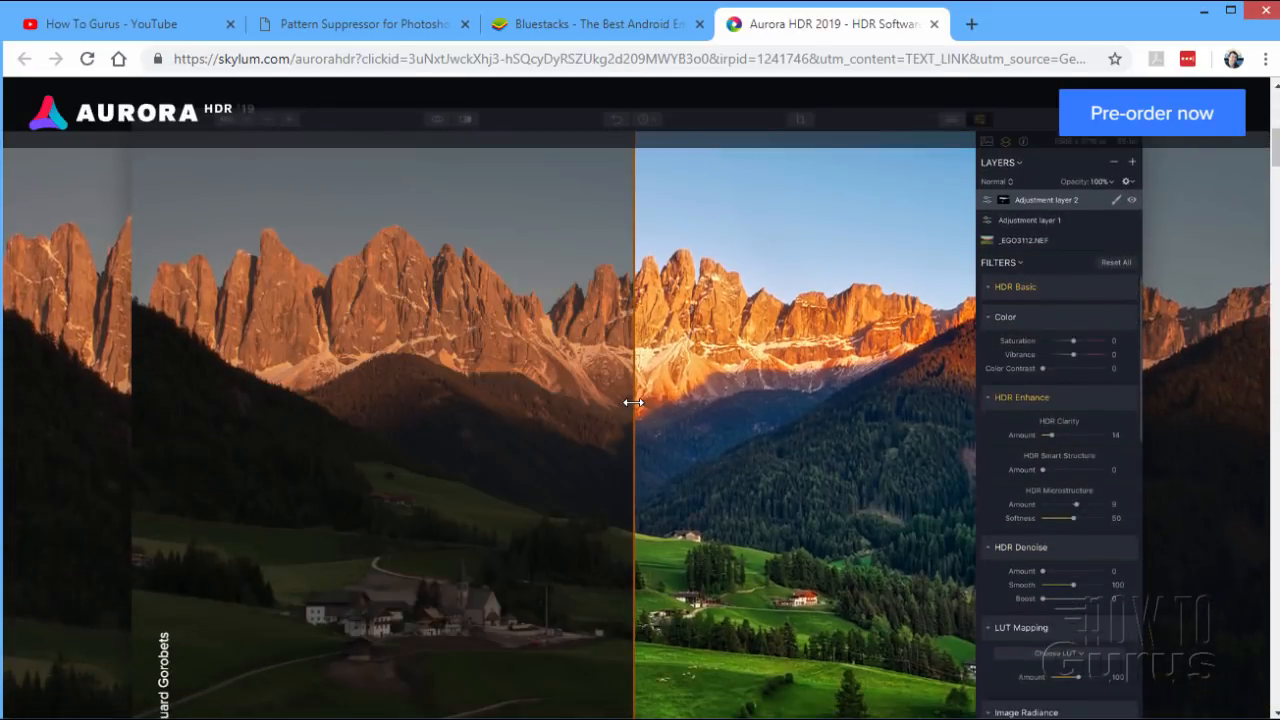
# Drag the comparison slider across the mountain photo to reveal its edited version.
pyautogui.moveTo(636, 404); pyautogui.dragTo(464, 456)
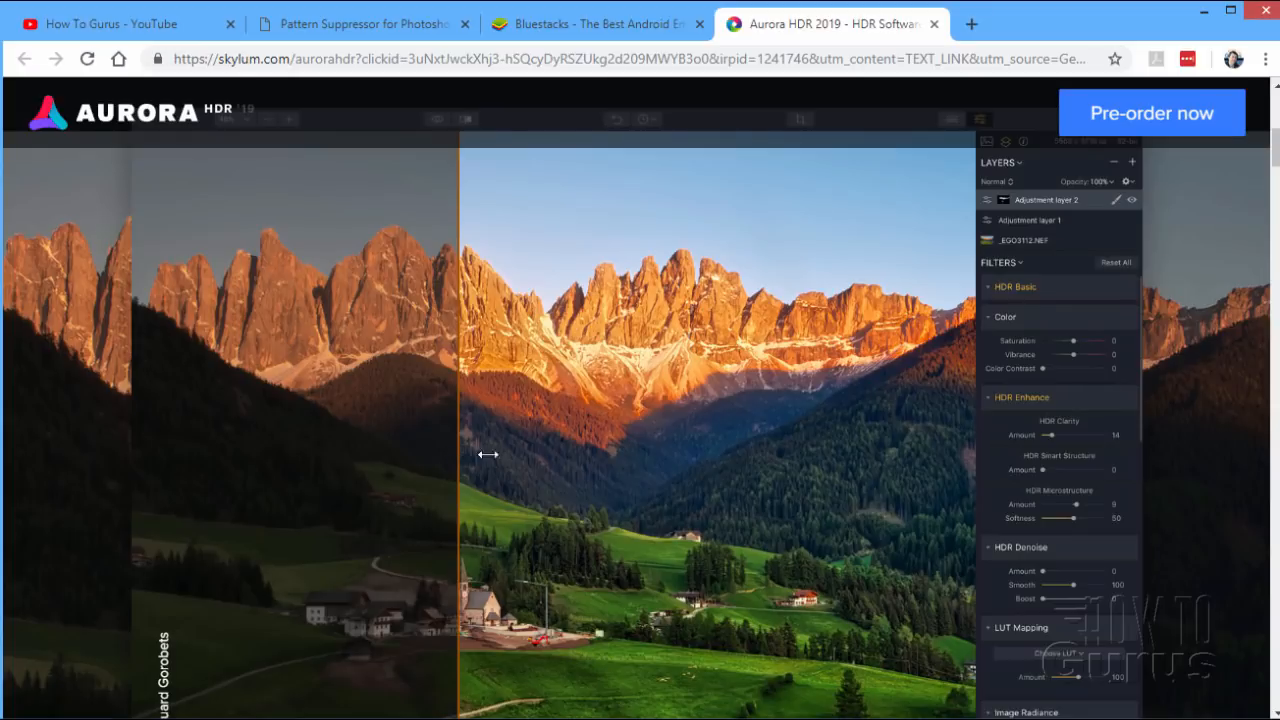
pyautogui.moveTo(488, 454); pyautogui.dragTo(884, 448)
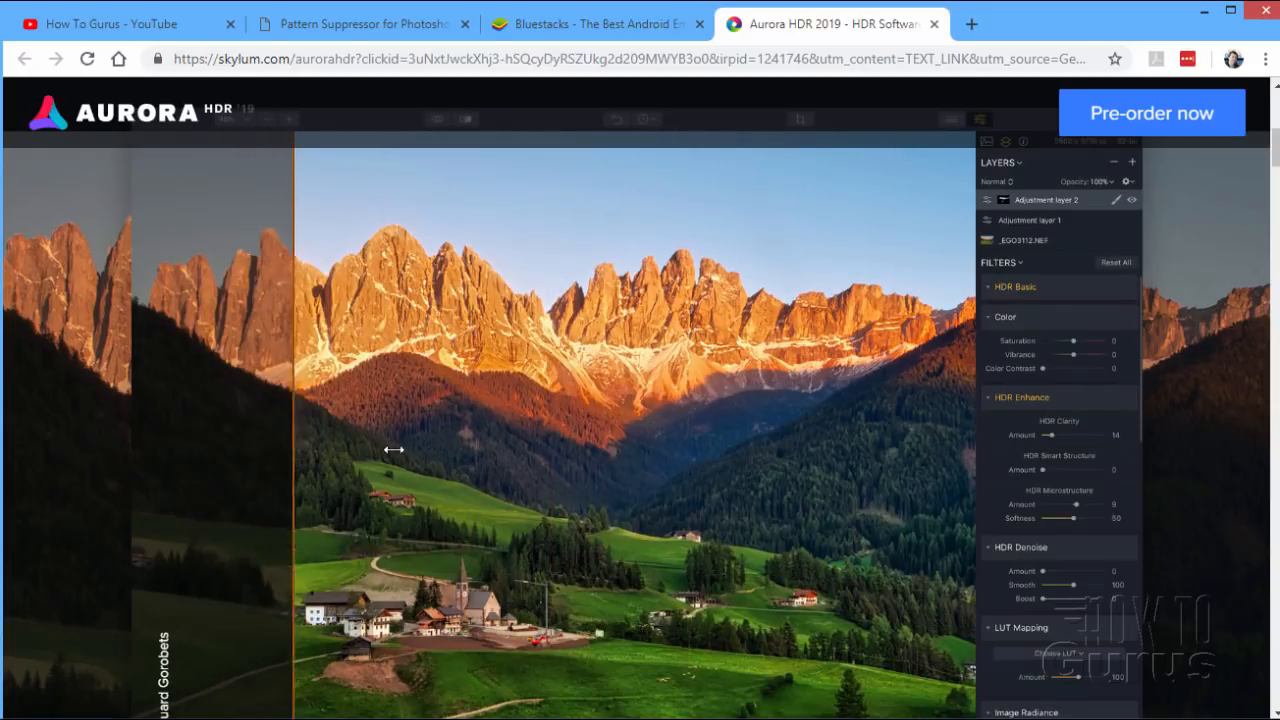
pyautogui.moveTo(392, 448); pyautogui.dragTo(924, 444)
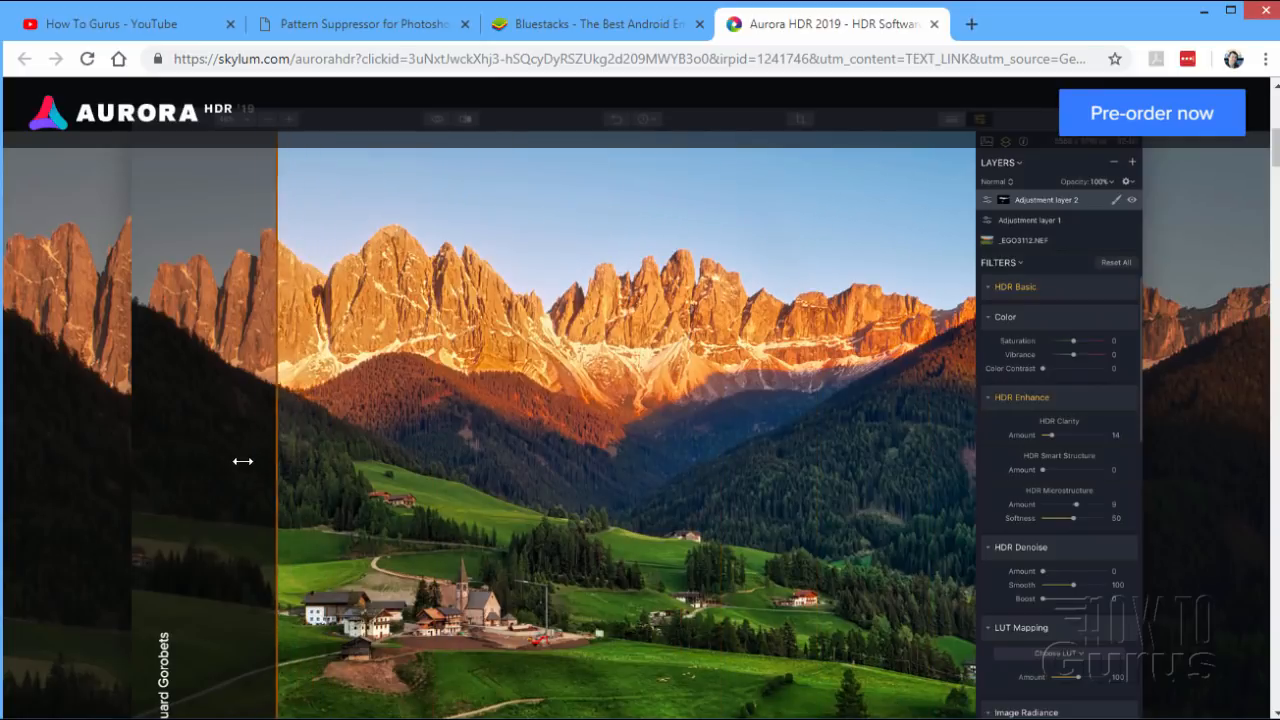
pyautogui.moveTo(270, 460); pyautogui.dragTo(170, 460)
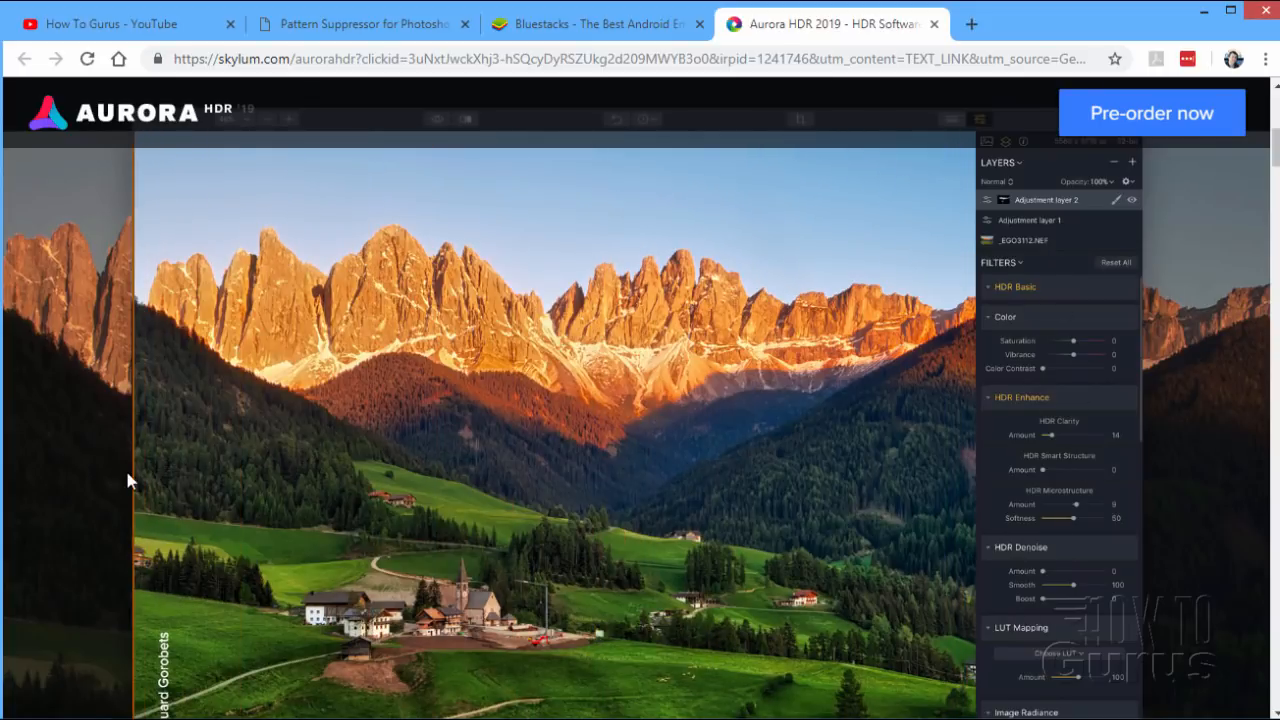
pyautogui.moveTo(136, 460); pyautogui.dragTo(246, 460)
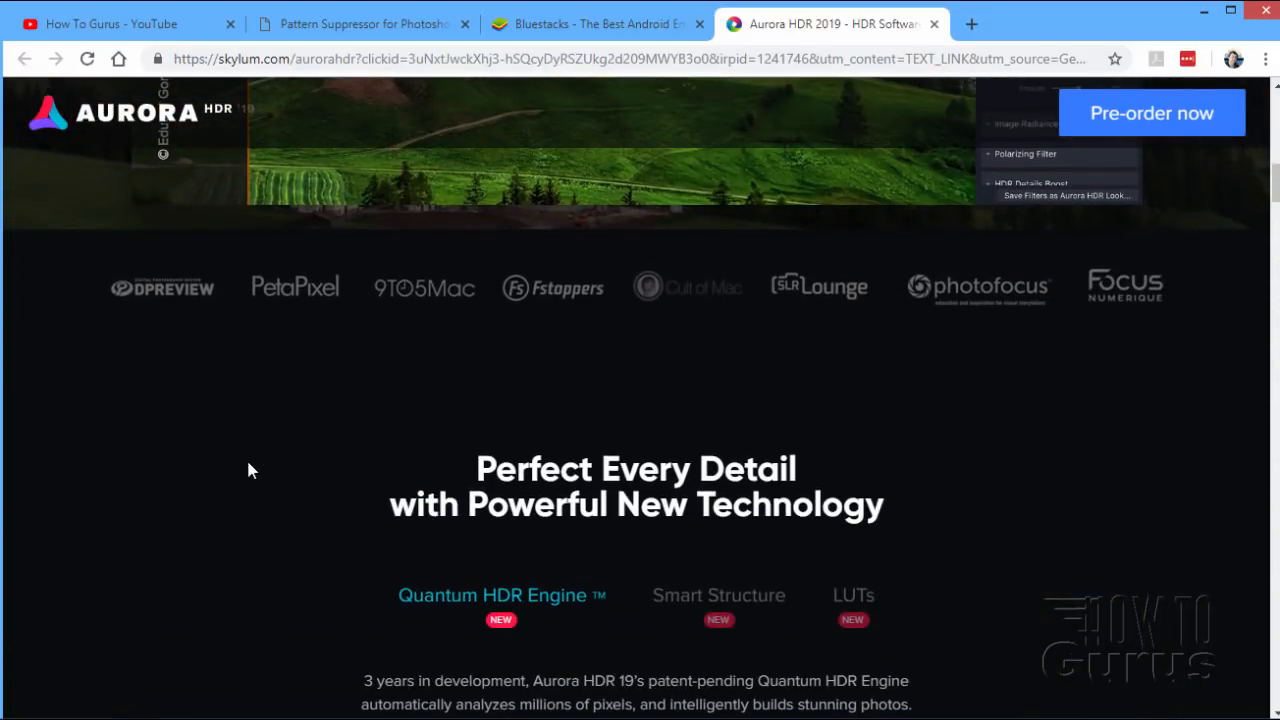
# Reveal the merged HDR cypress road photo, then scroll to the $120 pre-order bonuses at $89.
pyautogui.scroll(-3)
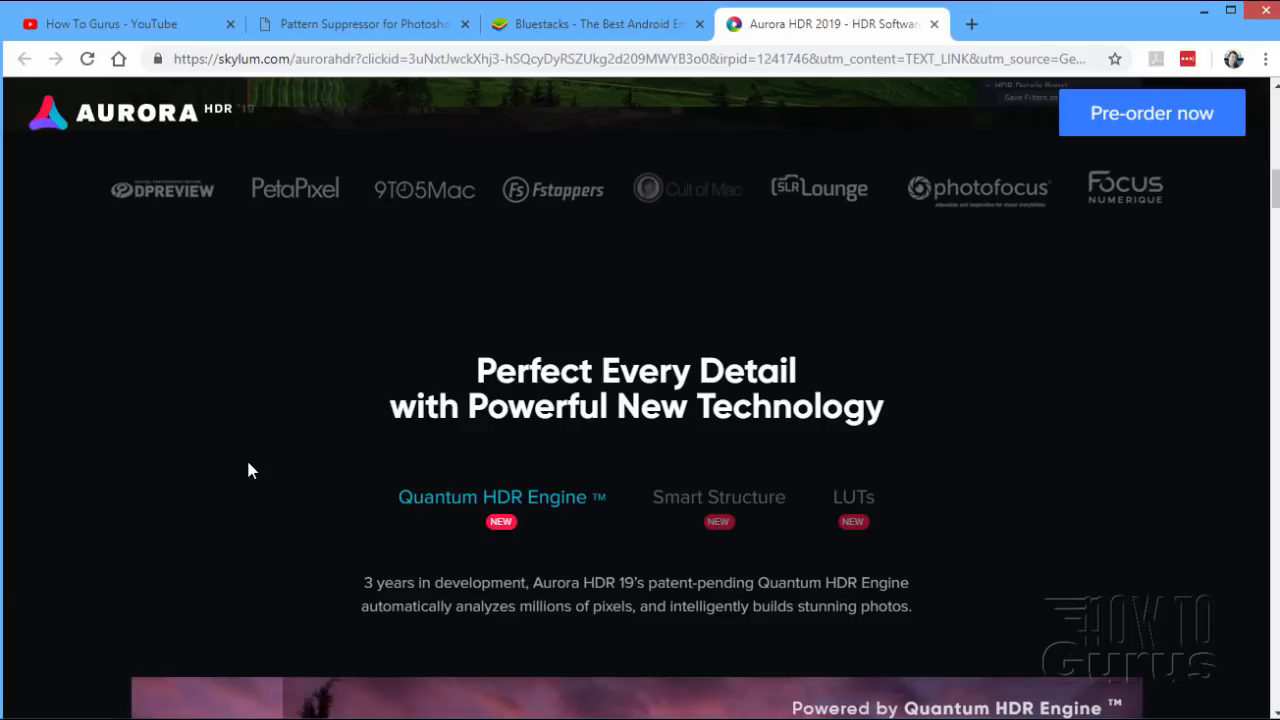
pyautogui.scroll(-3)
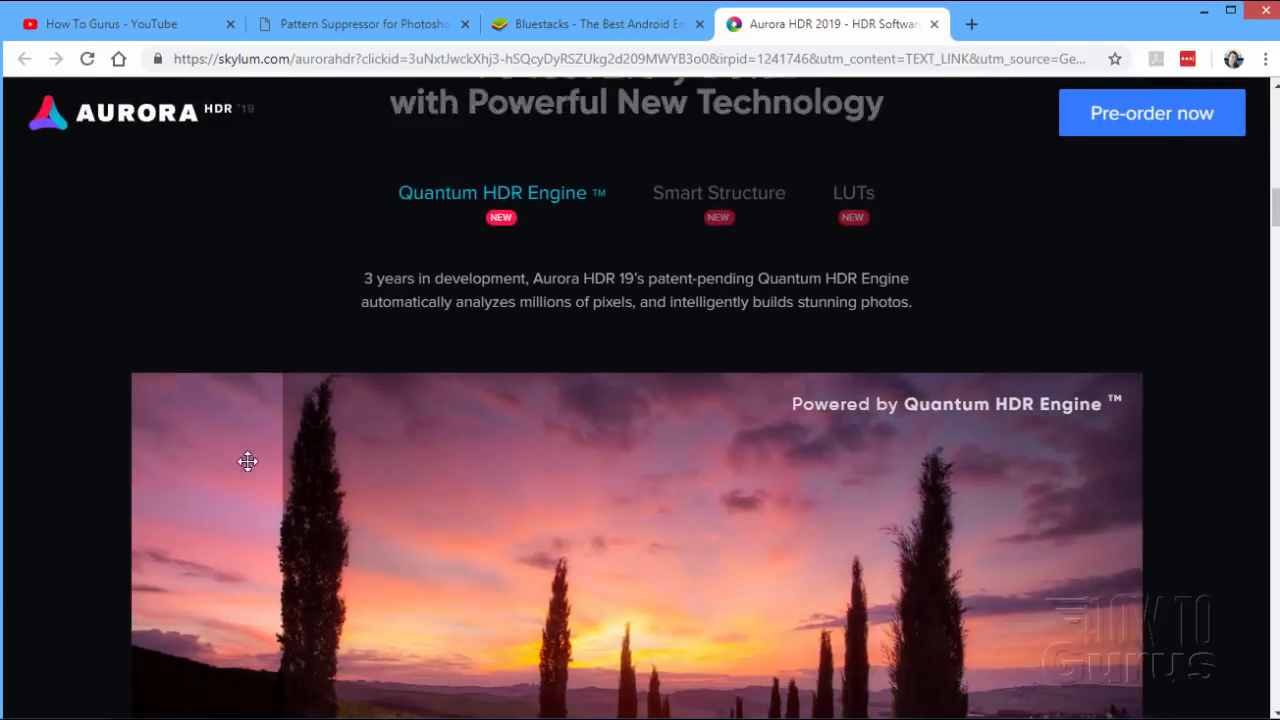
pyautogui.scroll(-3)
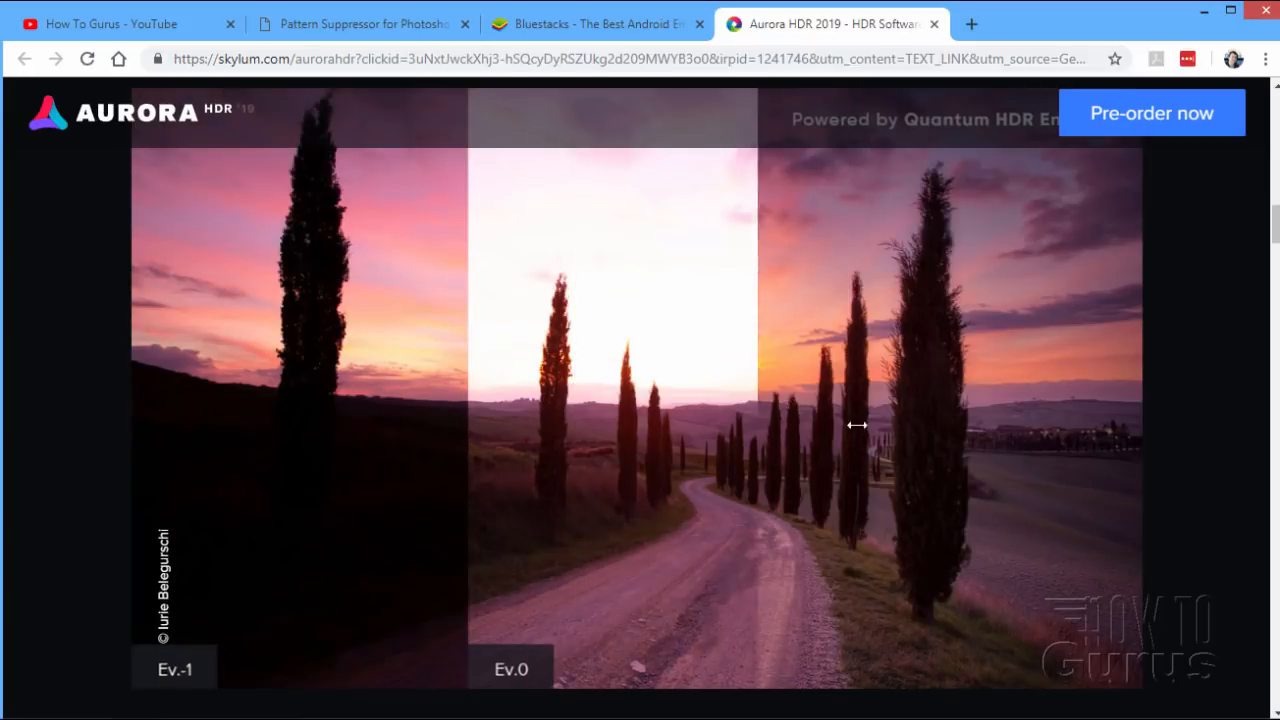
pyautogui.moveTo(856, 424); pyautogui.dragTo(168, 404)
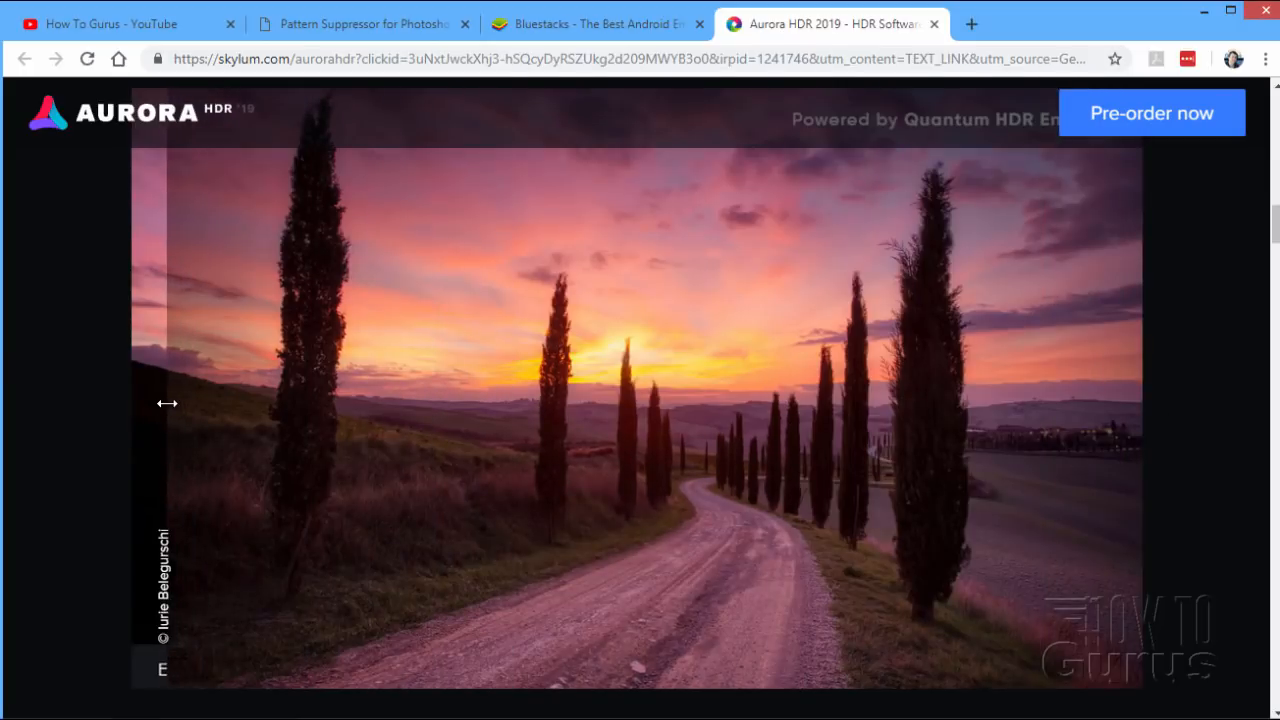
pyautogui.scroll(-3)
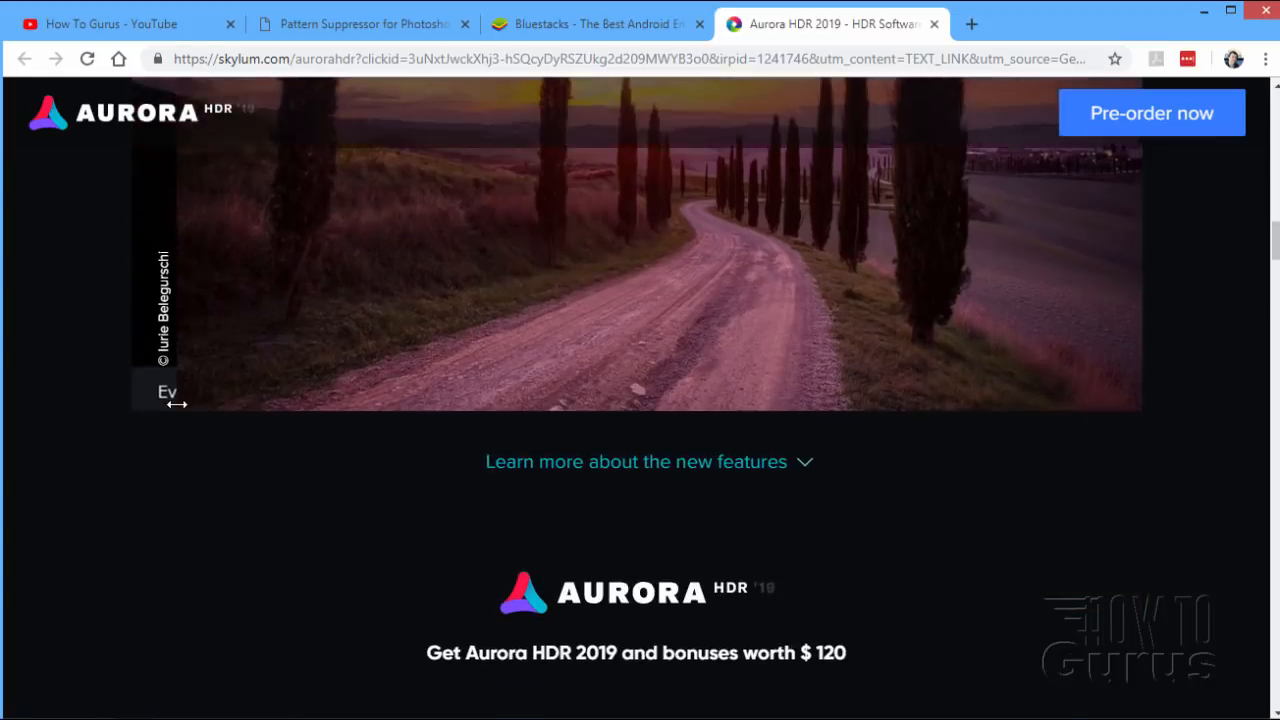
pyautogui.scroll(-3)
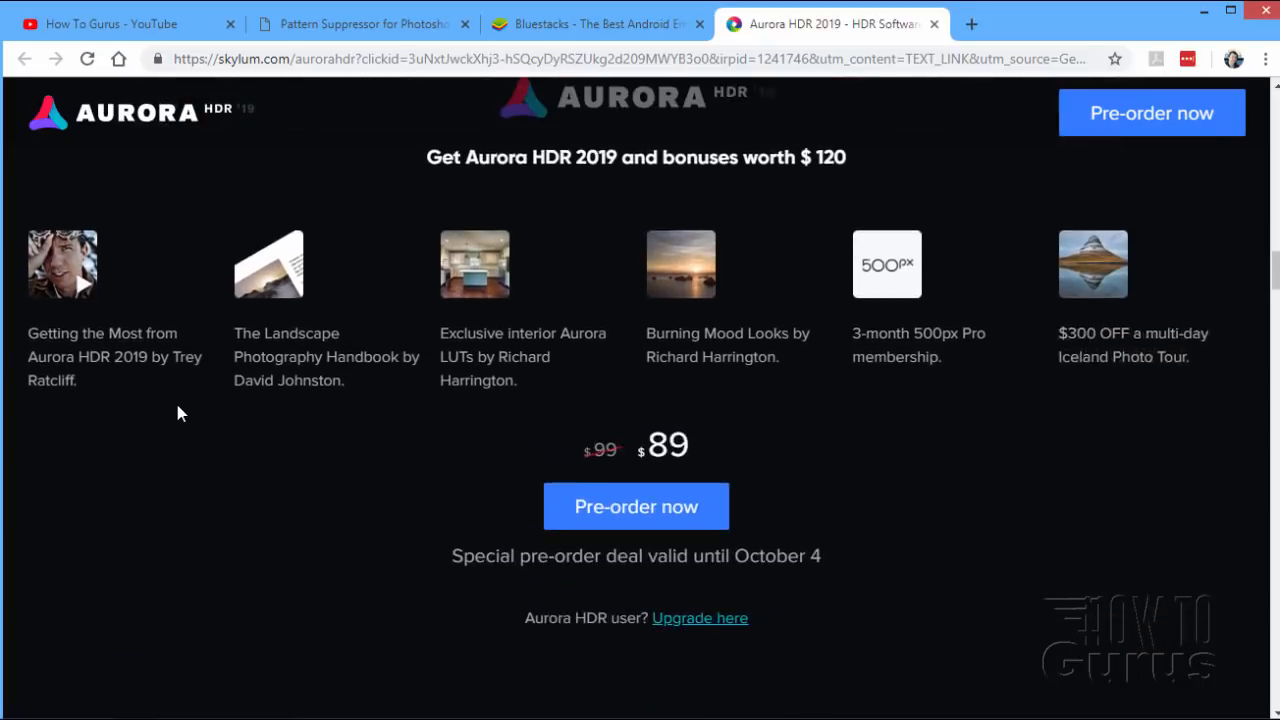
# Scroll down the Aurora HDR page to the HDR Optimized for Real Estate section.
pyautogui.scroll(-3)
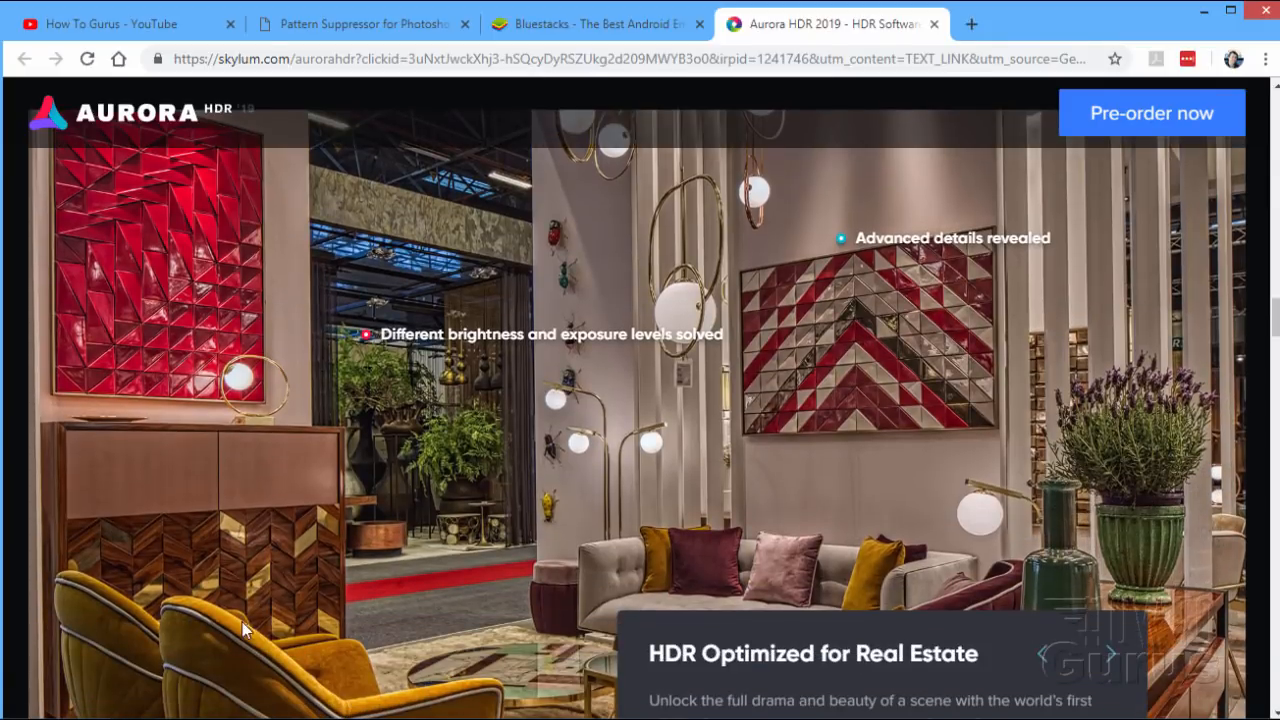
pyautogui.moveTo(408, 228)
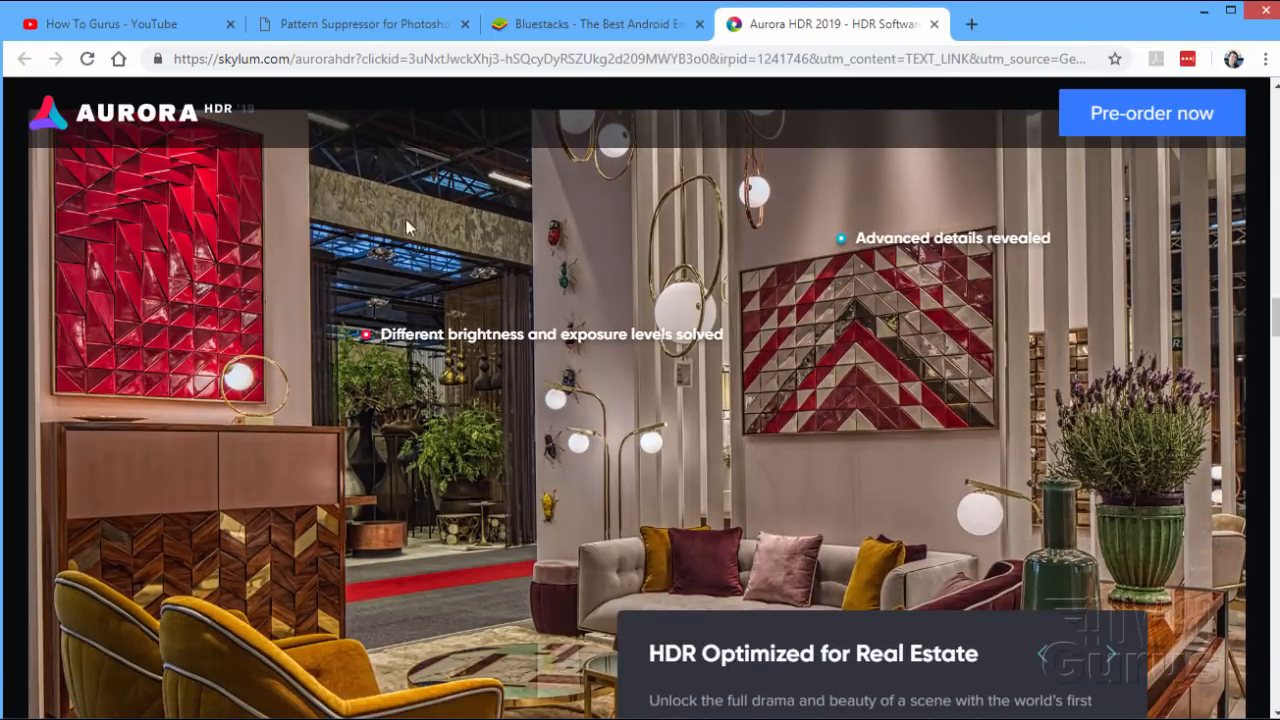
pyautogui.moveTo(384, 424)
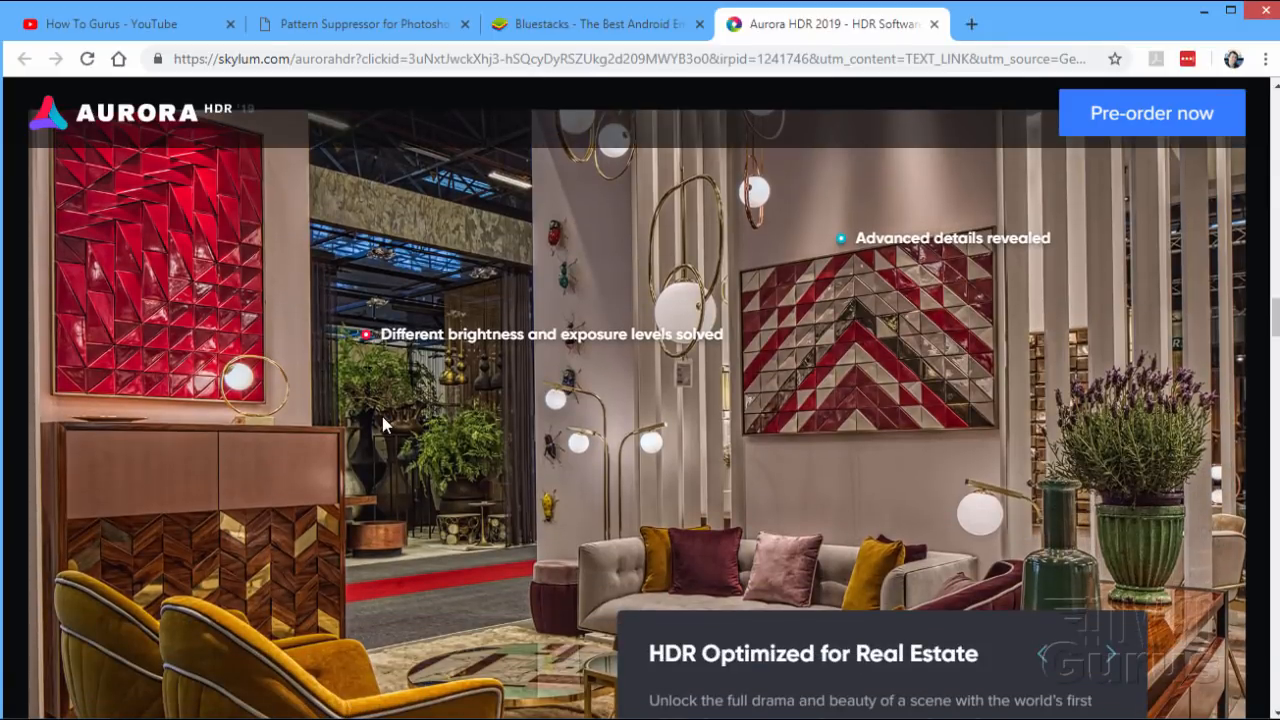
pyautogui.moveTo(390, 440)
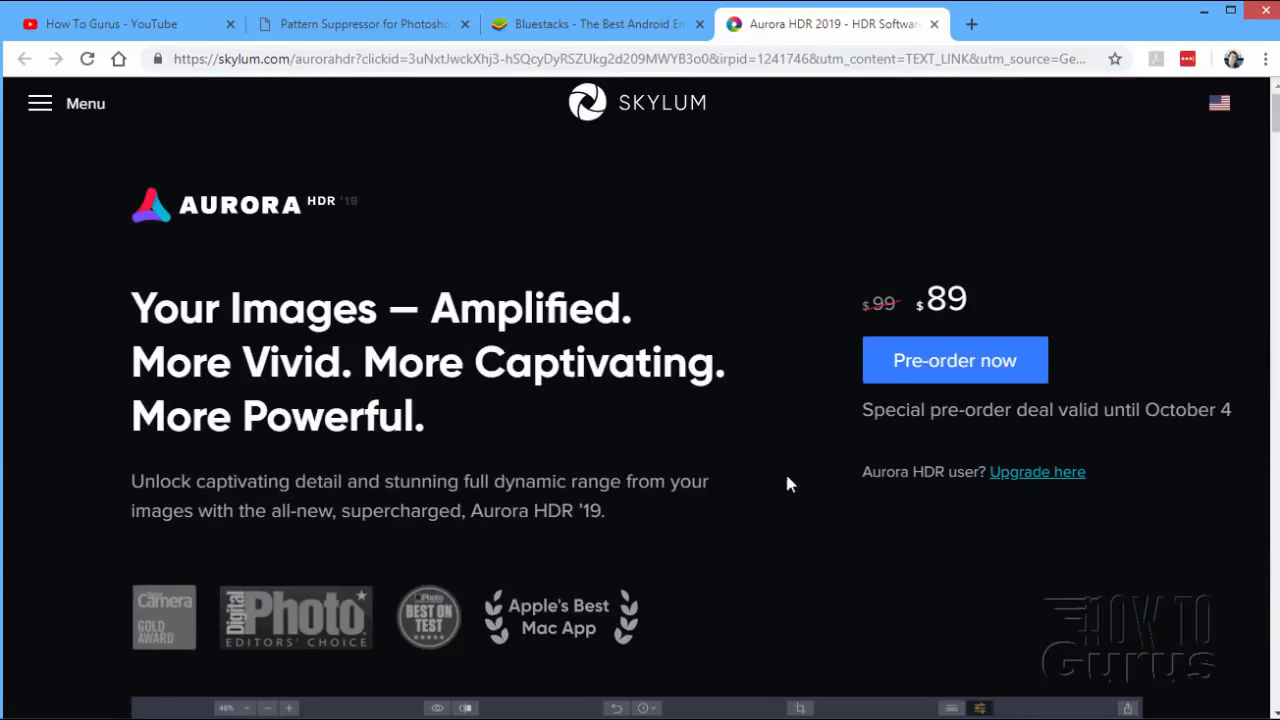
pyautogui.moveTo(784, 412)
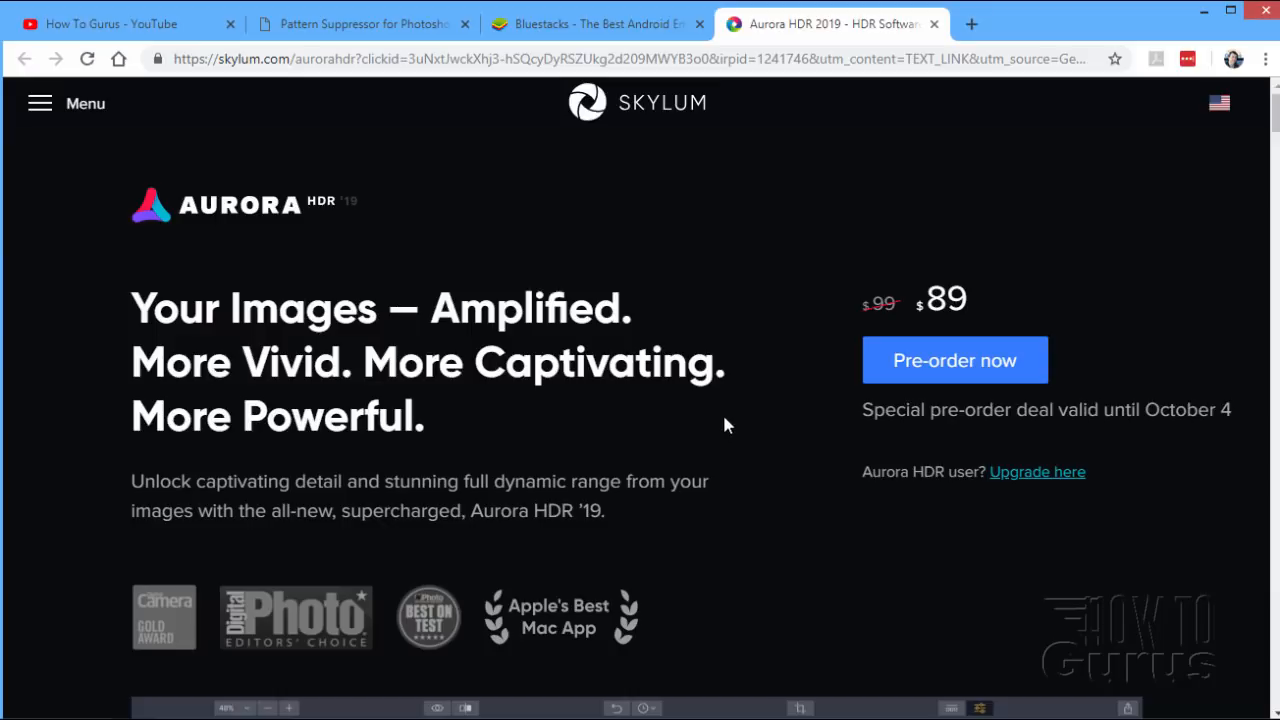
pyautogui.moveTo(460, 152)
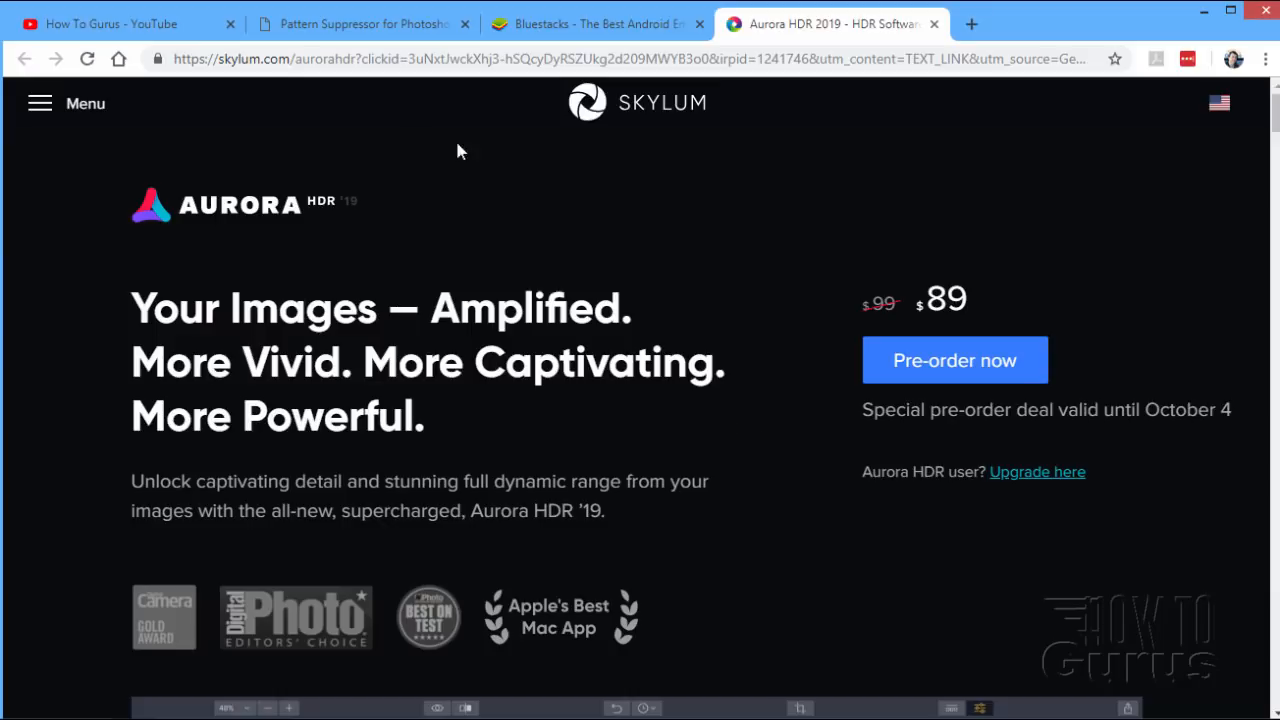
# Visit the How To Gurus channel tab, then return to the Pattern Suppressor v2.5 tab.
pyautogui.click(120, 24)
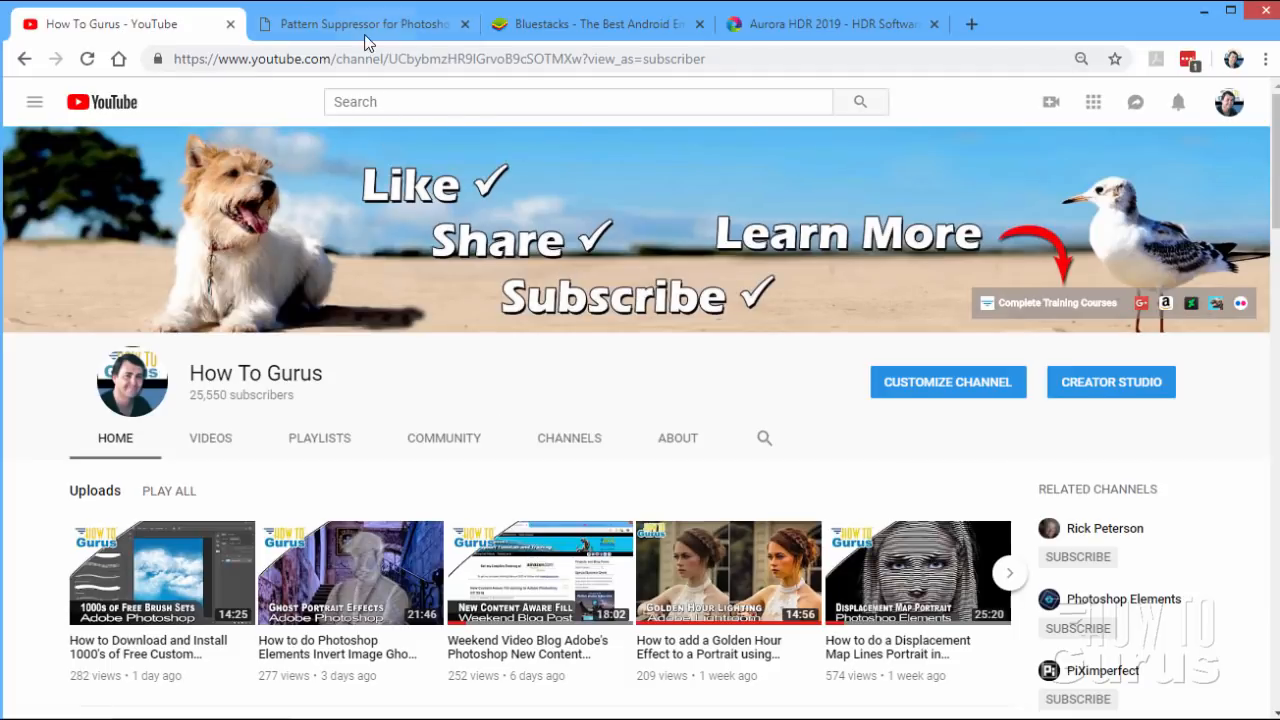
pyautogui.click(360, 24)
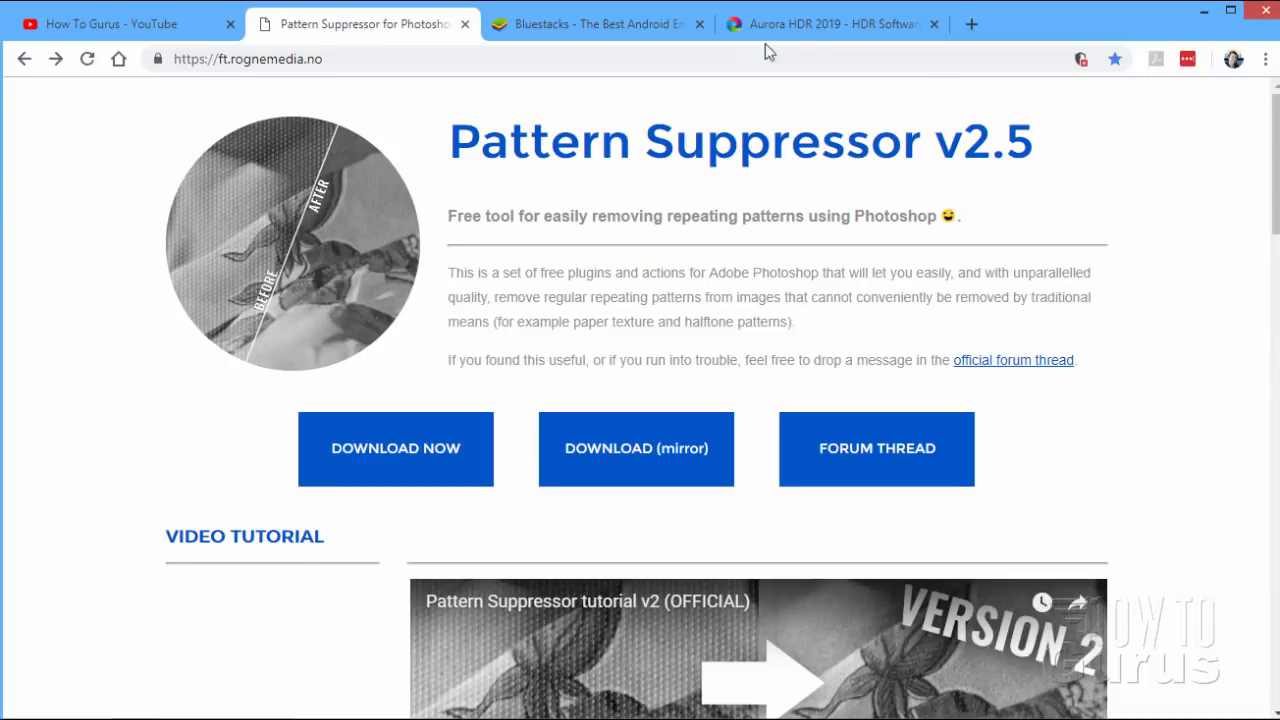
pyautogui.moveTo(576, 324)
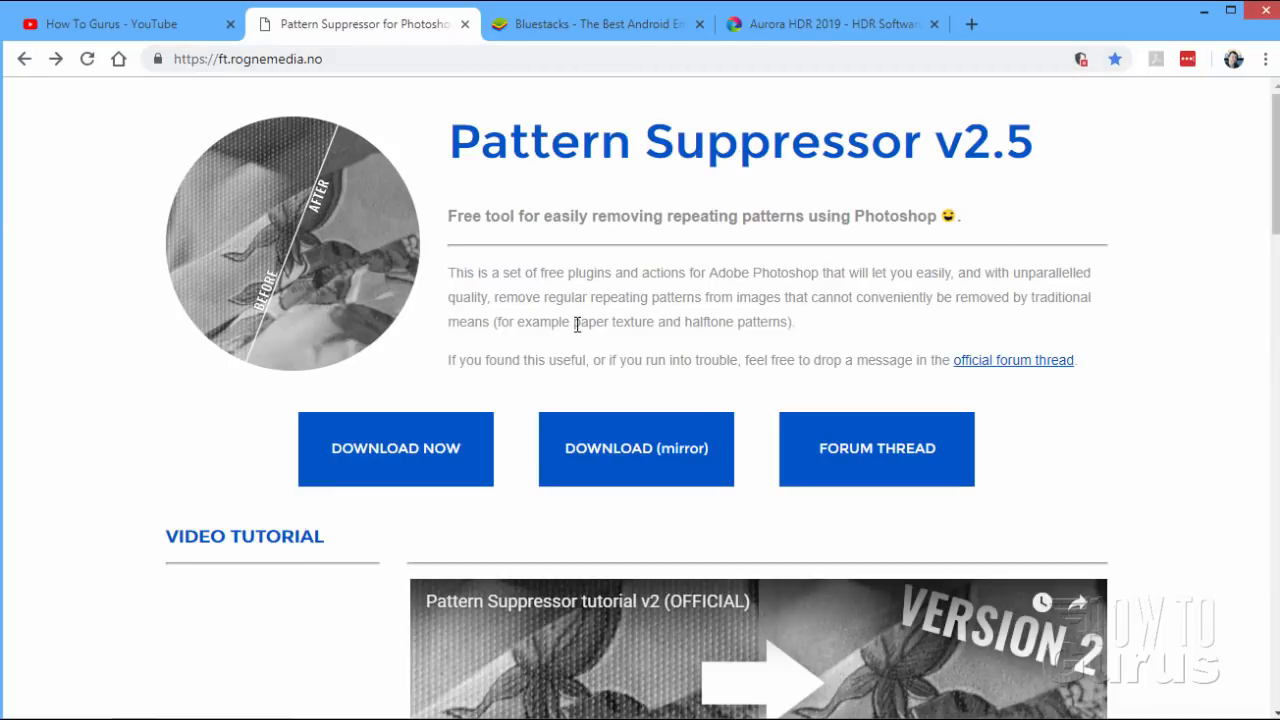